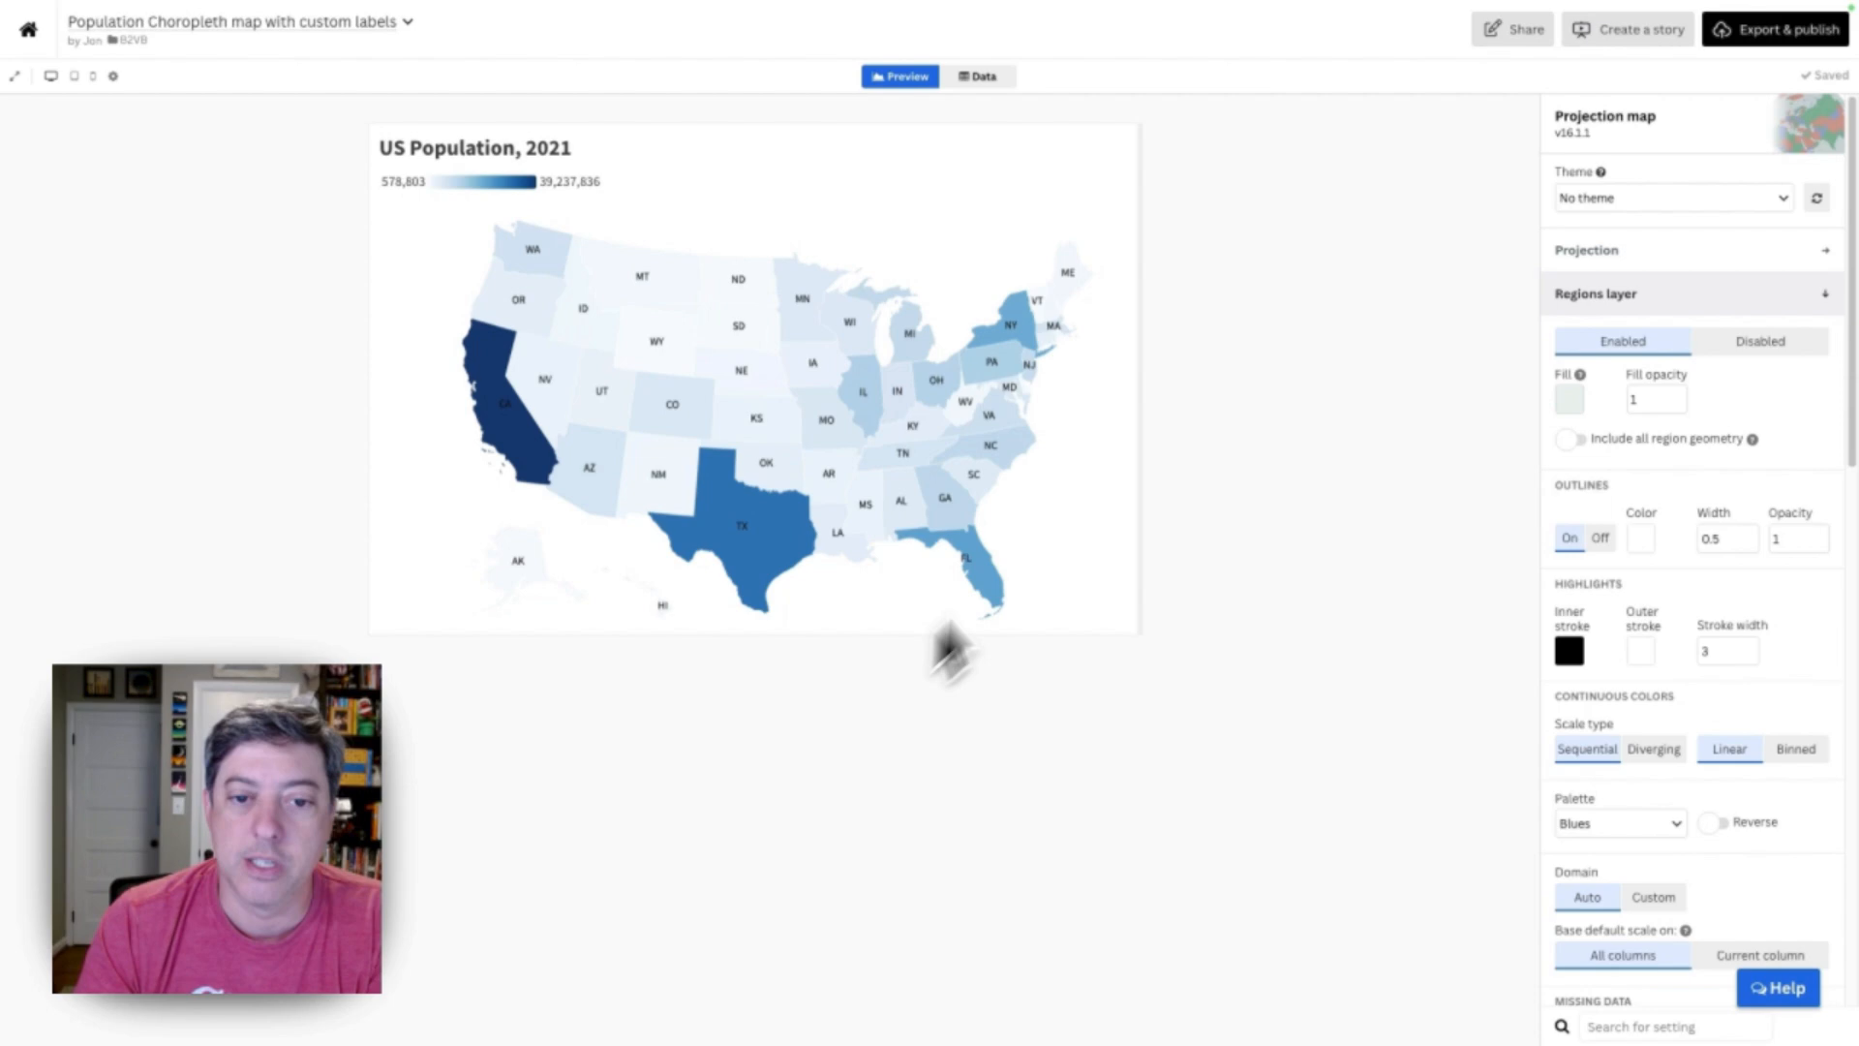
Set column E (Popn Millions) to Text type in the Data sheet and apply it
{"action": "left_click", "coordinate": [980, 76]}
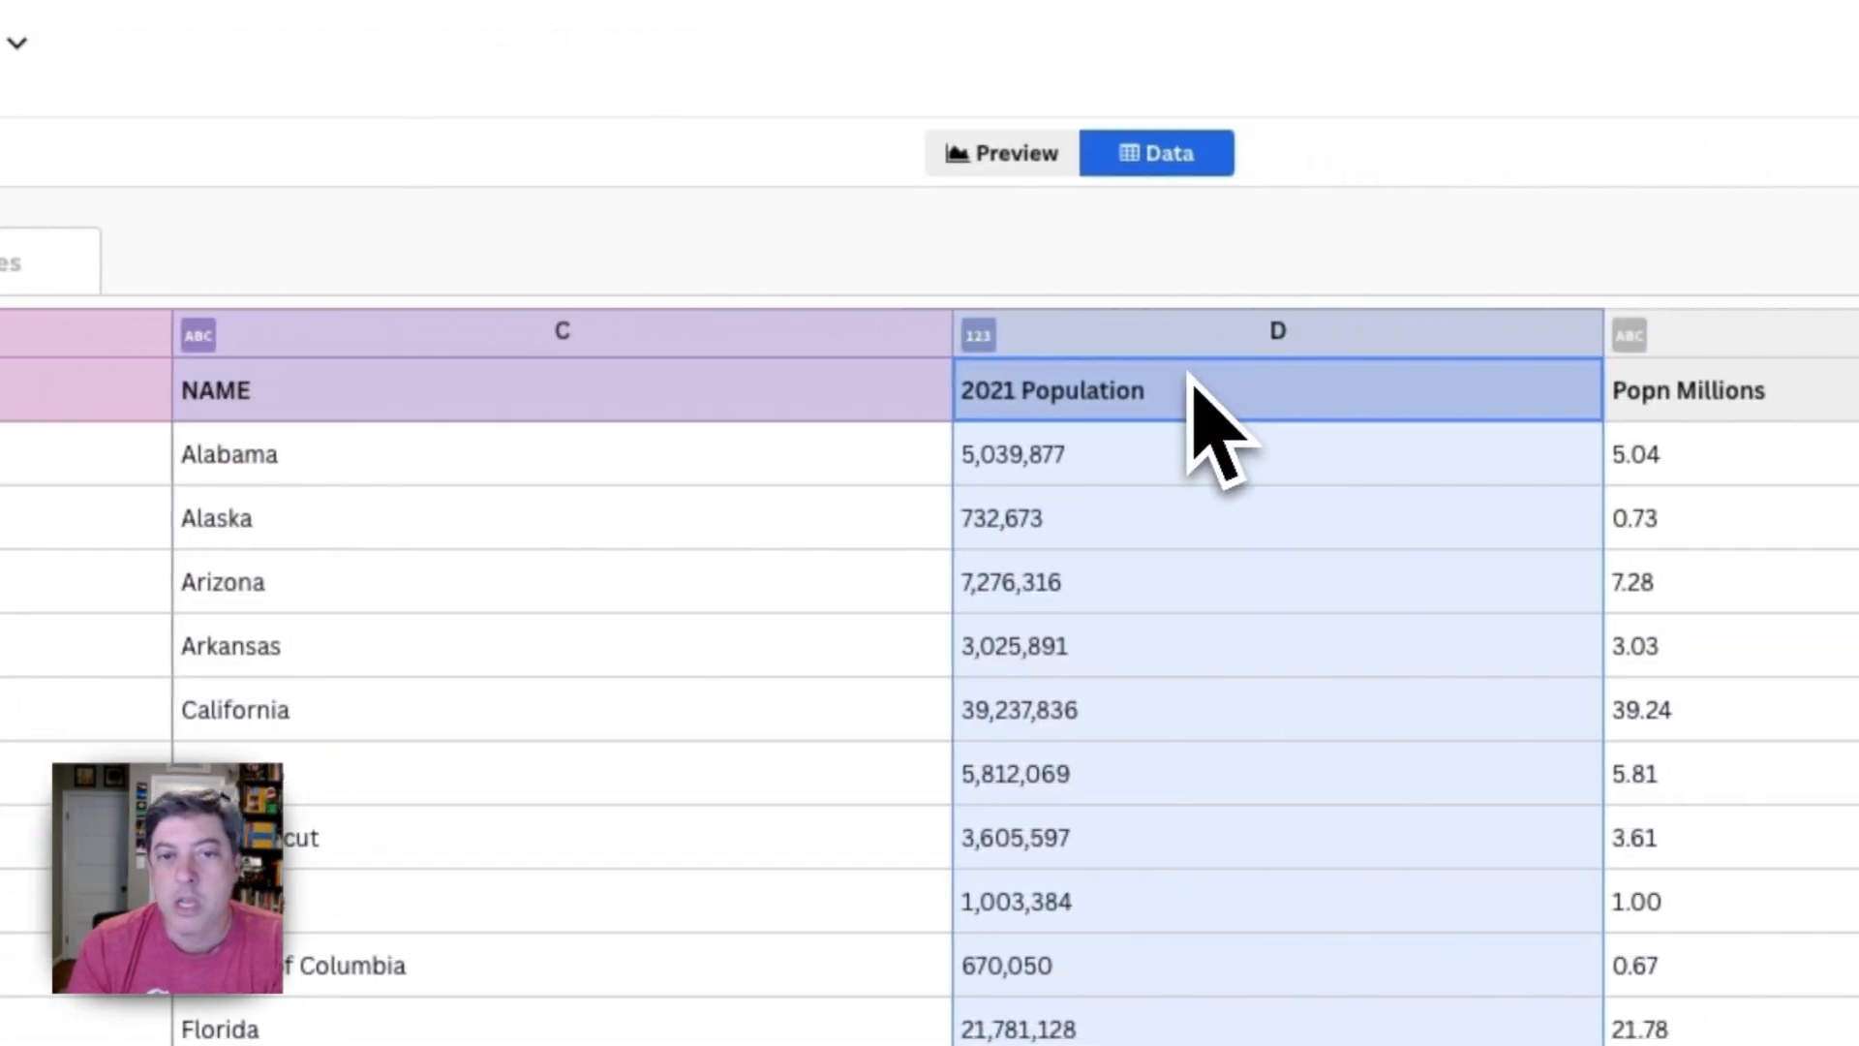
{"action": "left_click", "coordinate": [999, 151]}
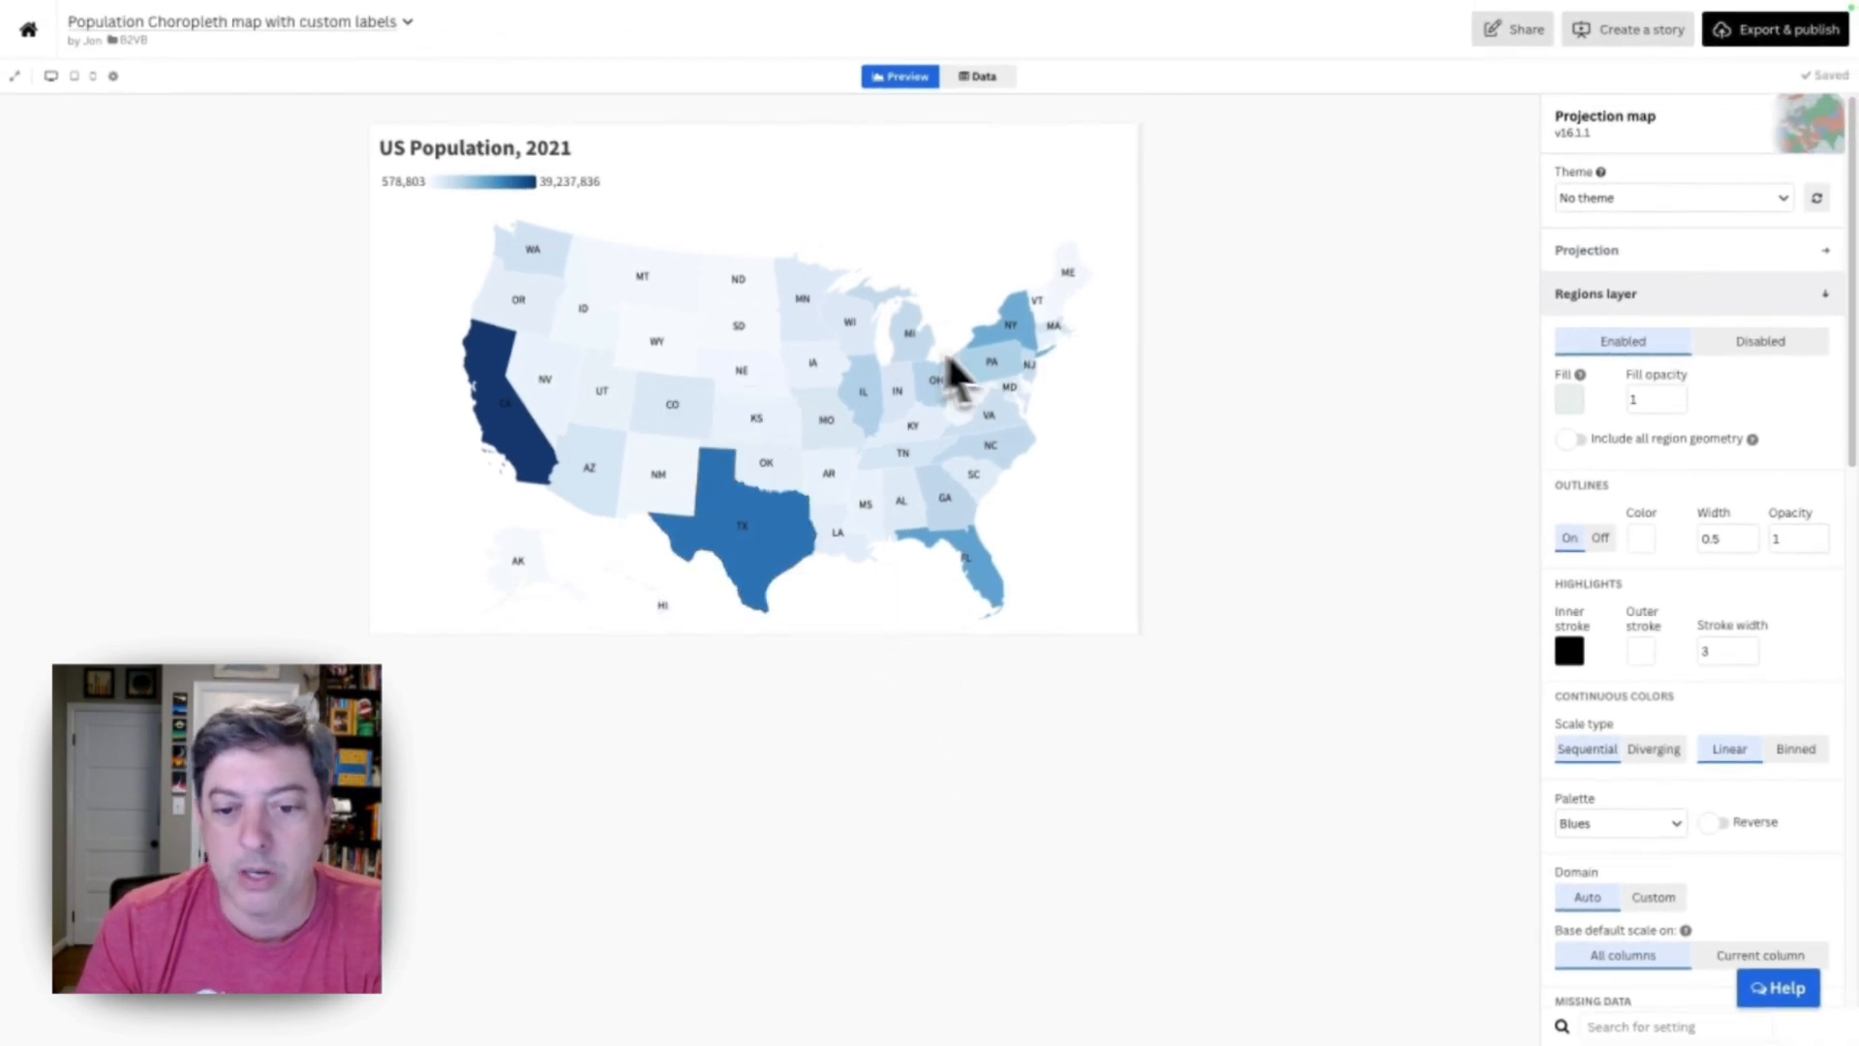
{"action": "mouse_move", "coordinate": [978, 593]}
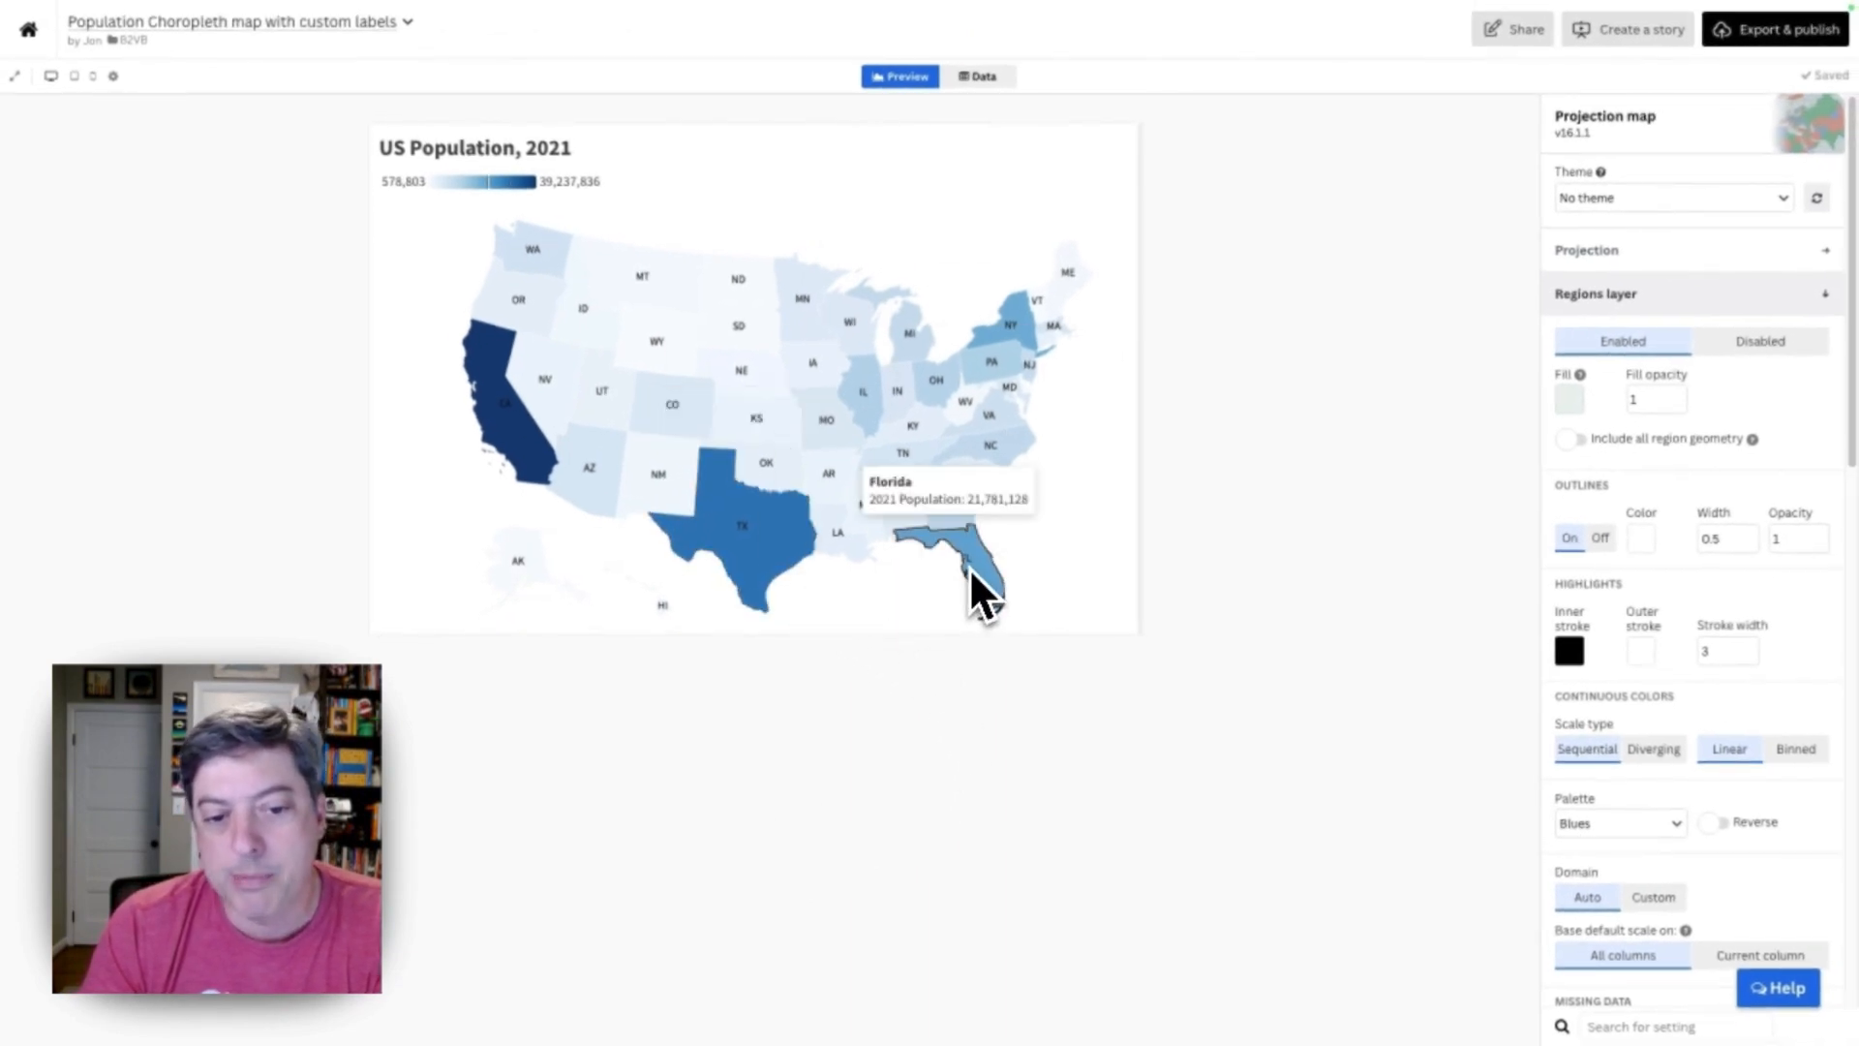
{"action": "mouse_move", "coordinate": [753, 558]}
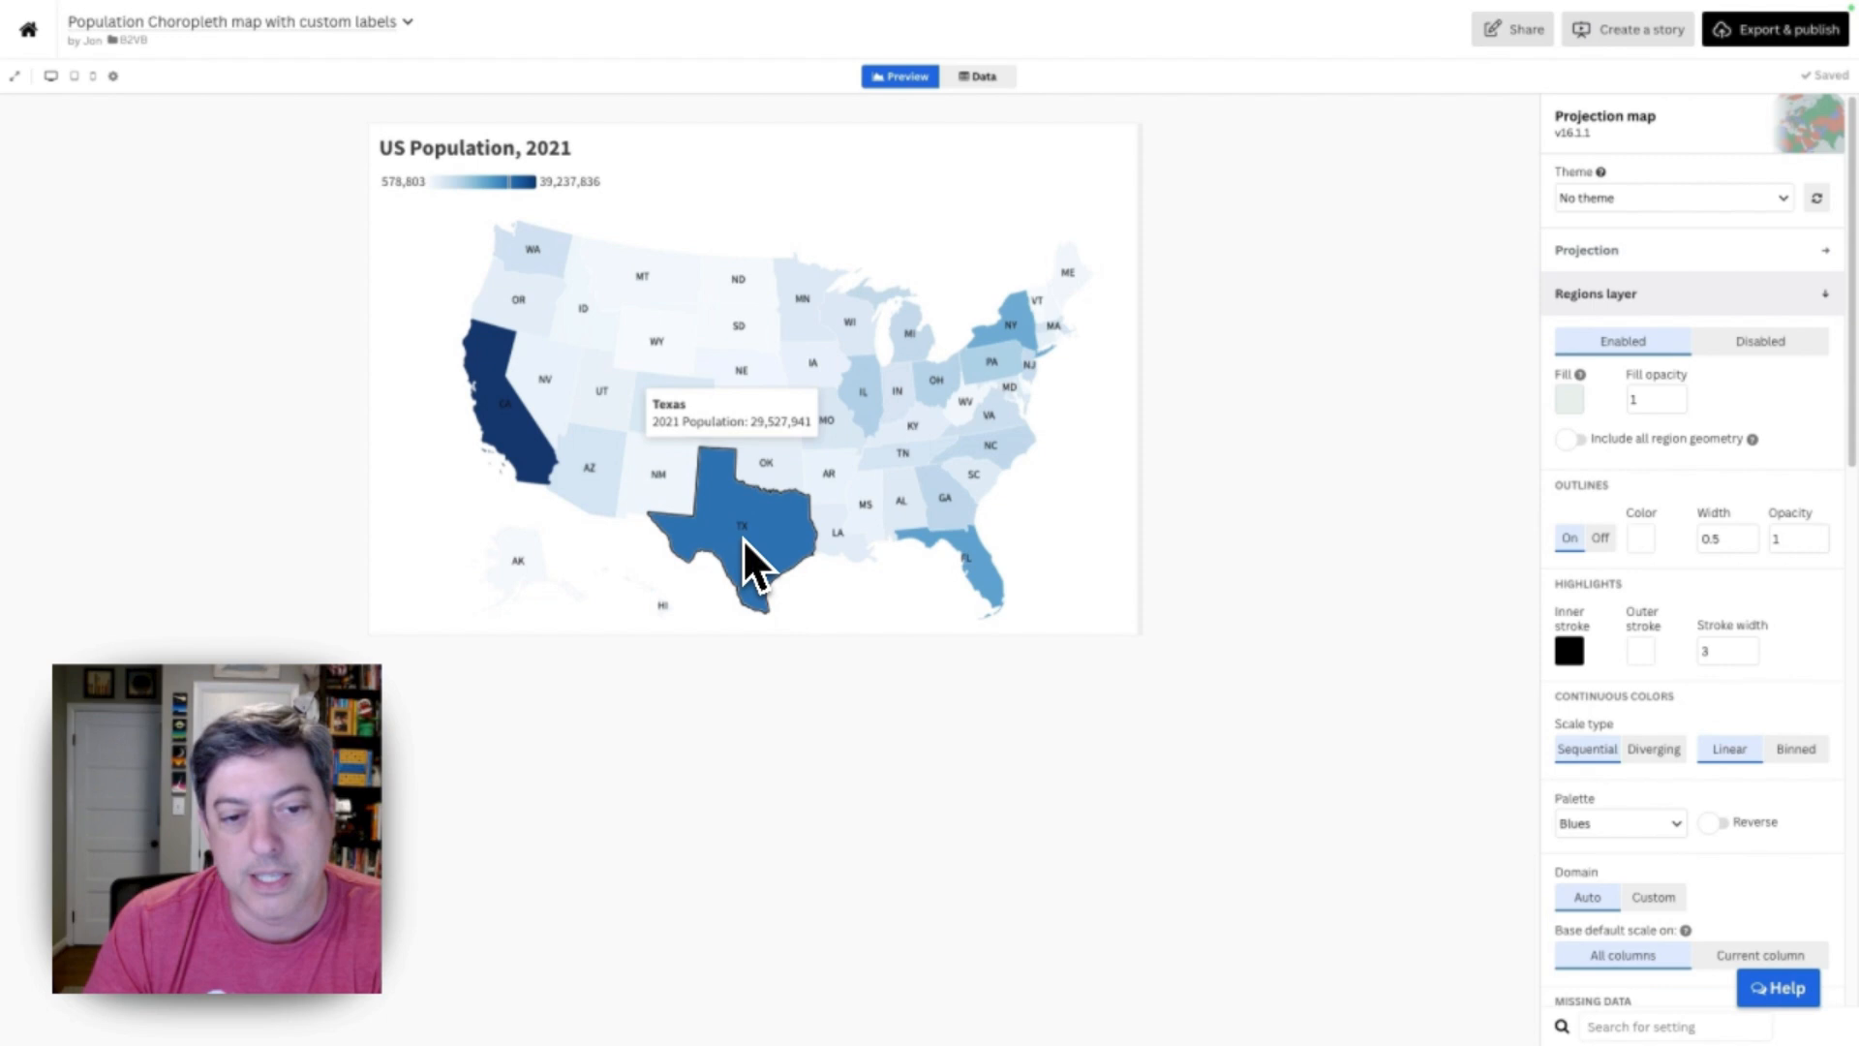
{"action": "mouse_move", "coordinate": [1034, 582]}
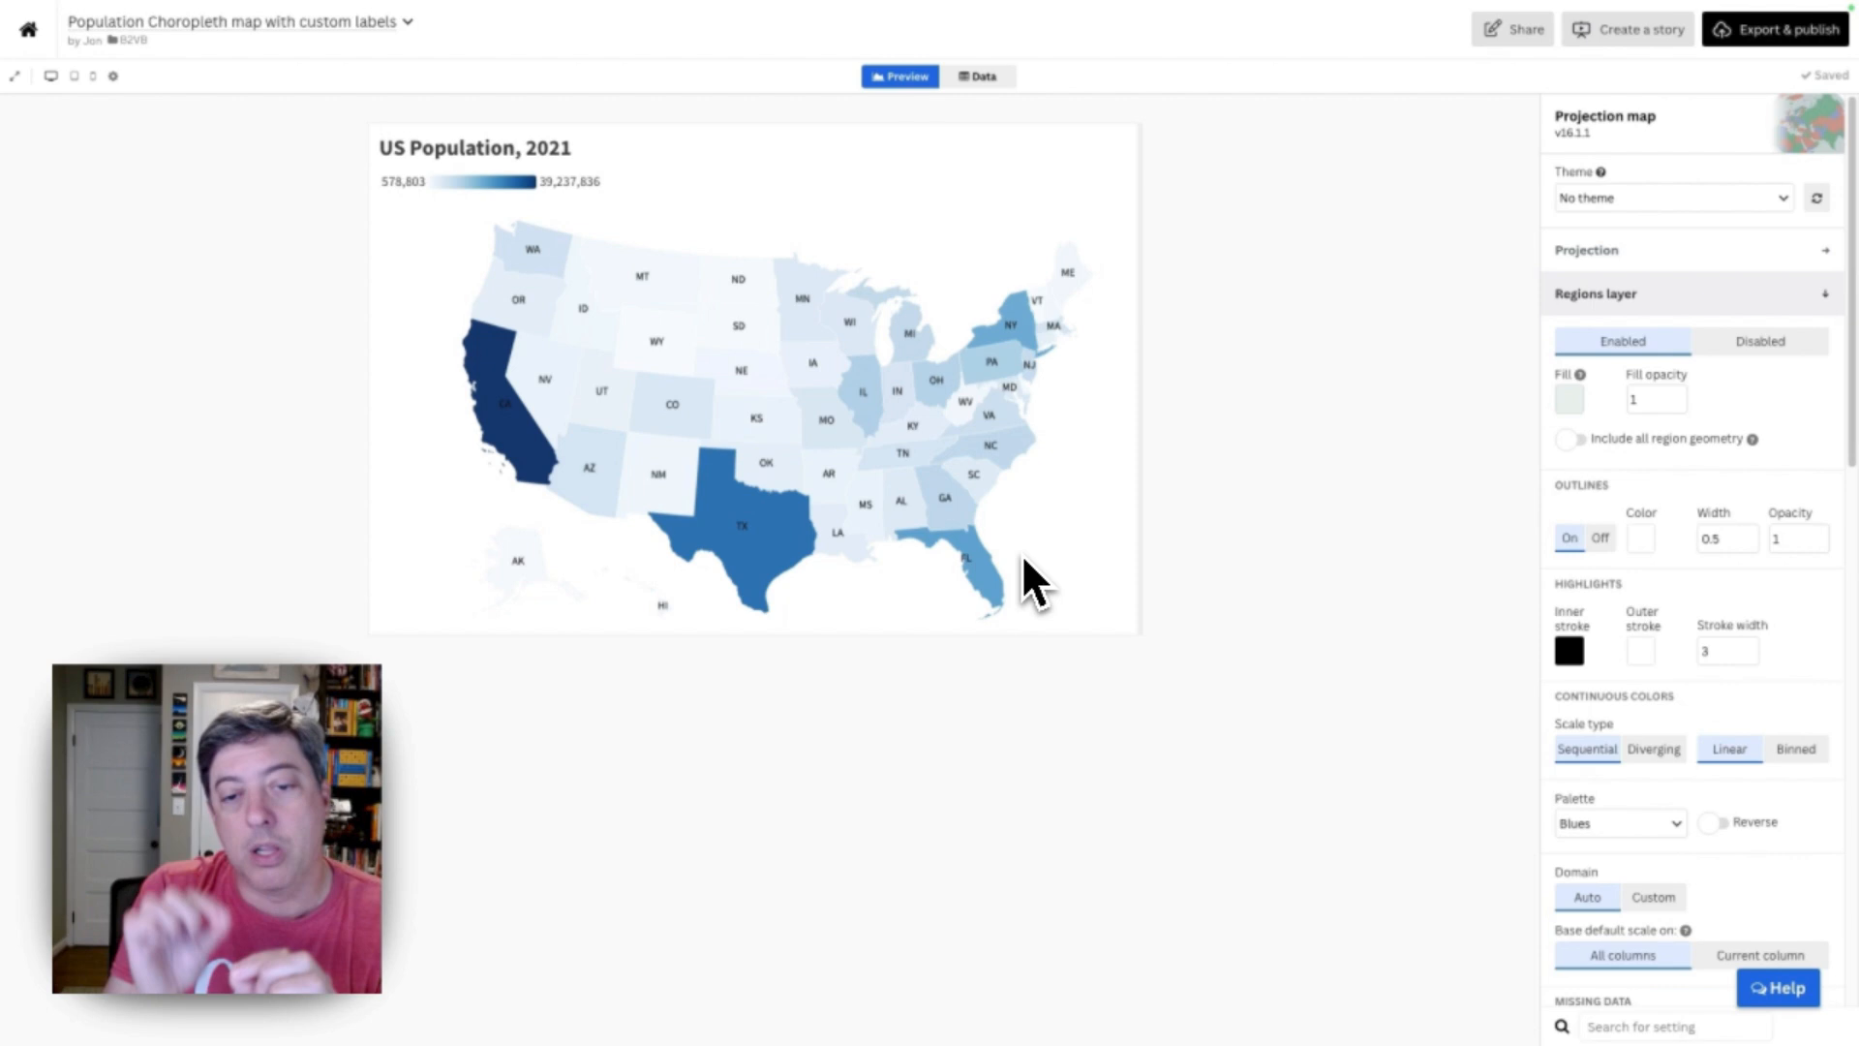
{"action": "mouse_move", "coordinate": [1007, 598]}
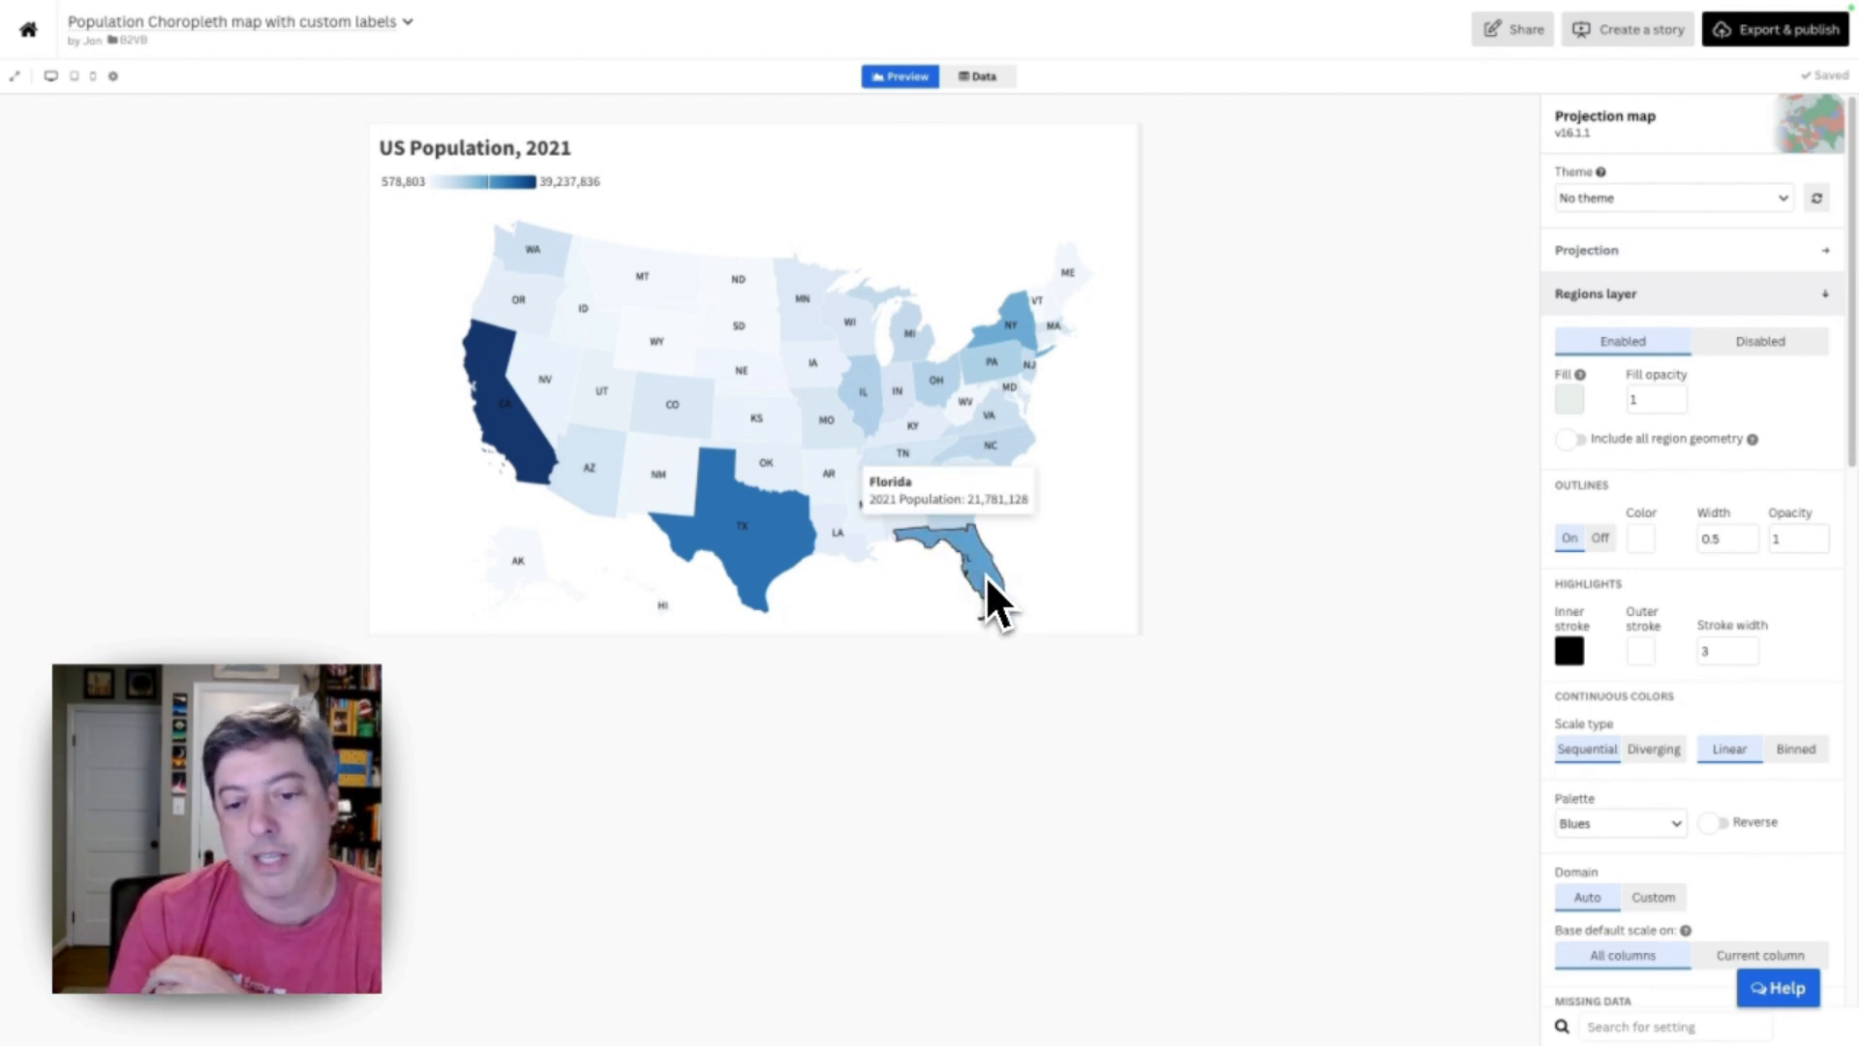
{"action": "mouse_move", "coordinate": [978, 587]}
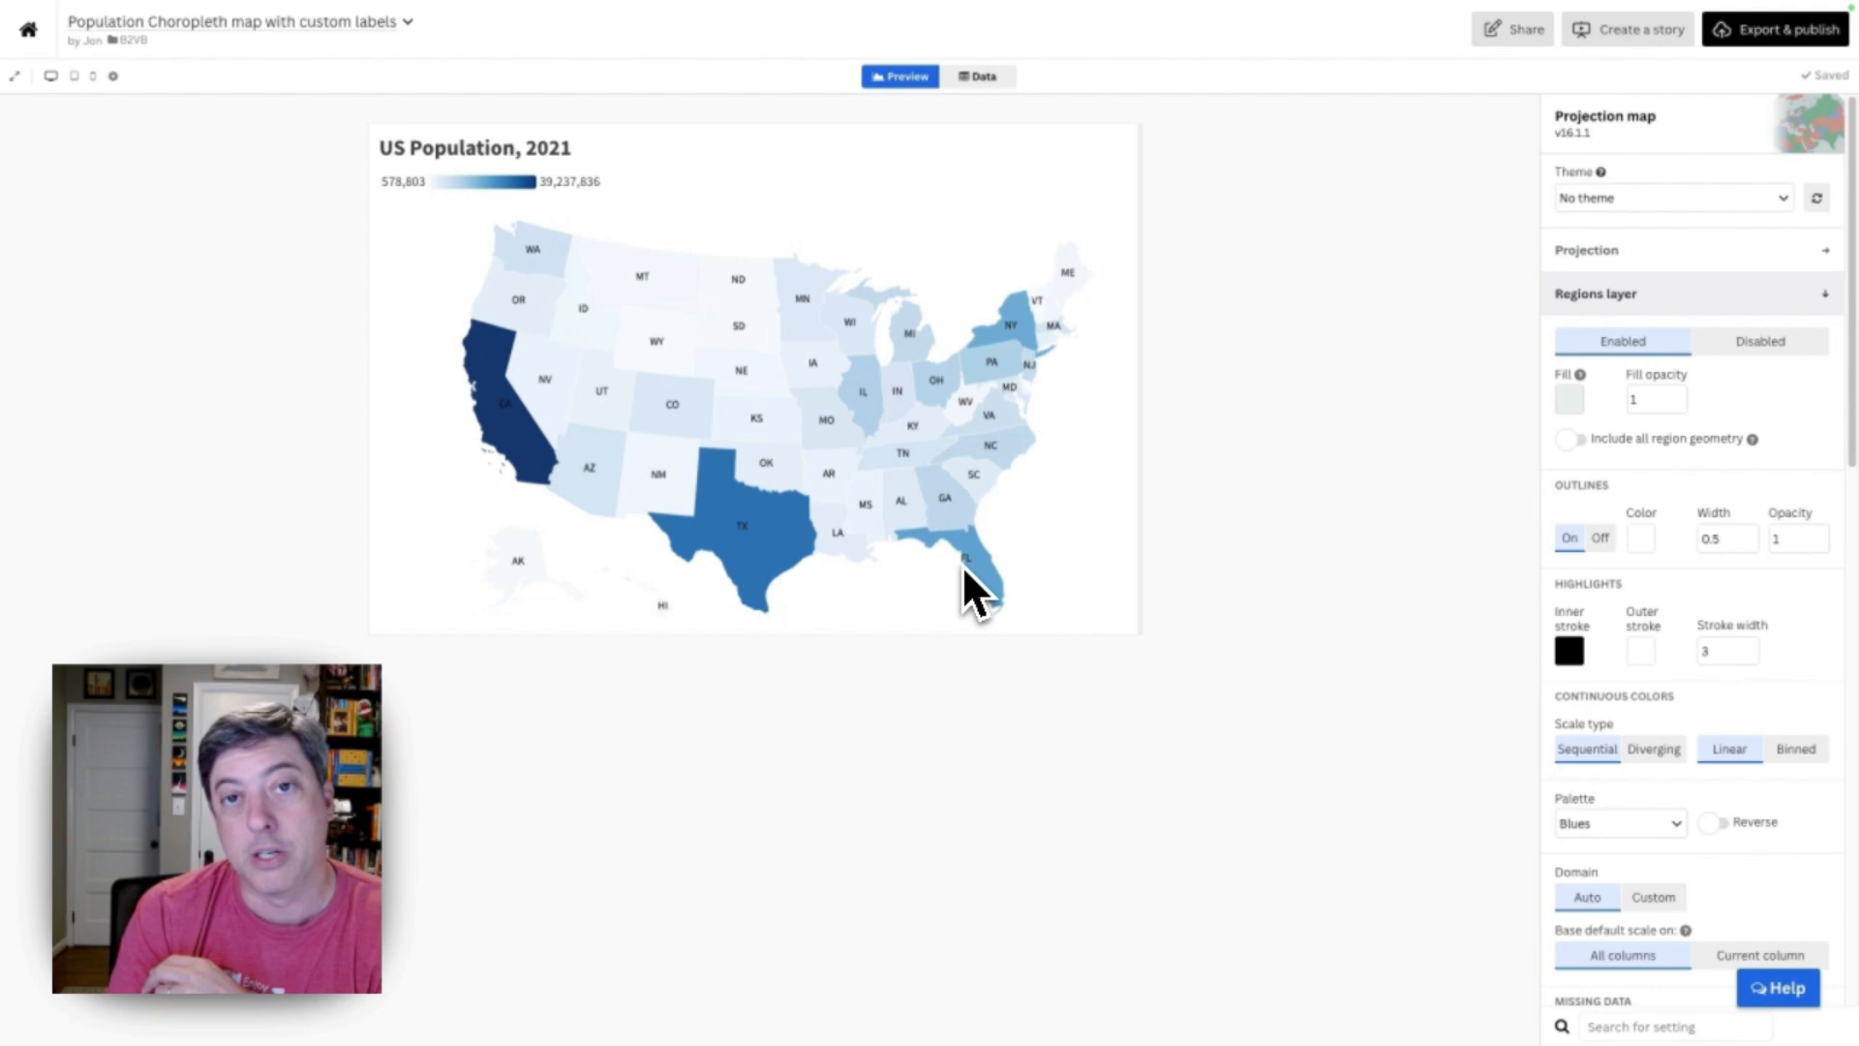
{"action": "left_click", "coordinate": [976, 76]}
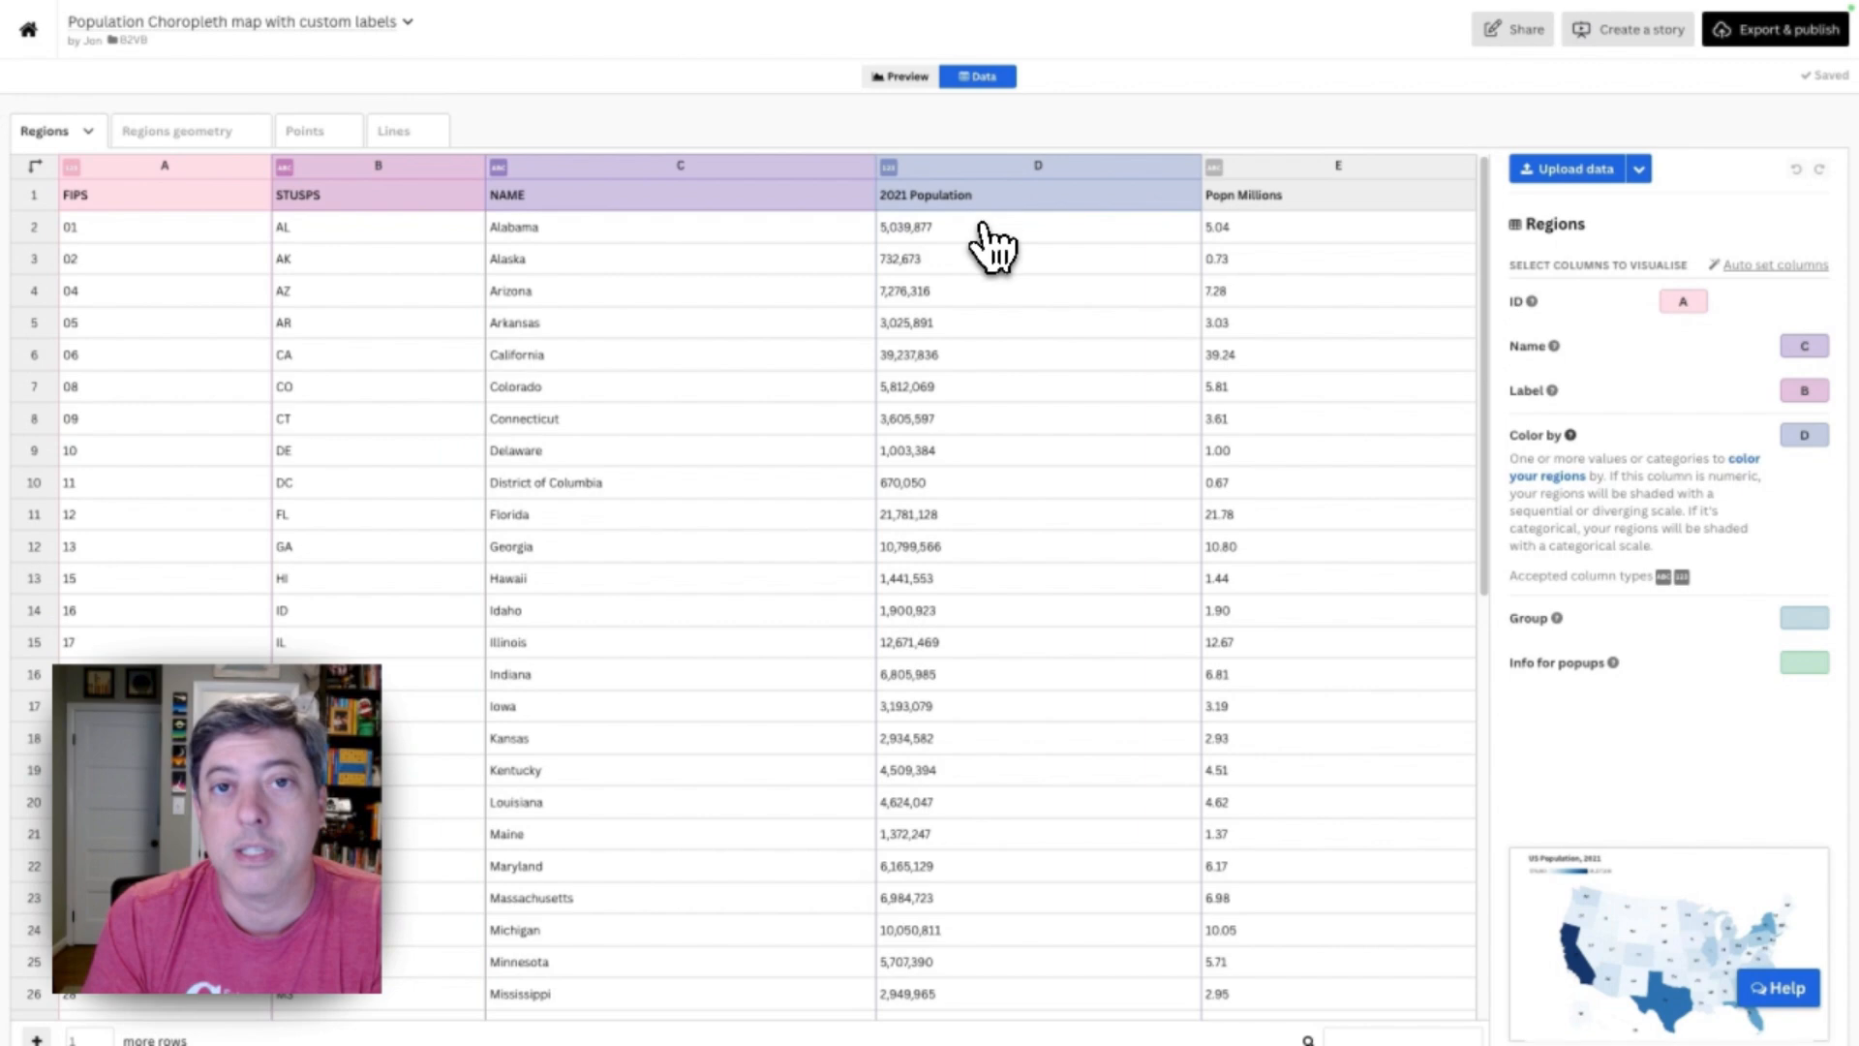
{"action": "mouse_move", "coordinate": [926, 225]}
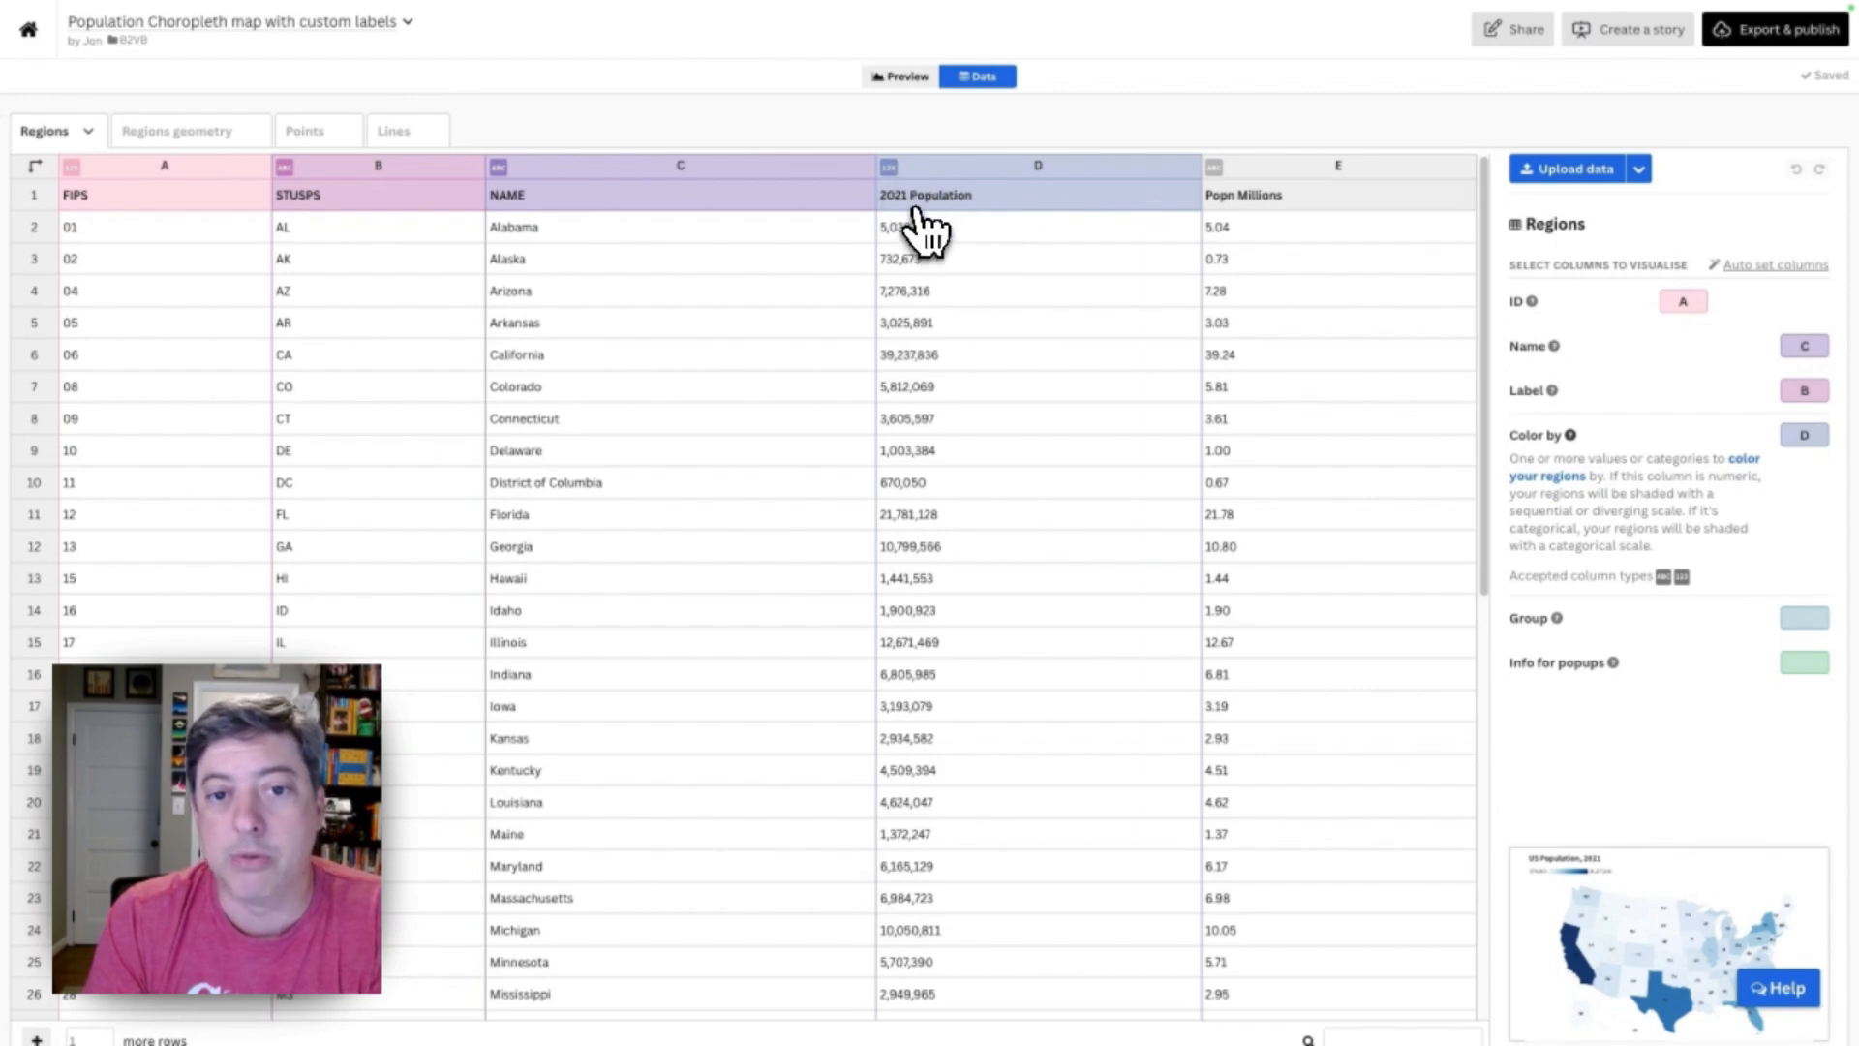
{"action": "mouse_move", "coordinate": [1458, 408]}
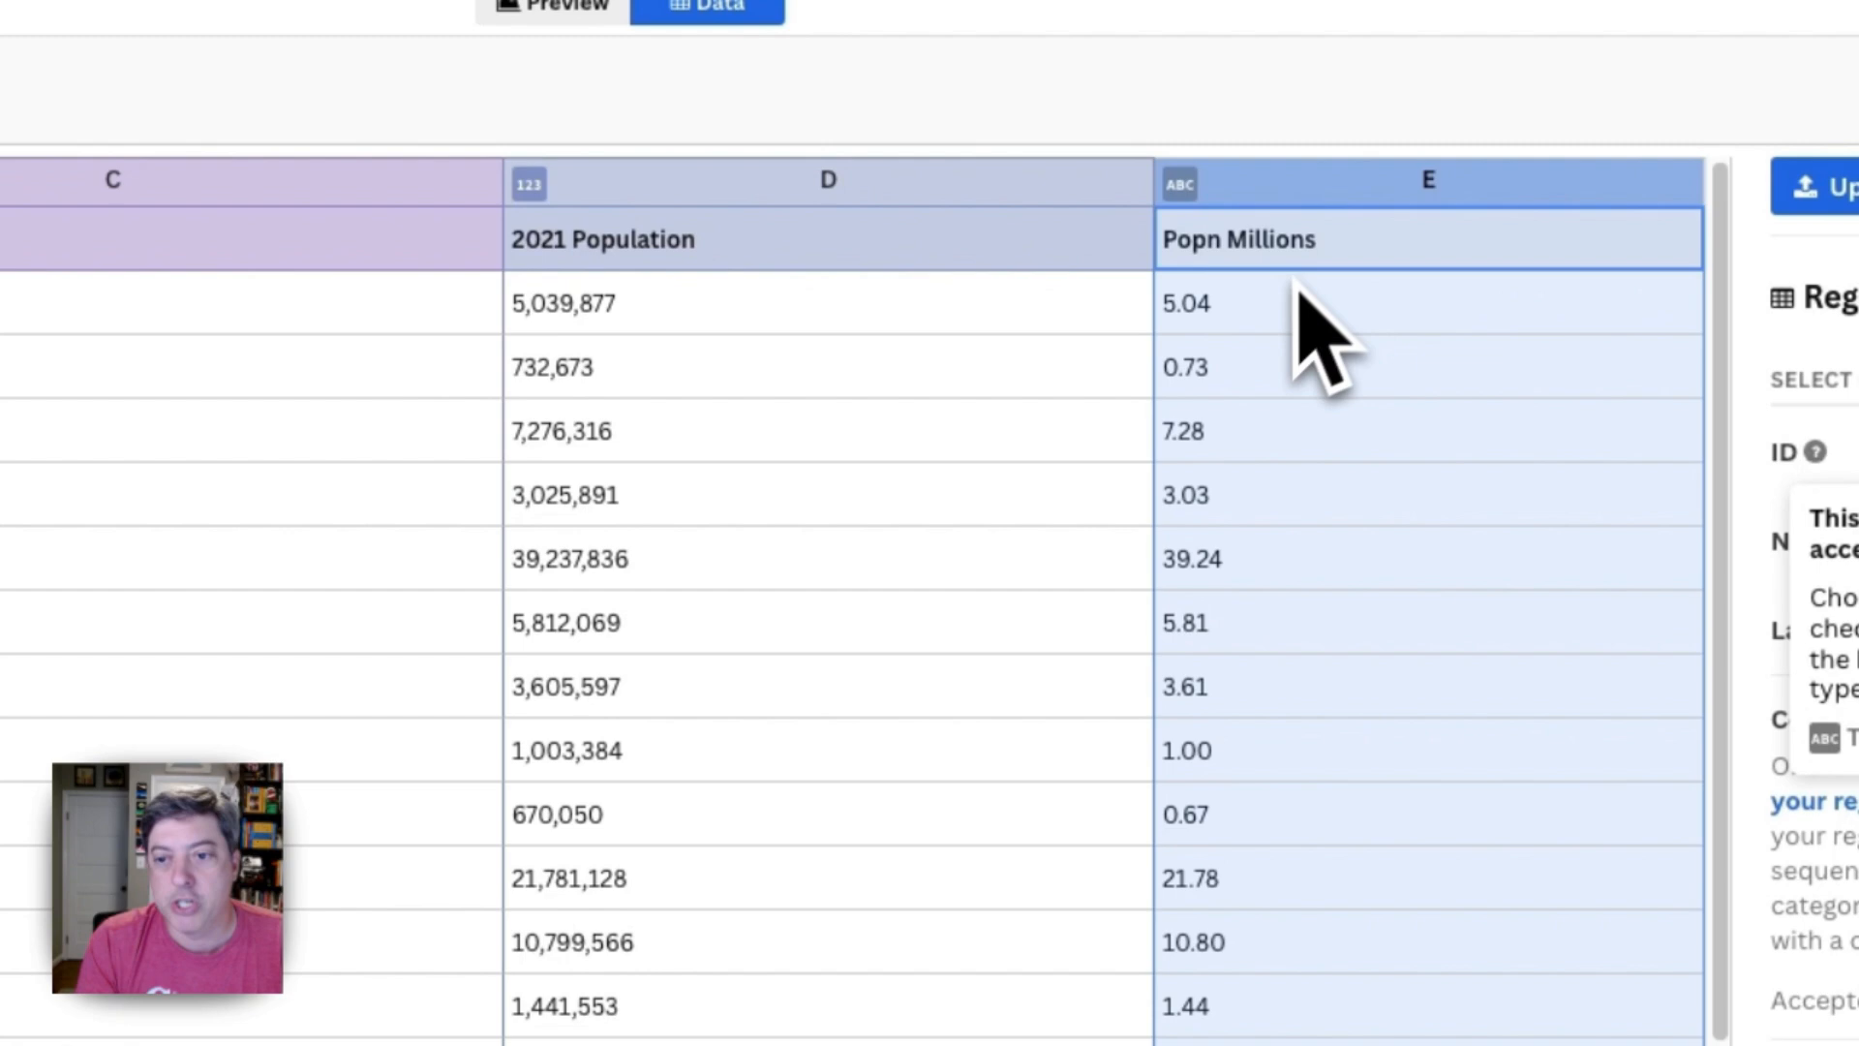
{"action": "mouse_move", "coordinate": [1393, 445]}
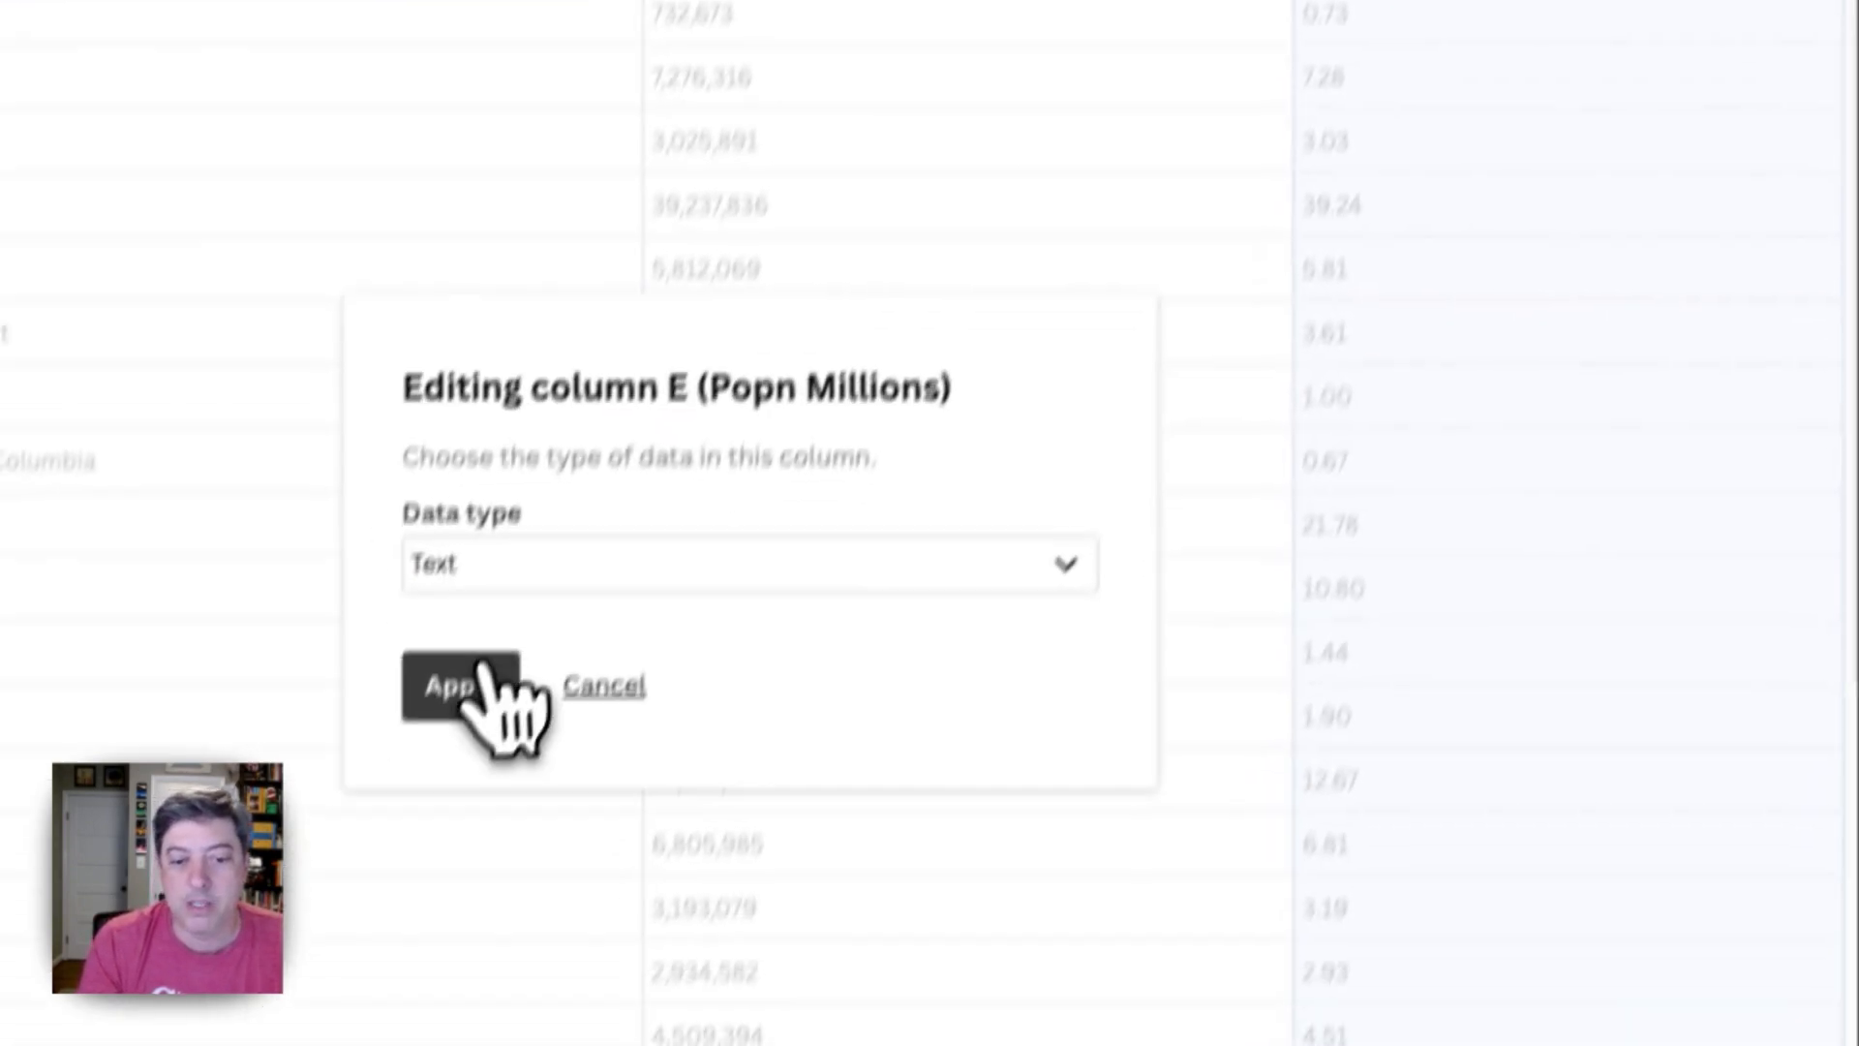
{"action": "left_click", "coordinate": [457, 686]}
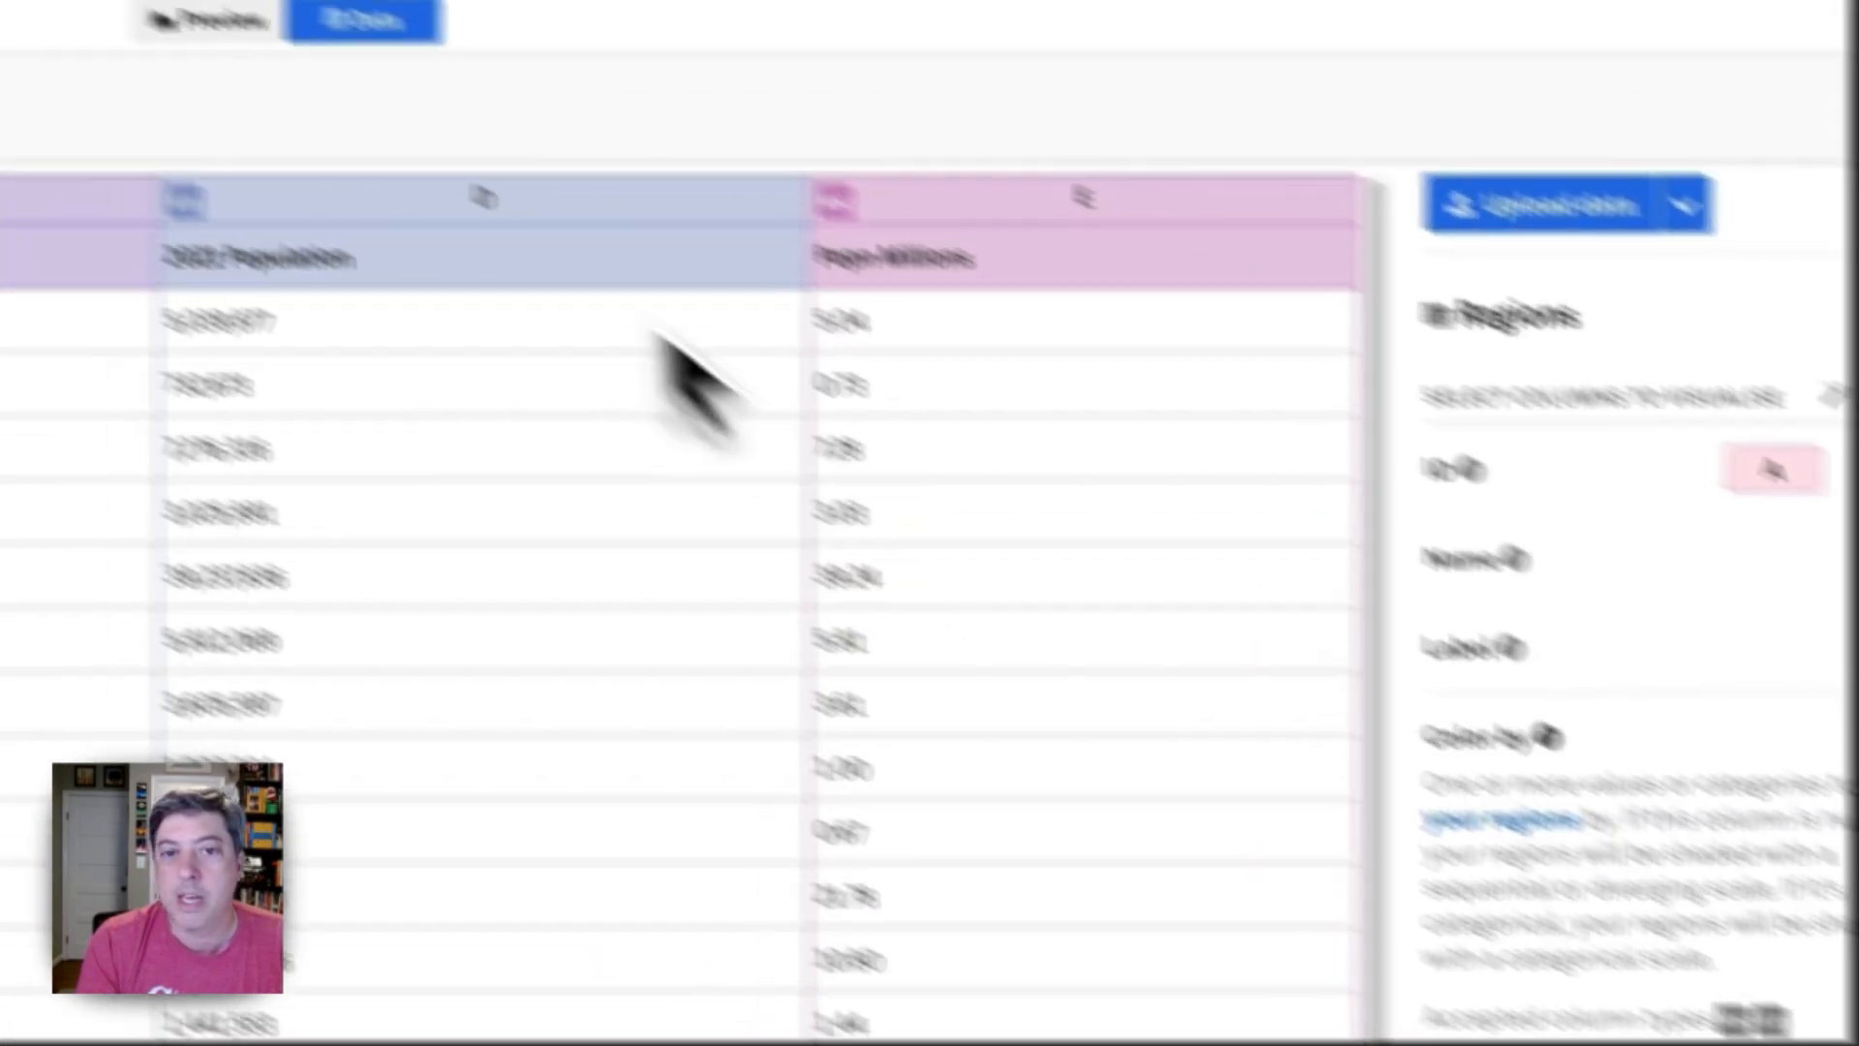
Return to the map preview, now labelled with population-in-millions figures per state
{"action": "left_click", "coordinate": [469, 151]}
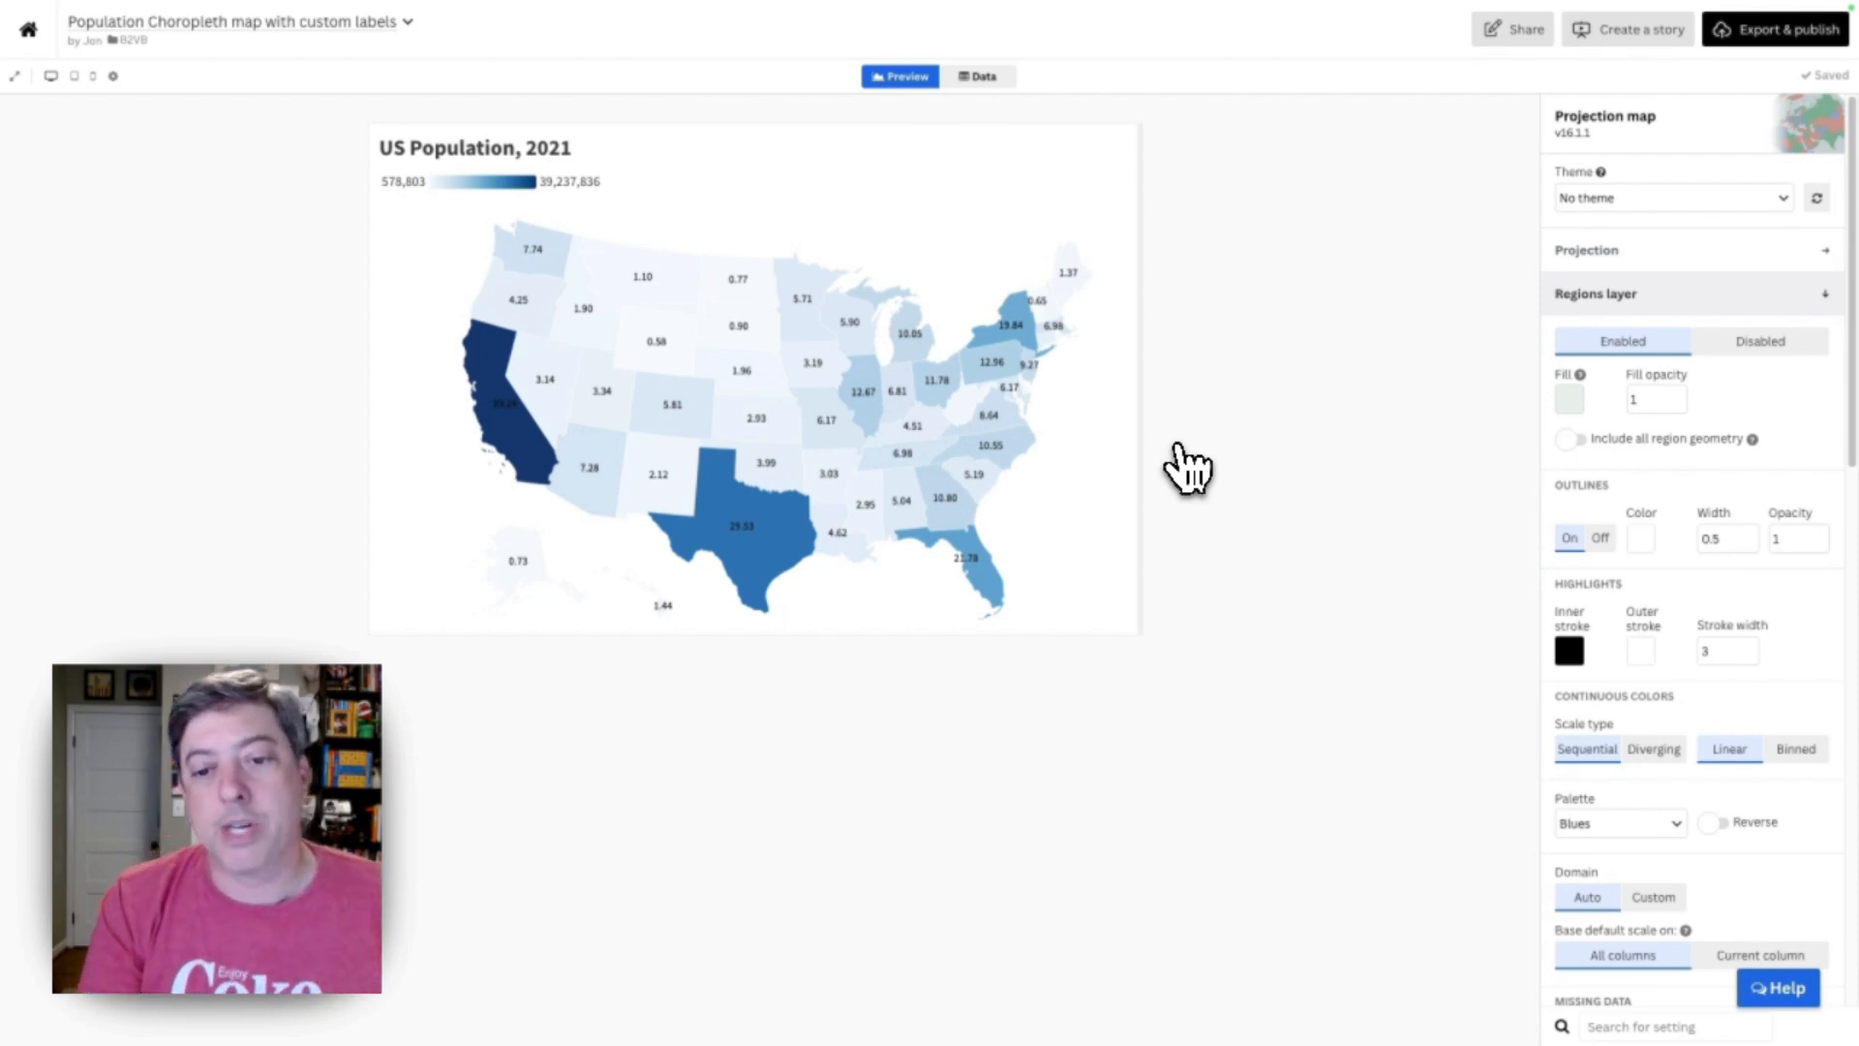
{"action": "mouse_move", "coordinate": [1087, 244]}
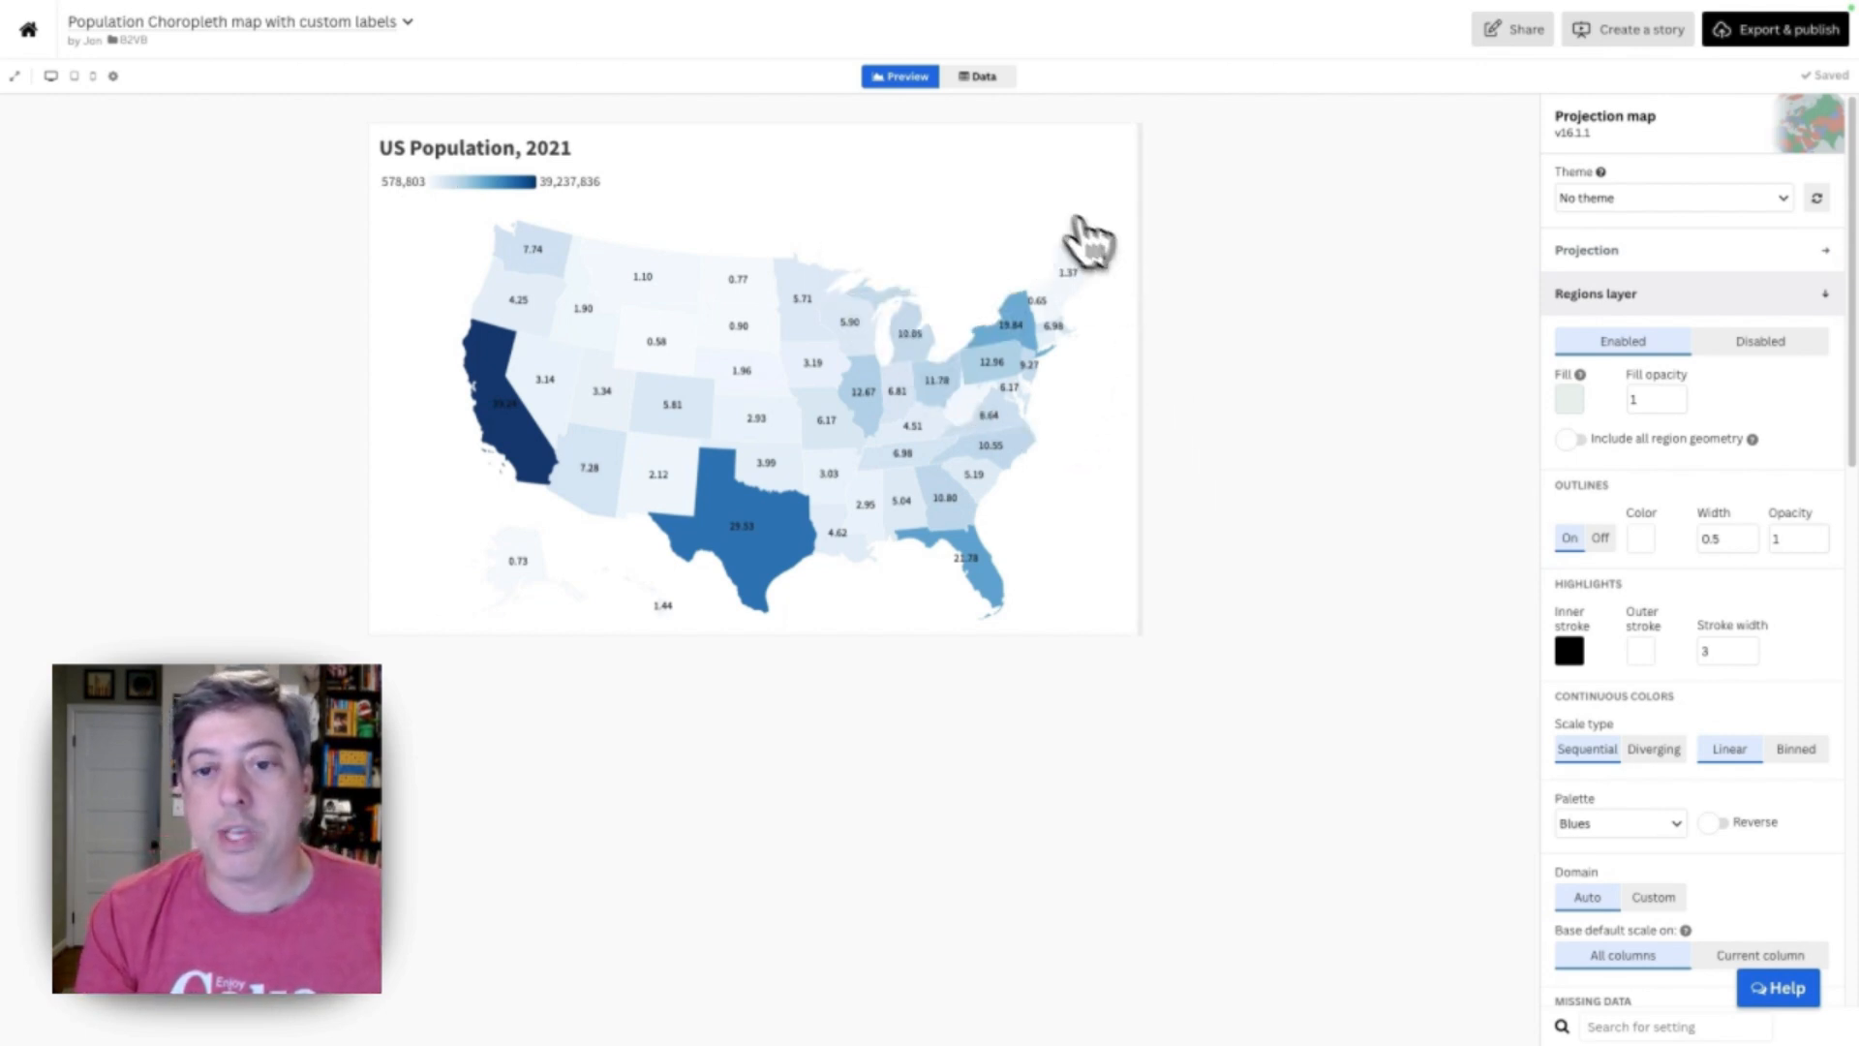
{"action": "mouse_move", "coordinate": [1171, 345]}
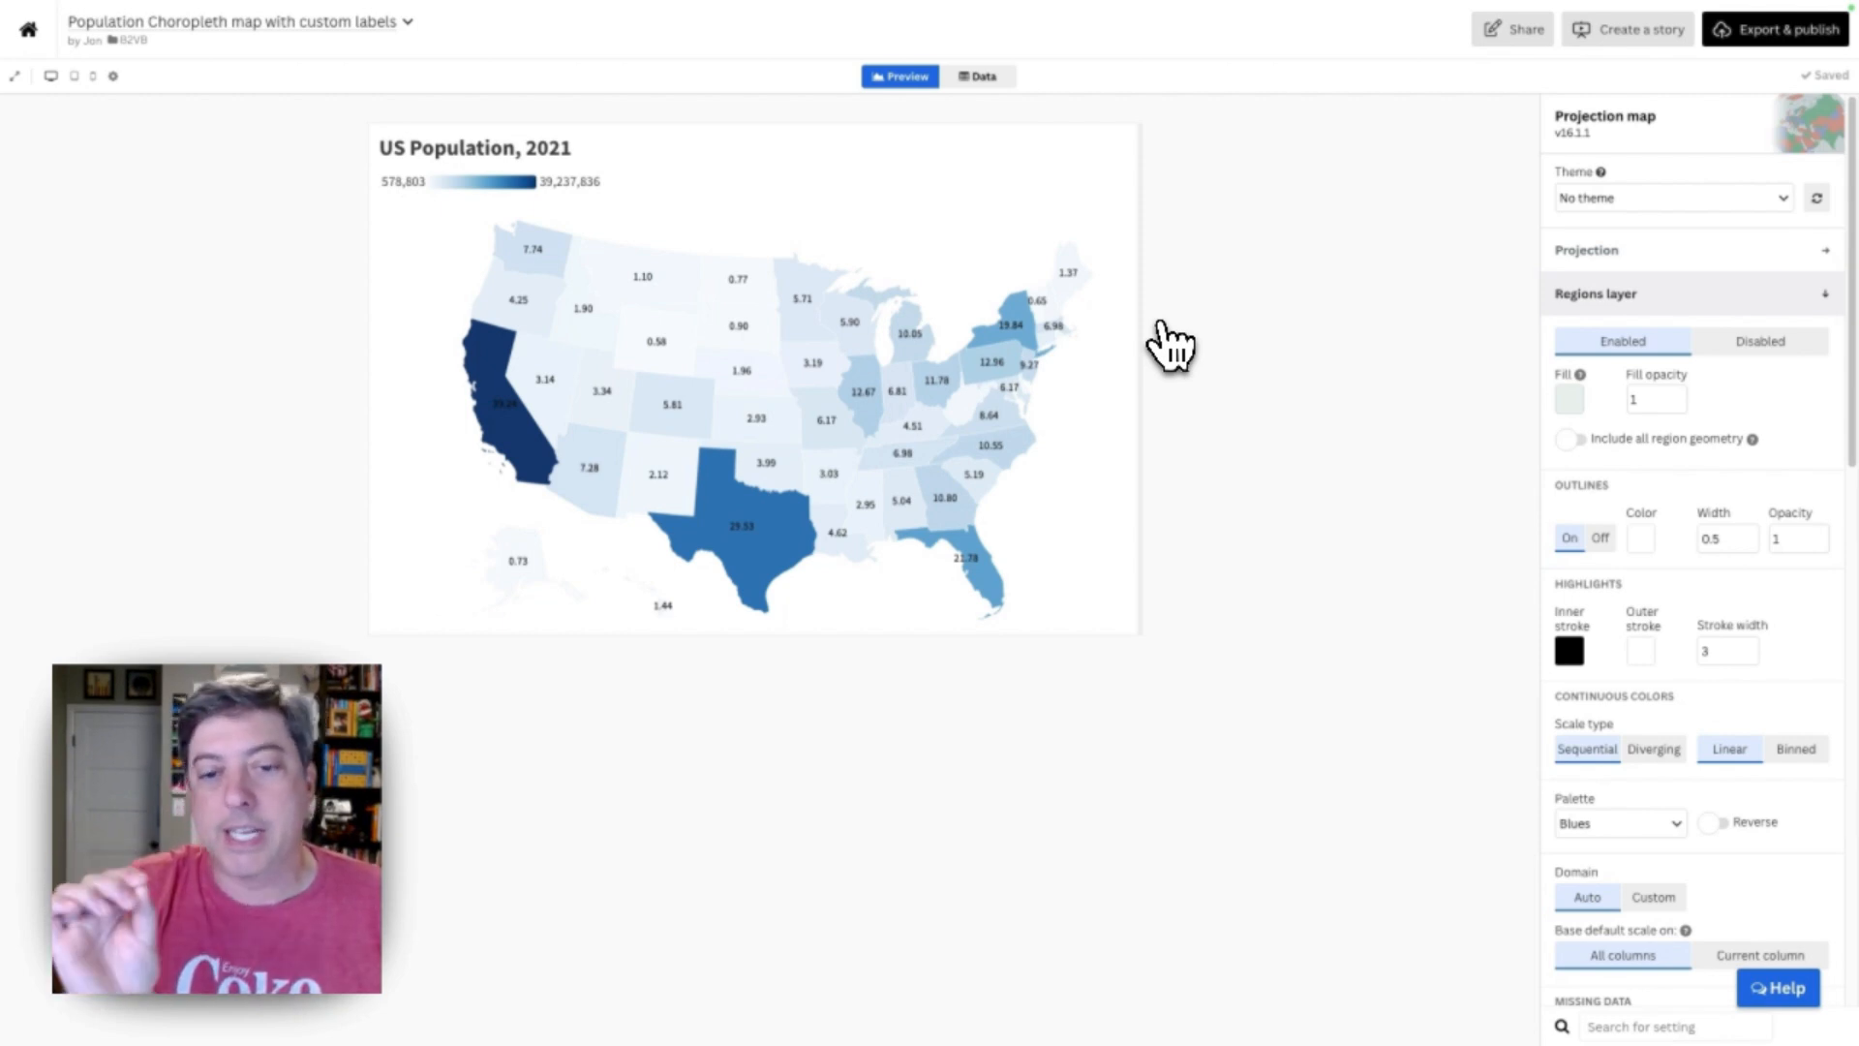
{"action": "mouse_move", "coordinate": [1613, 536]}
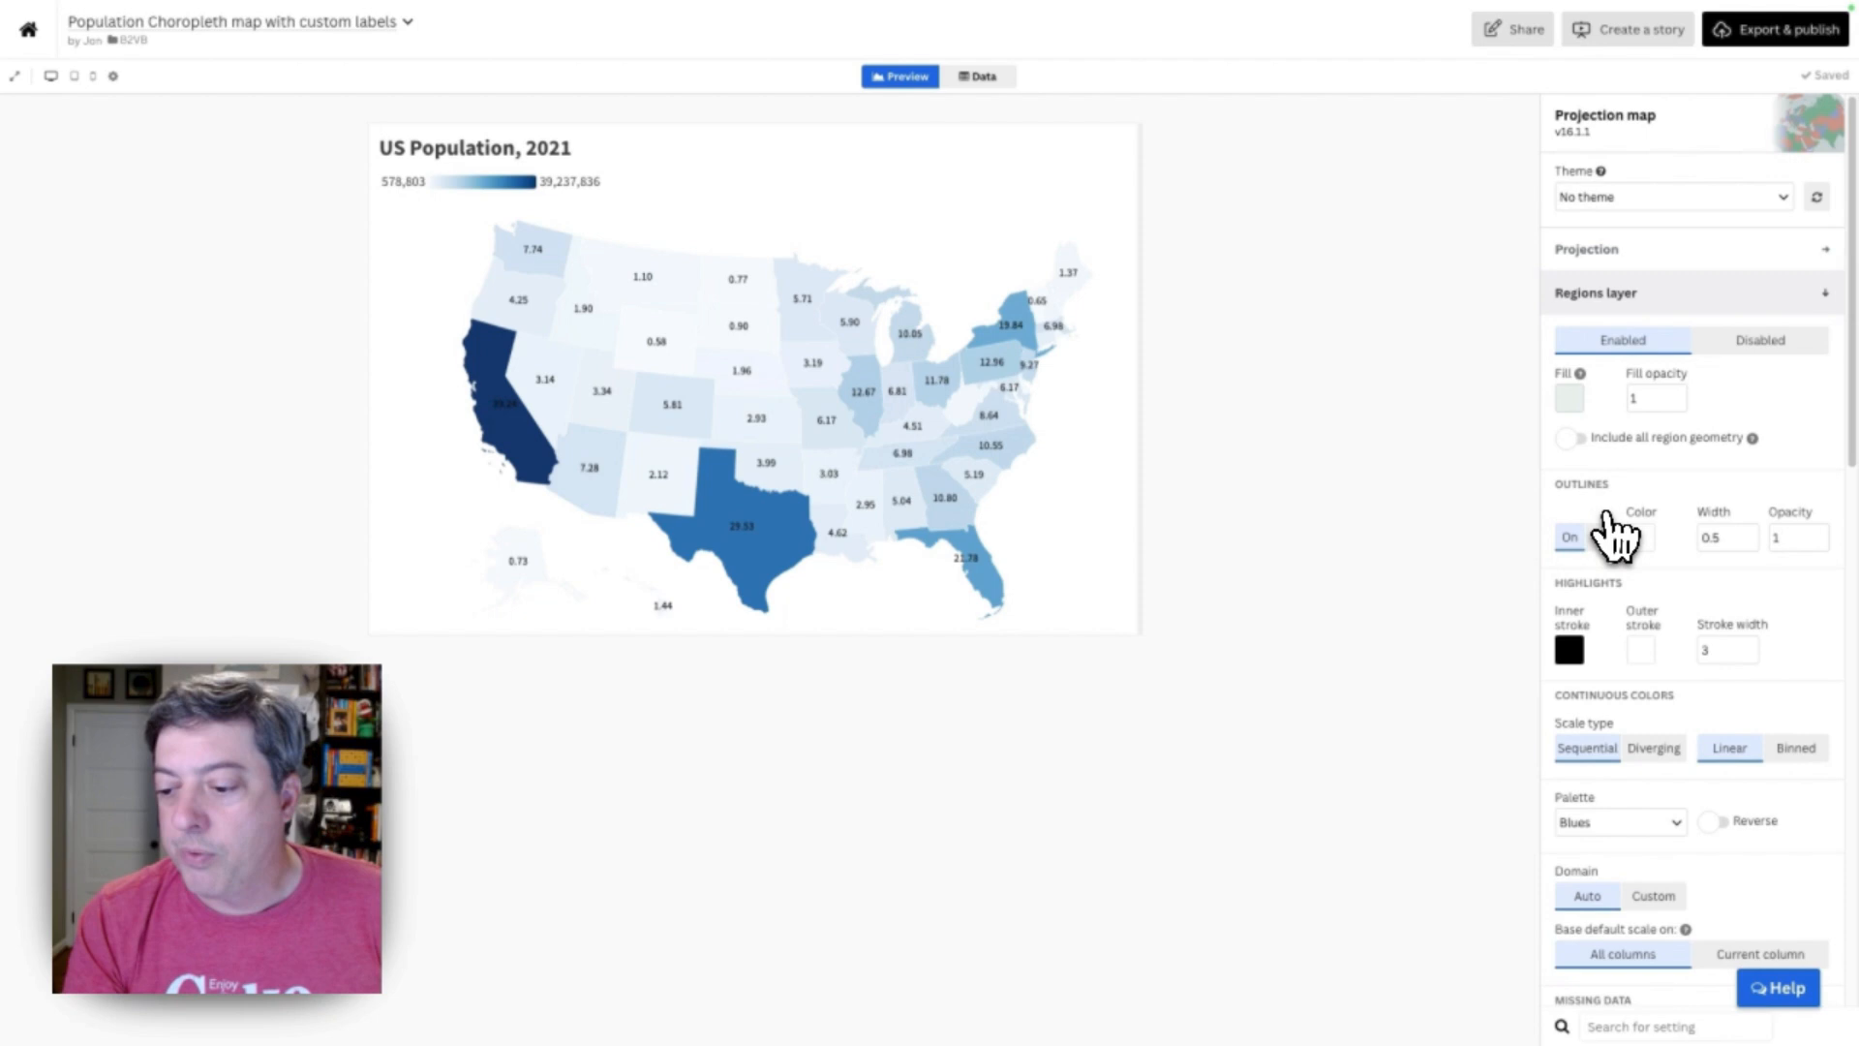
Reduce the Regions layer label font size to 0.6, briefly trying 0.7
{"action": "scroll", "scroll_direction": "down", "scroll_amount": 3}
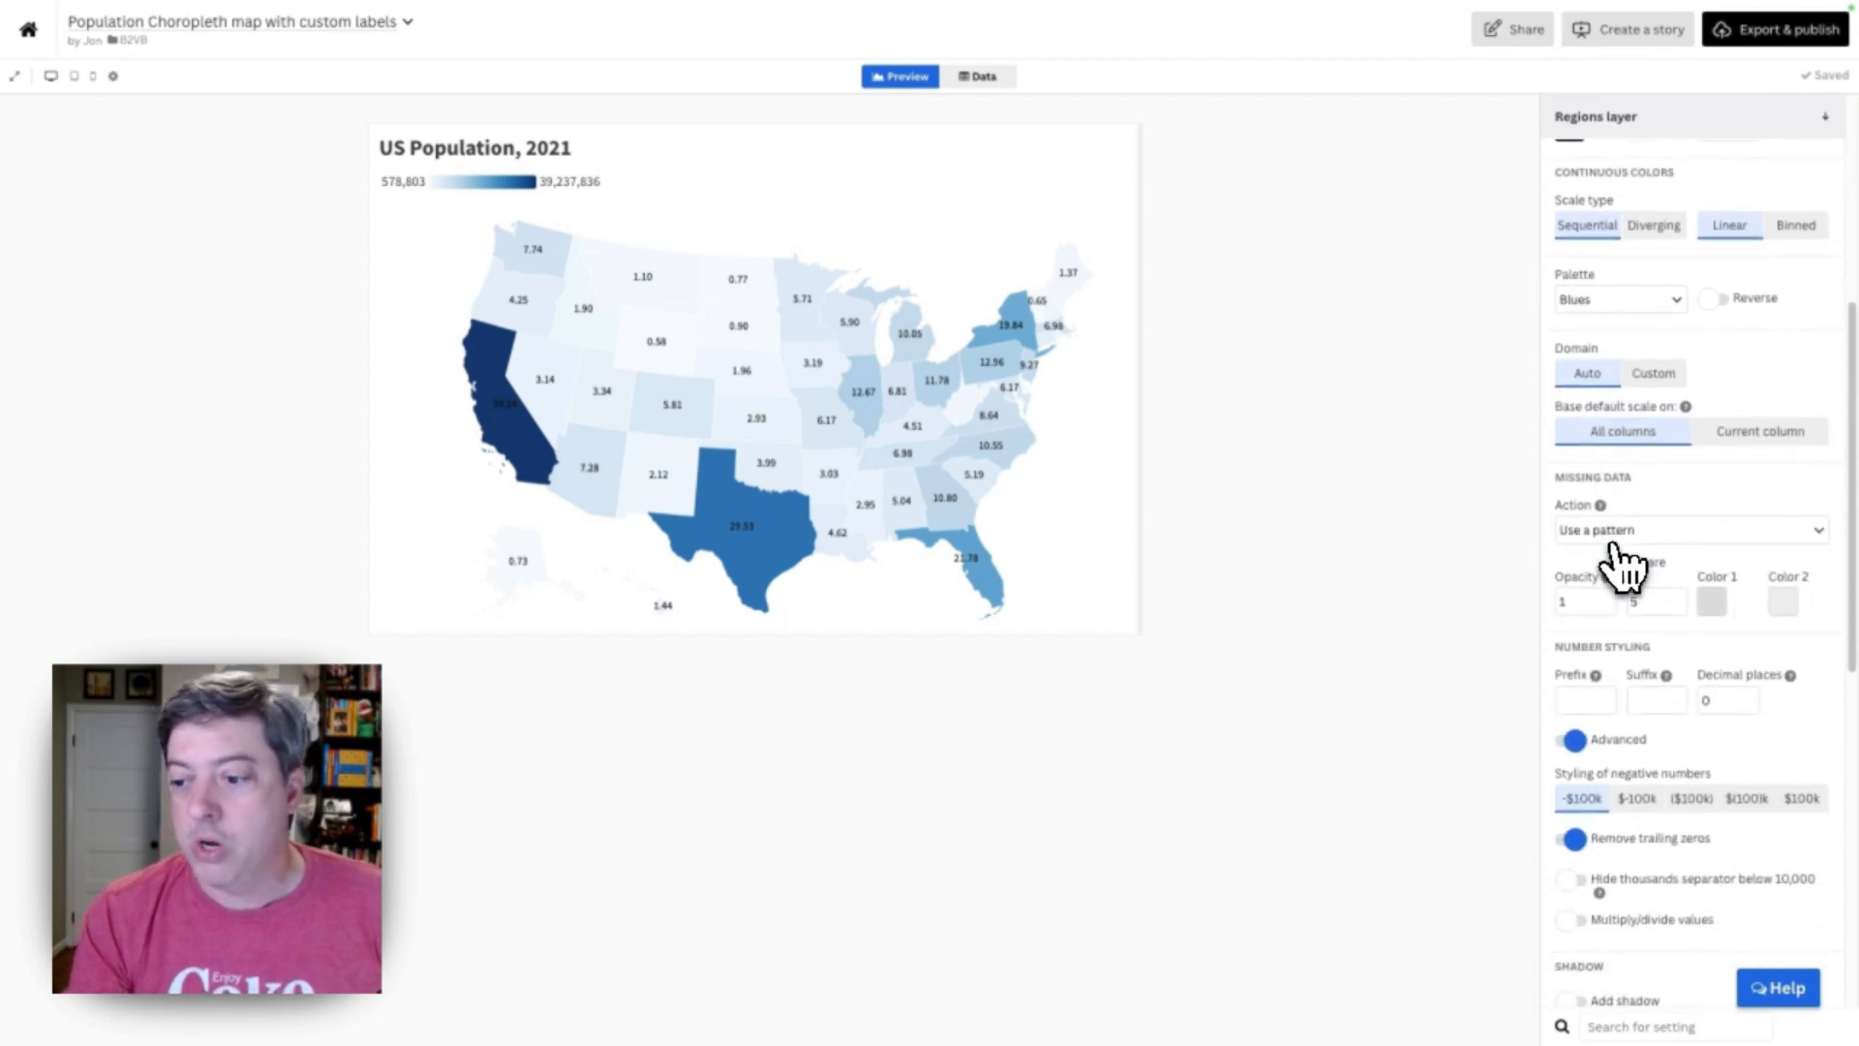
{"action": "scroll", "scroll_direction": "down", "scroll_amount": 3}
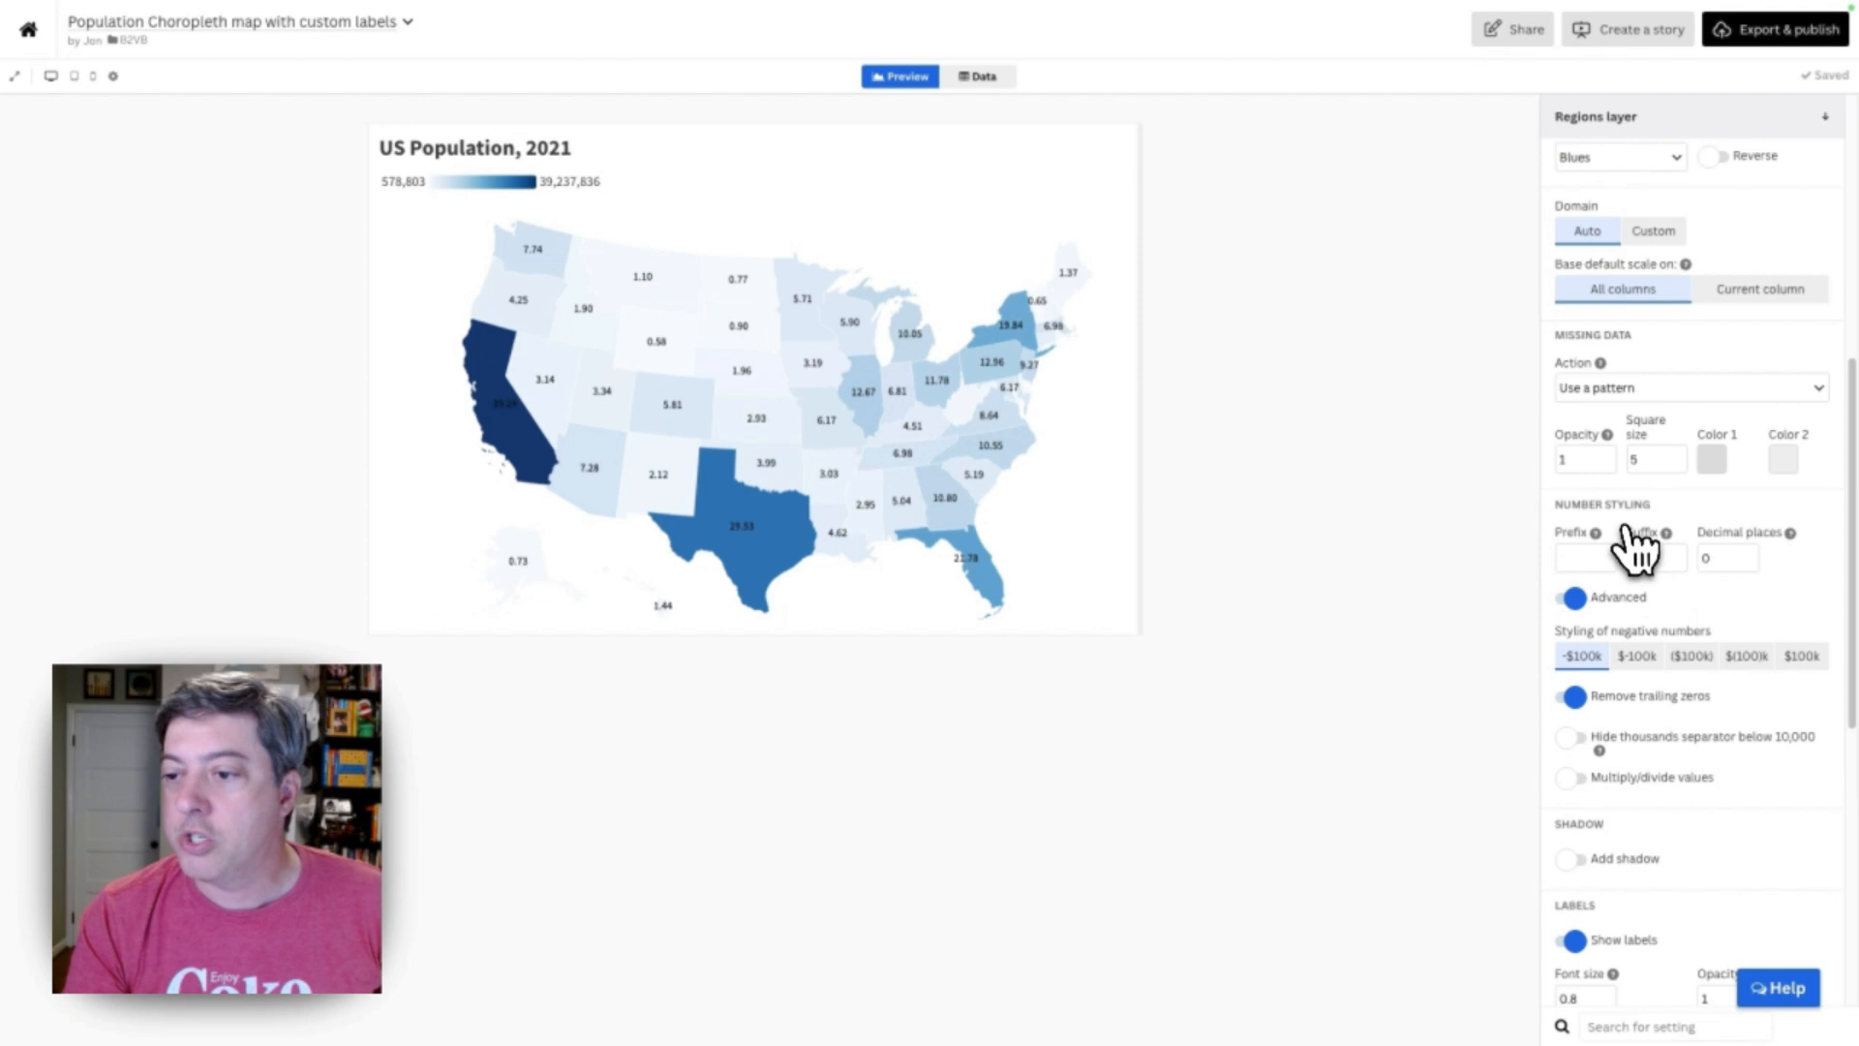
{"action": "scroll", "scroll_direction": "down", "scroll_amount": 3}
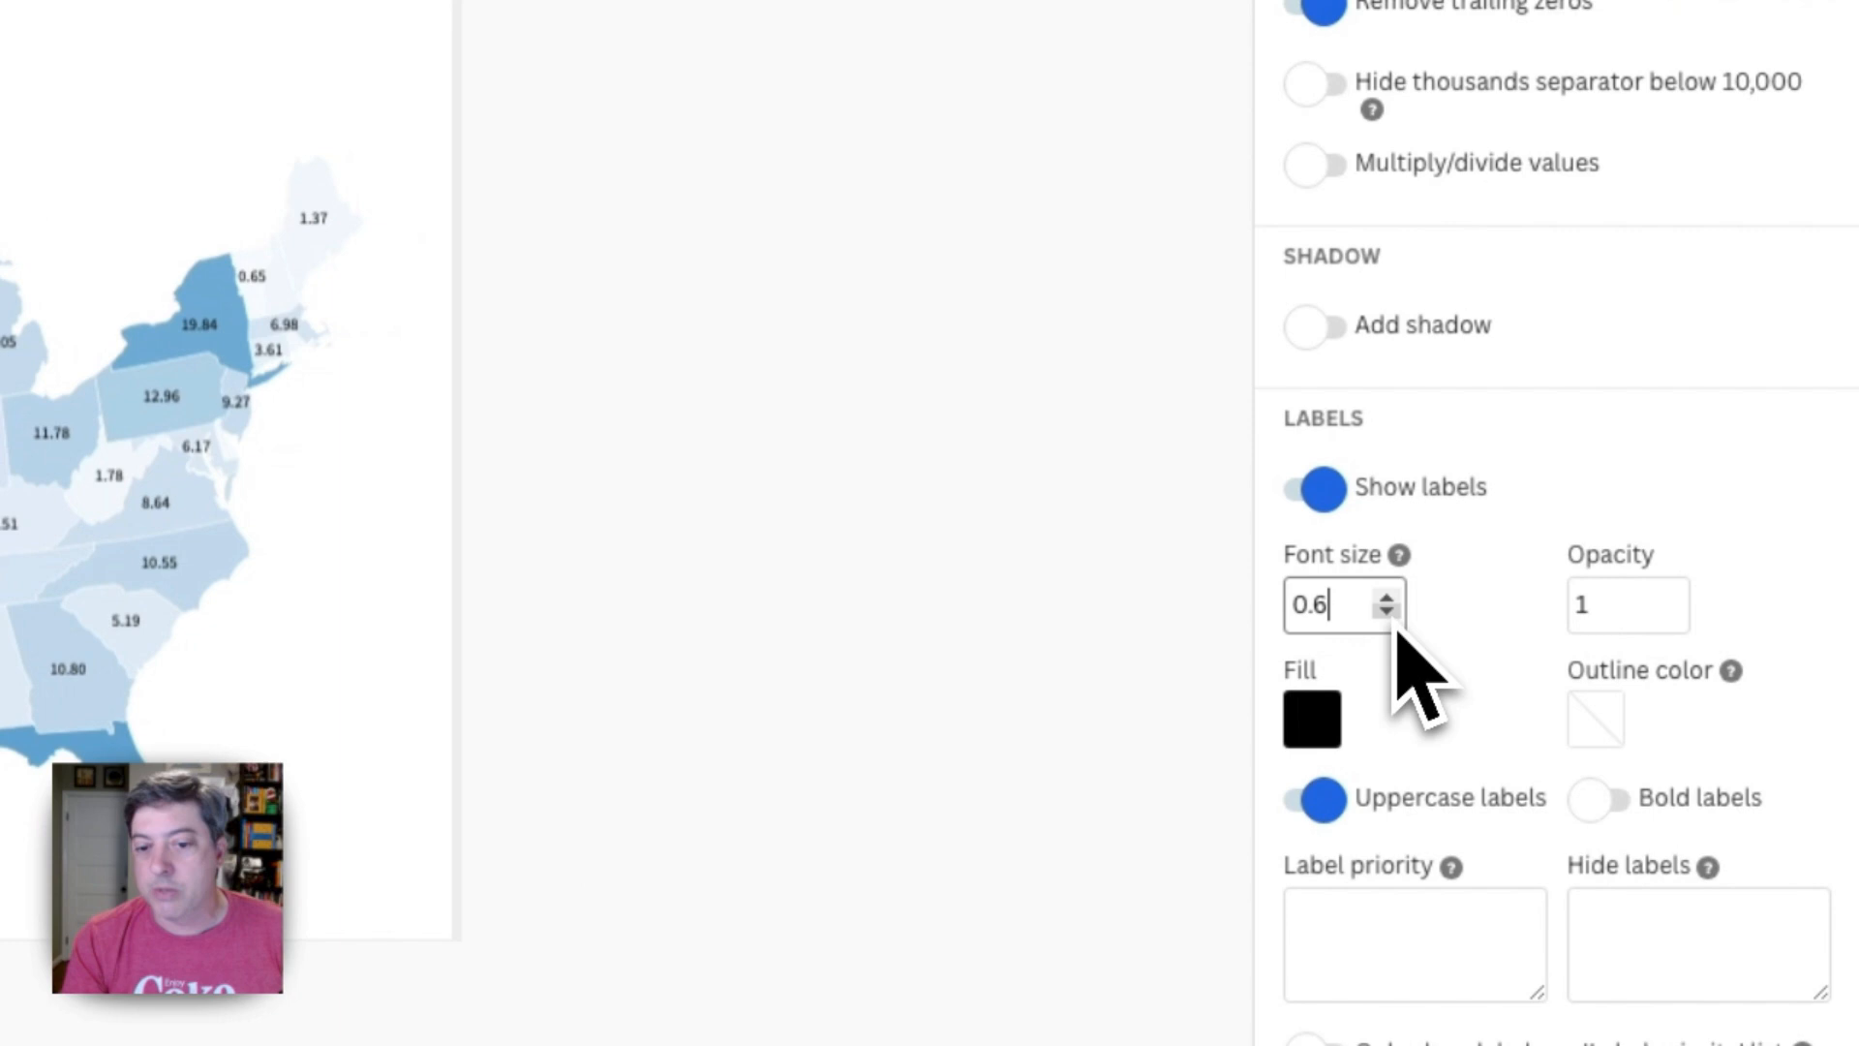
{"action": "left_click", "coordinate": [1381, 616]}
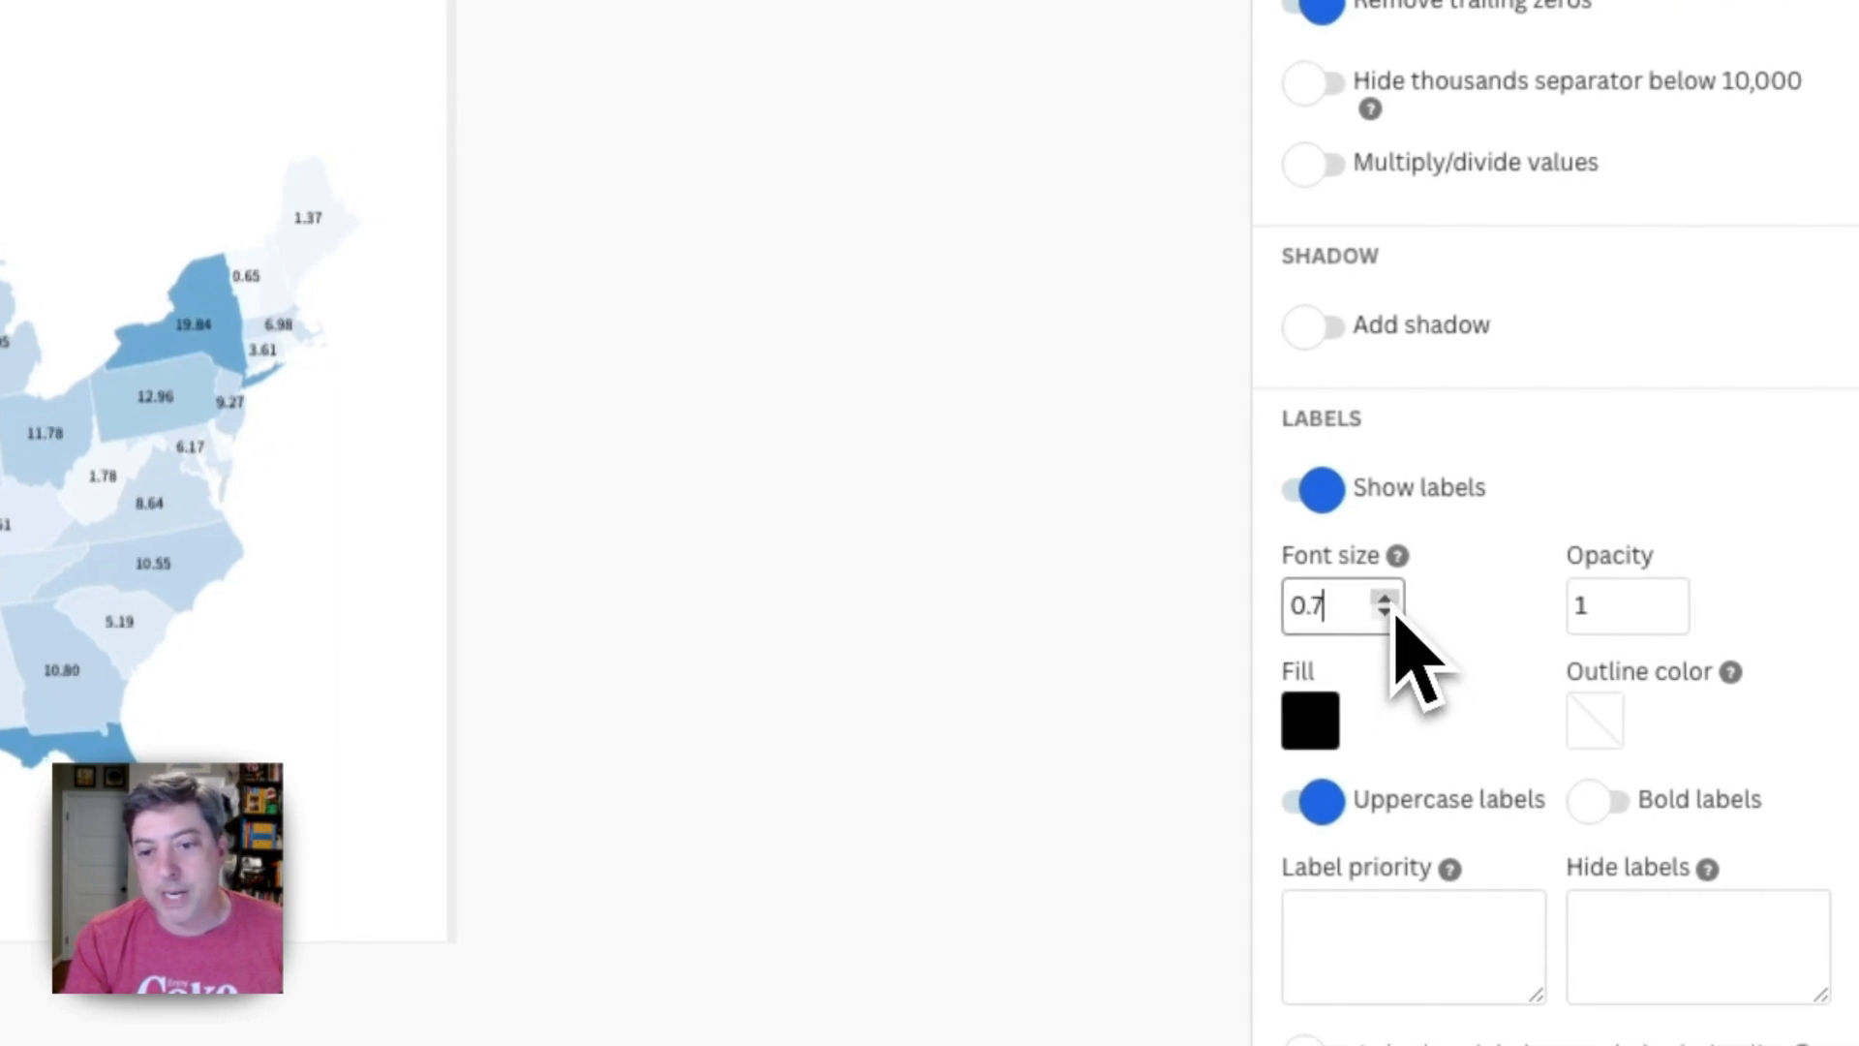
{"action": "left_click", "coordinate": [1381, 616]}
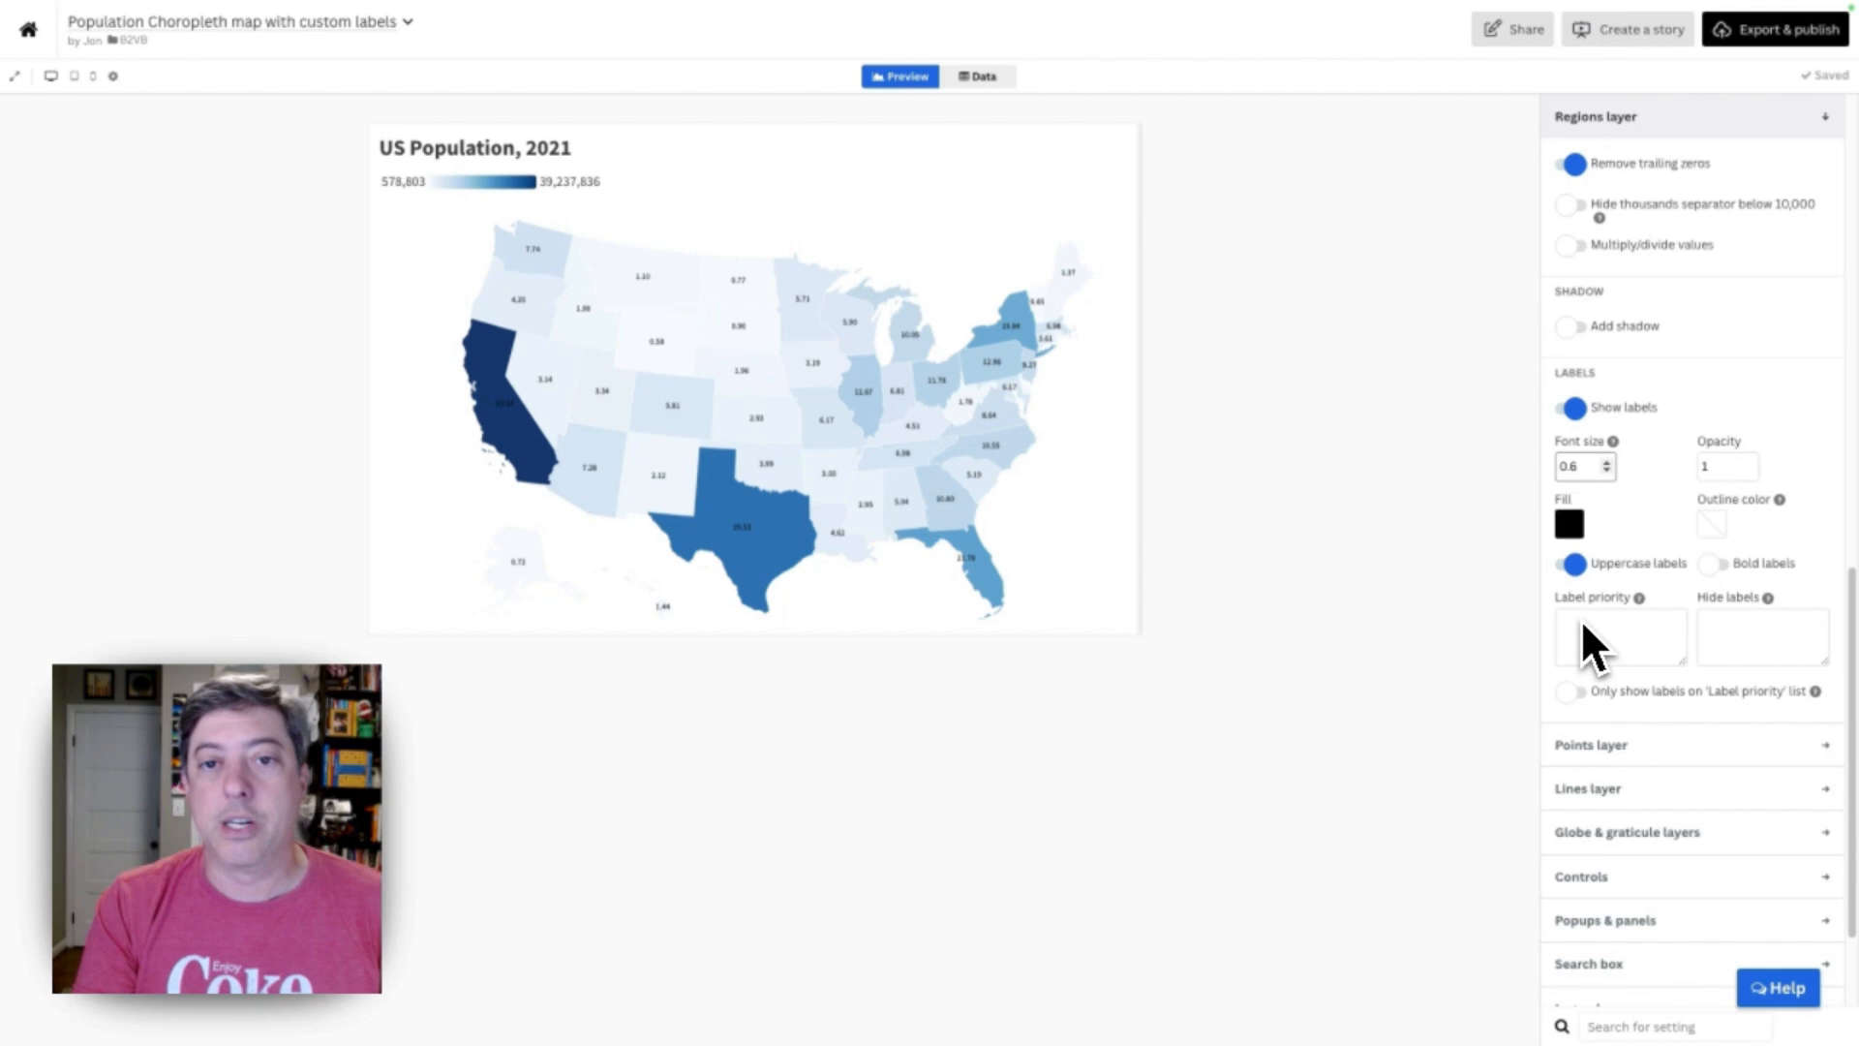
Review the Points data's latitude and longitude columns, then return to the map settings list
{"action": "left_click", "coordinate": [976, 76]}
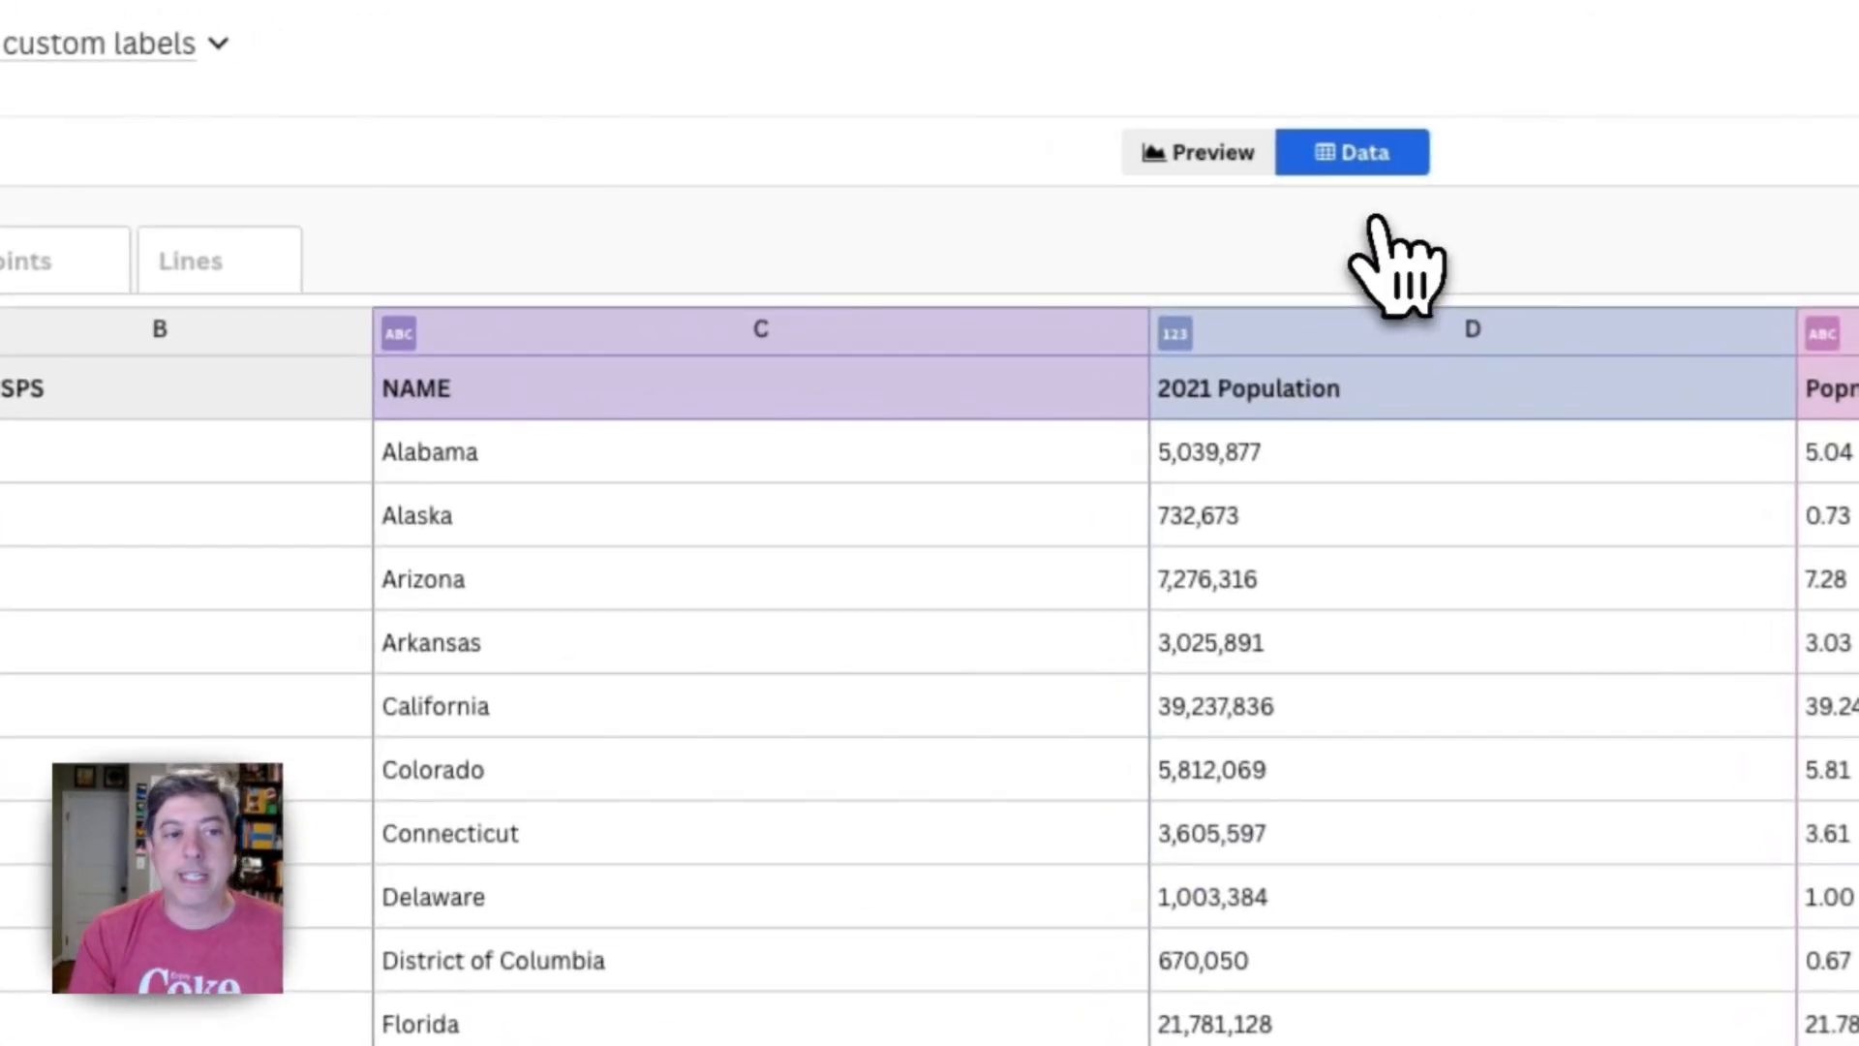
{"action": "scroll", "scroll_direction": "left", "scroll_amount": 3}
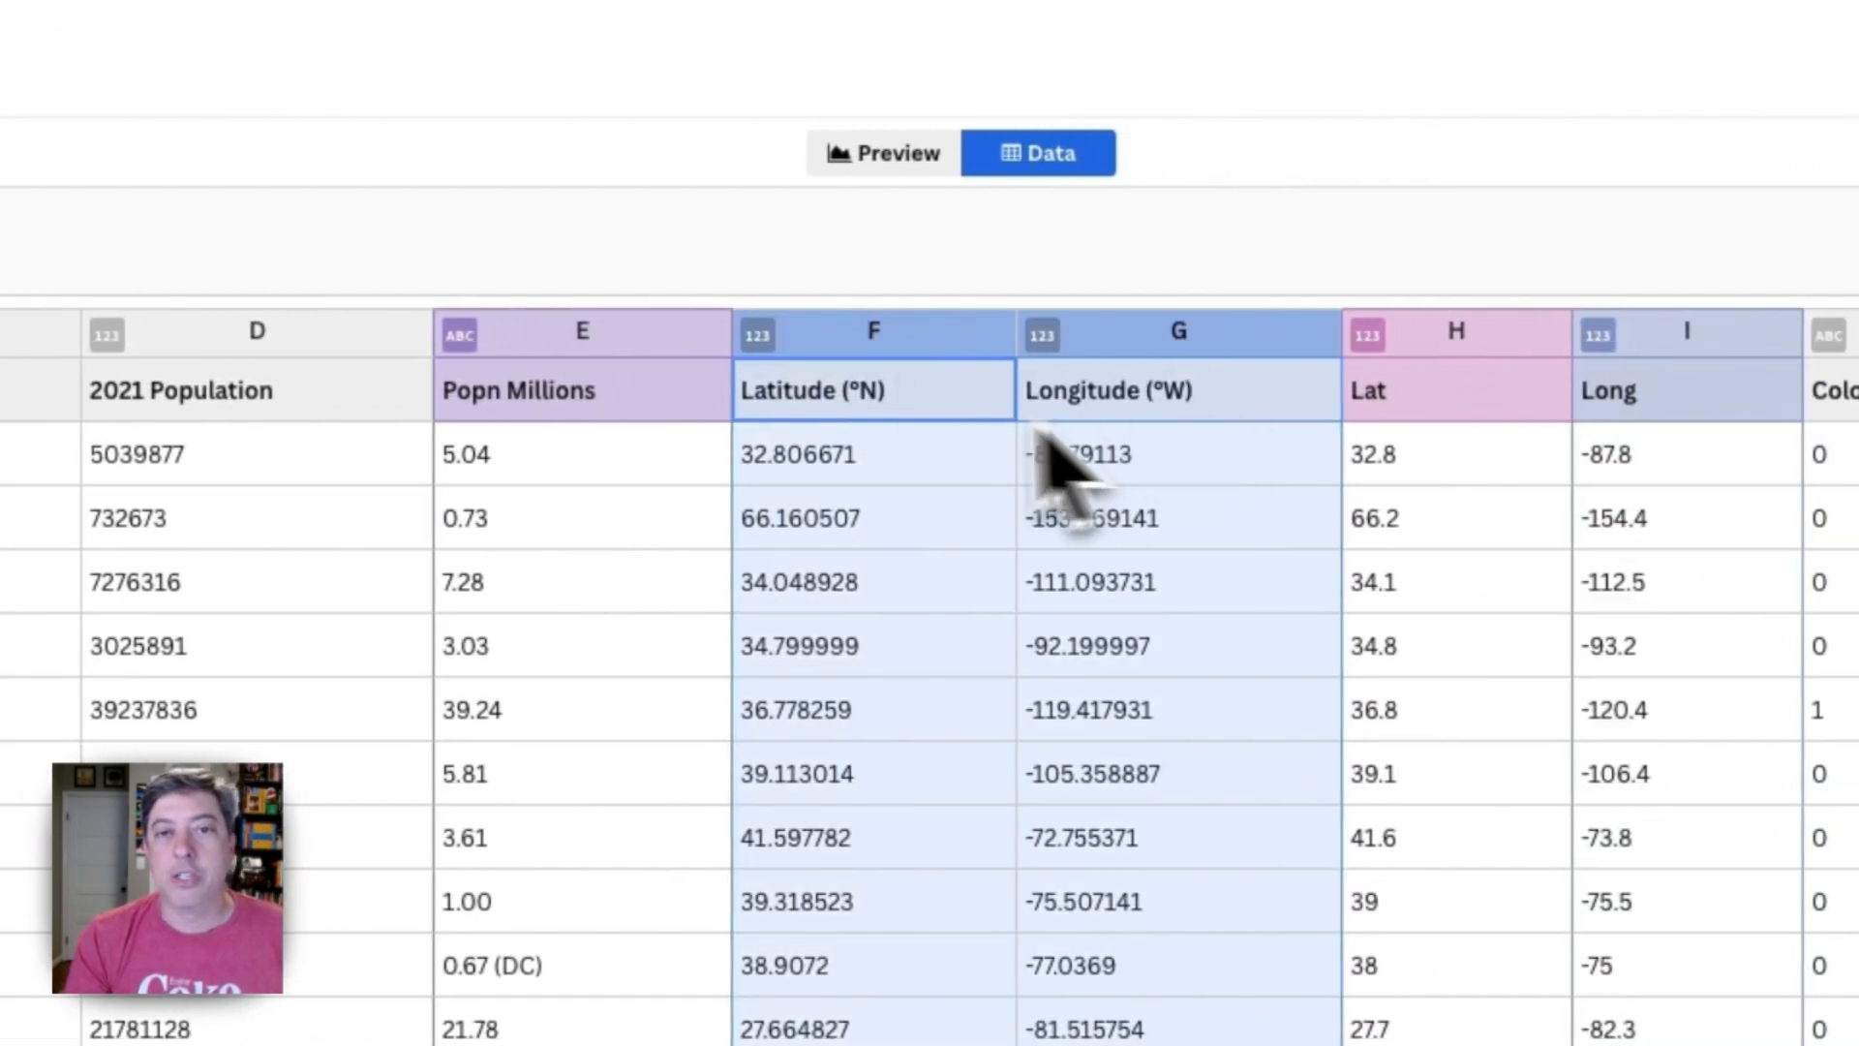
{"action": "mouse_move", "coordinate": [926, 521]}
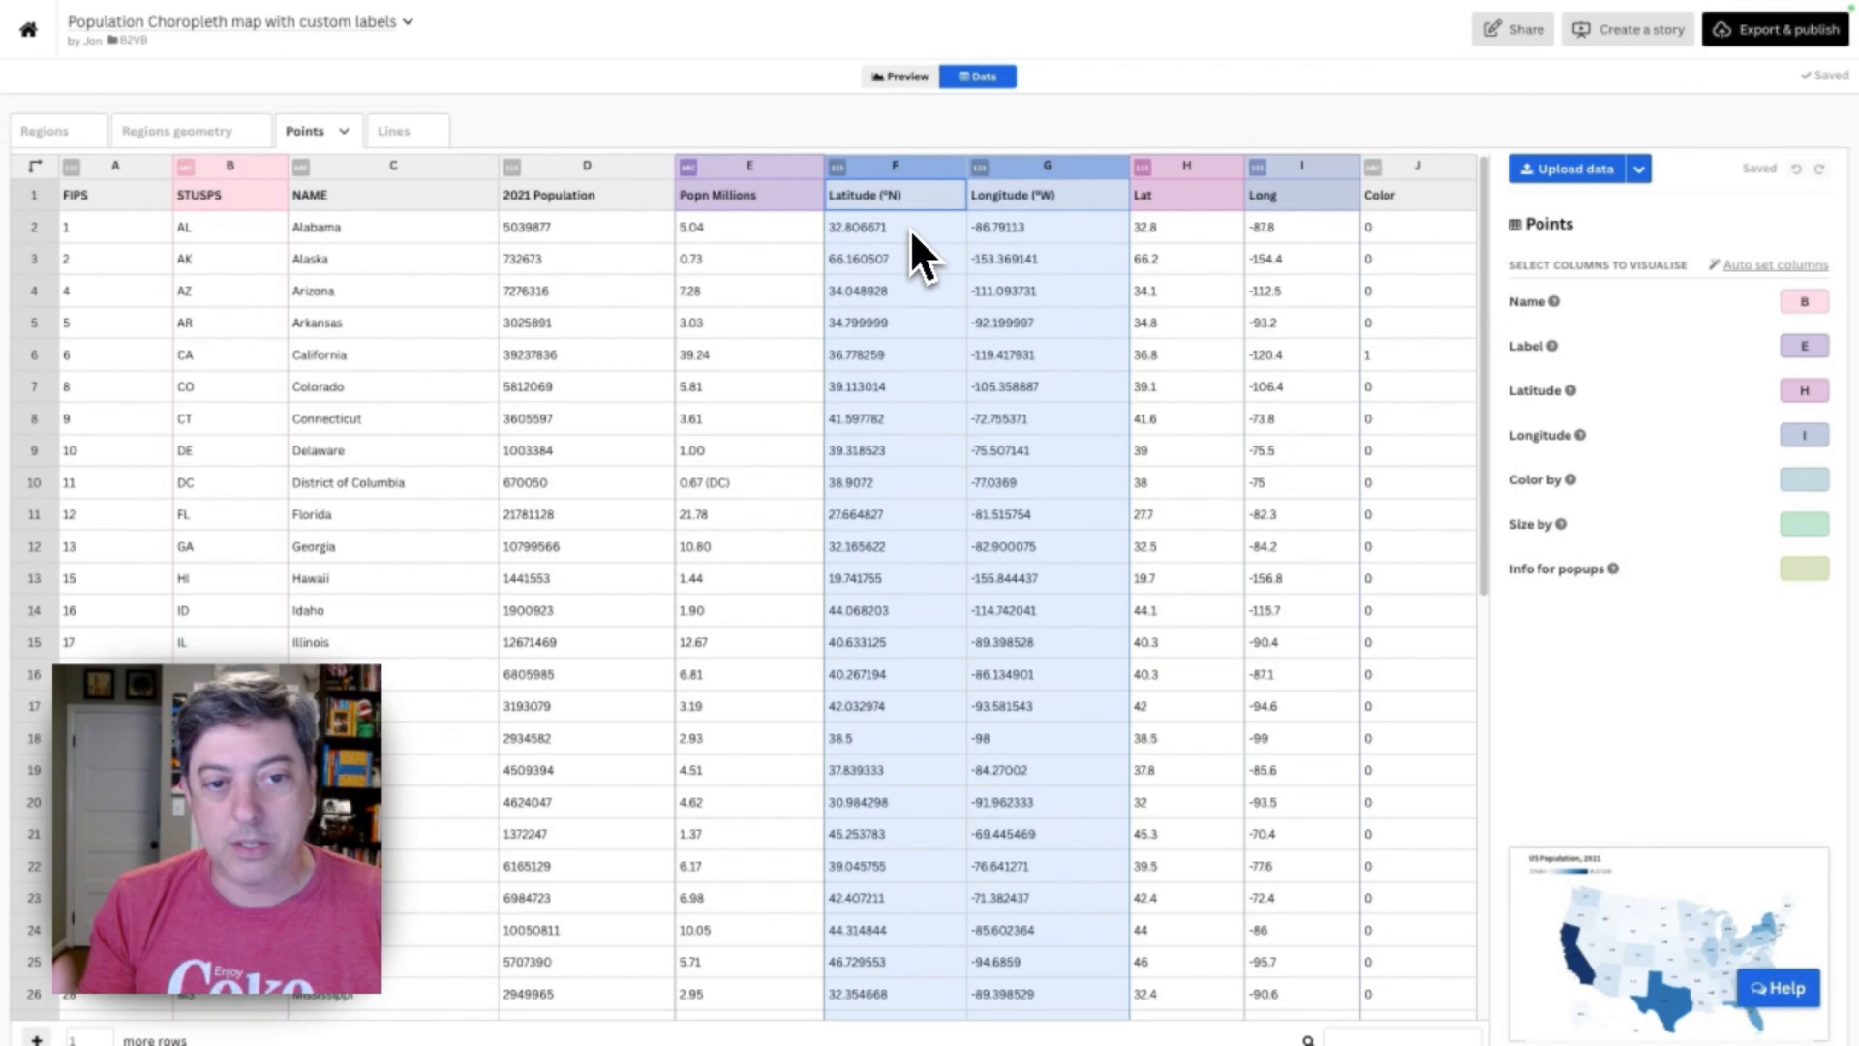
{"action": "mouse_move", "coordinate": [1412, 362]}
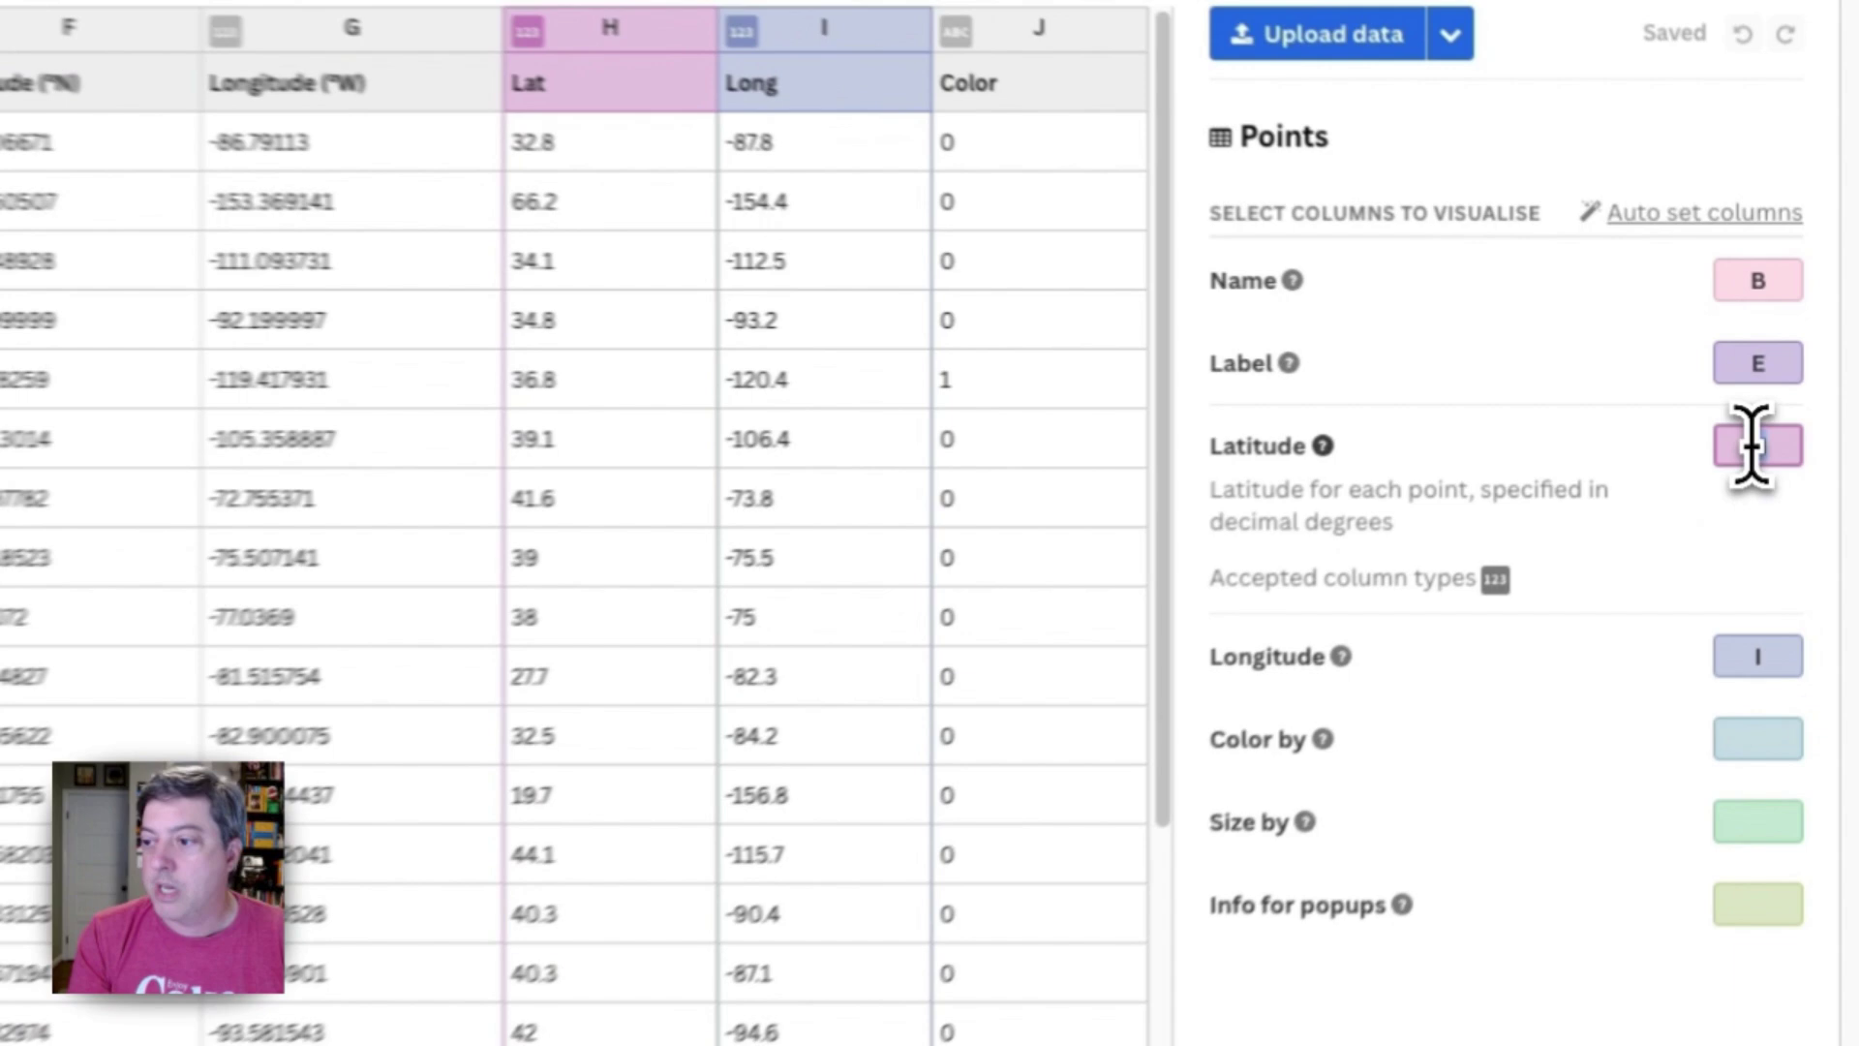
{"action": "left_click", "coordinate": [1758, 445]}
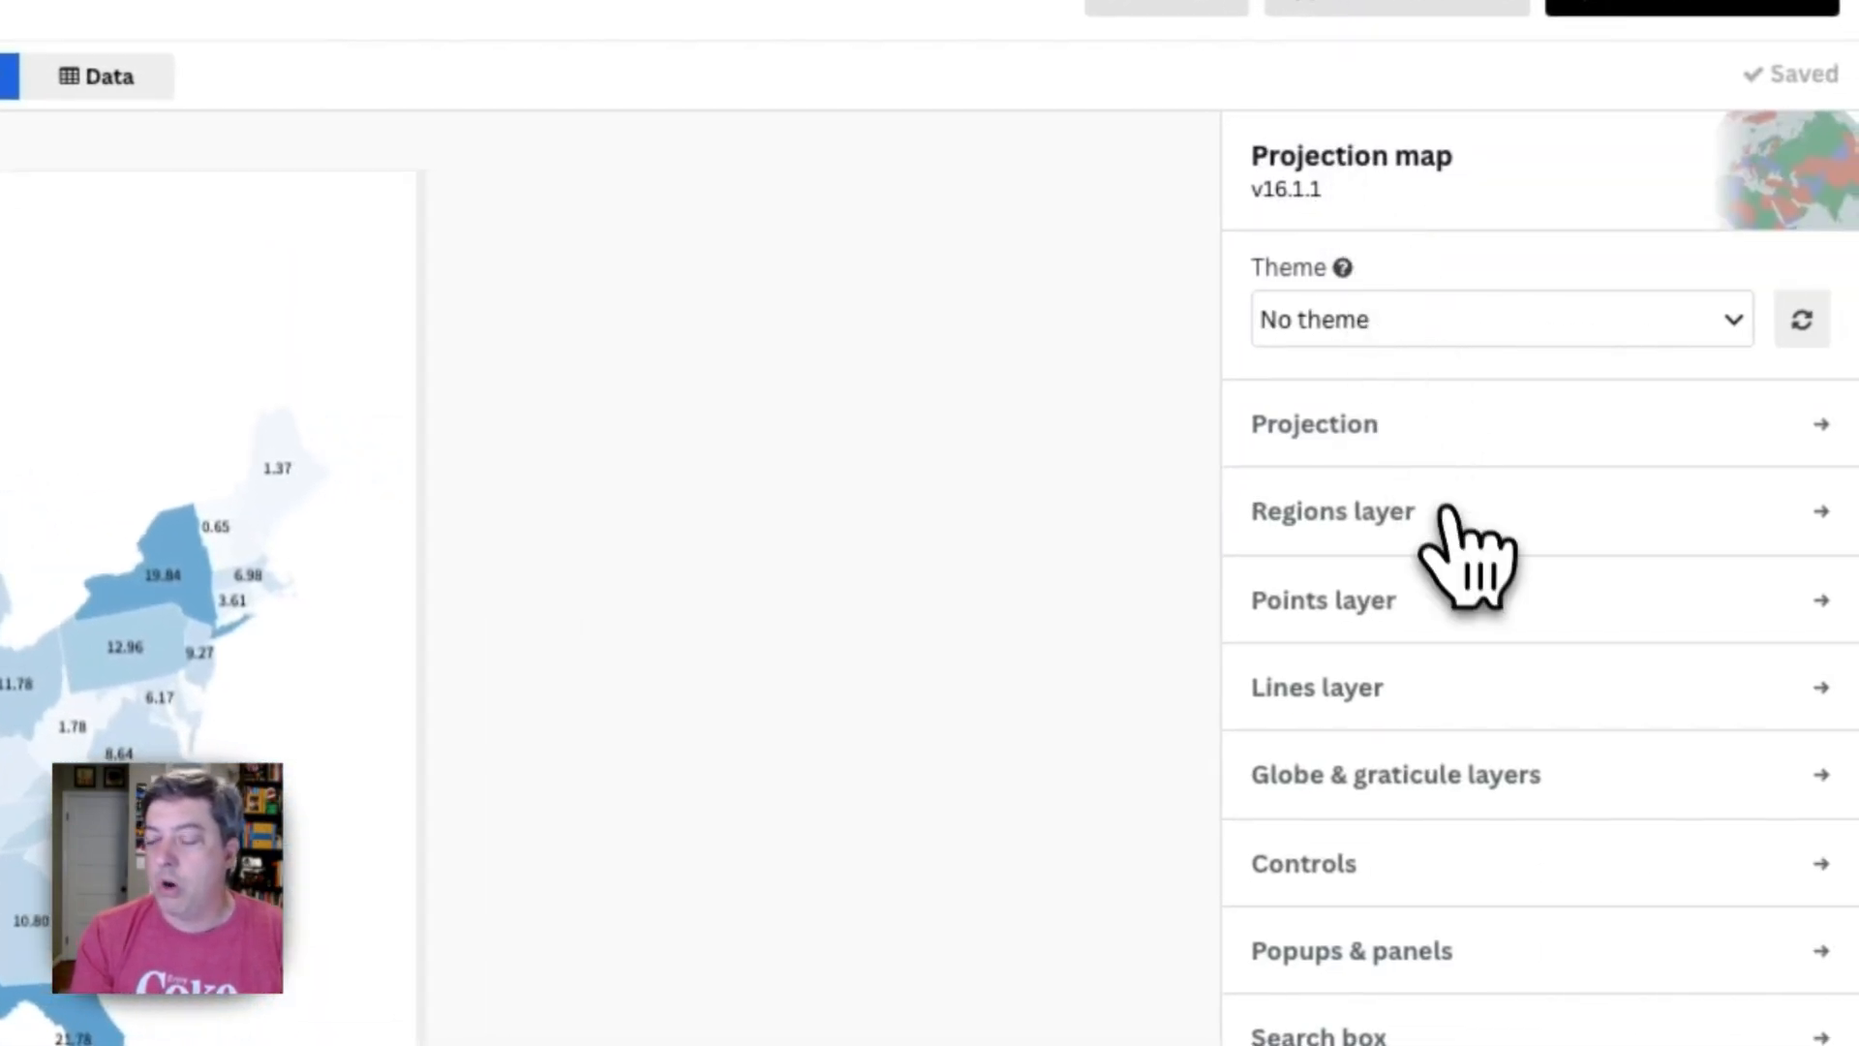
Expand the Points layer settings showing symbol, radius 0 and label options
{"action": "left_click", "coordinate": [1332, 511]}
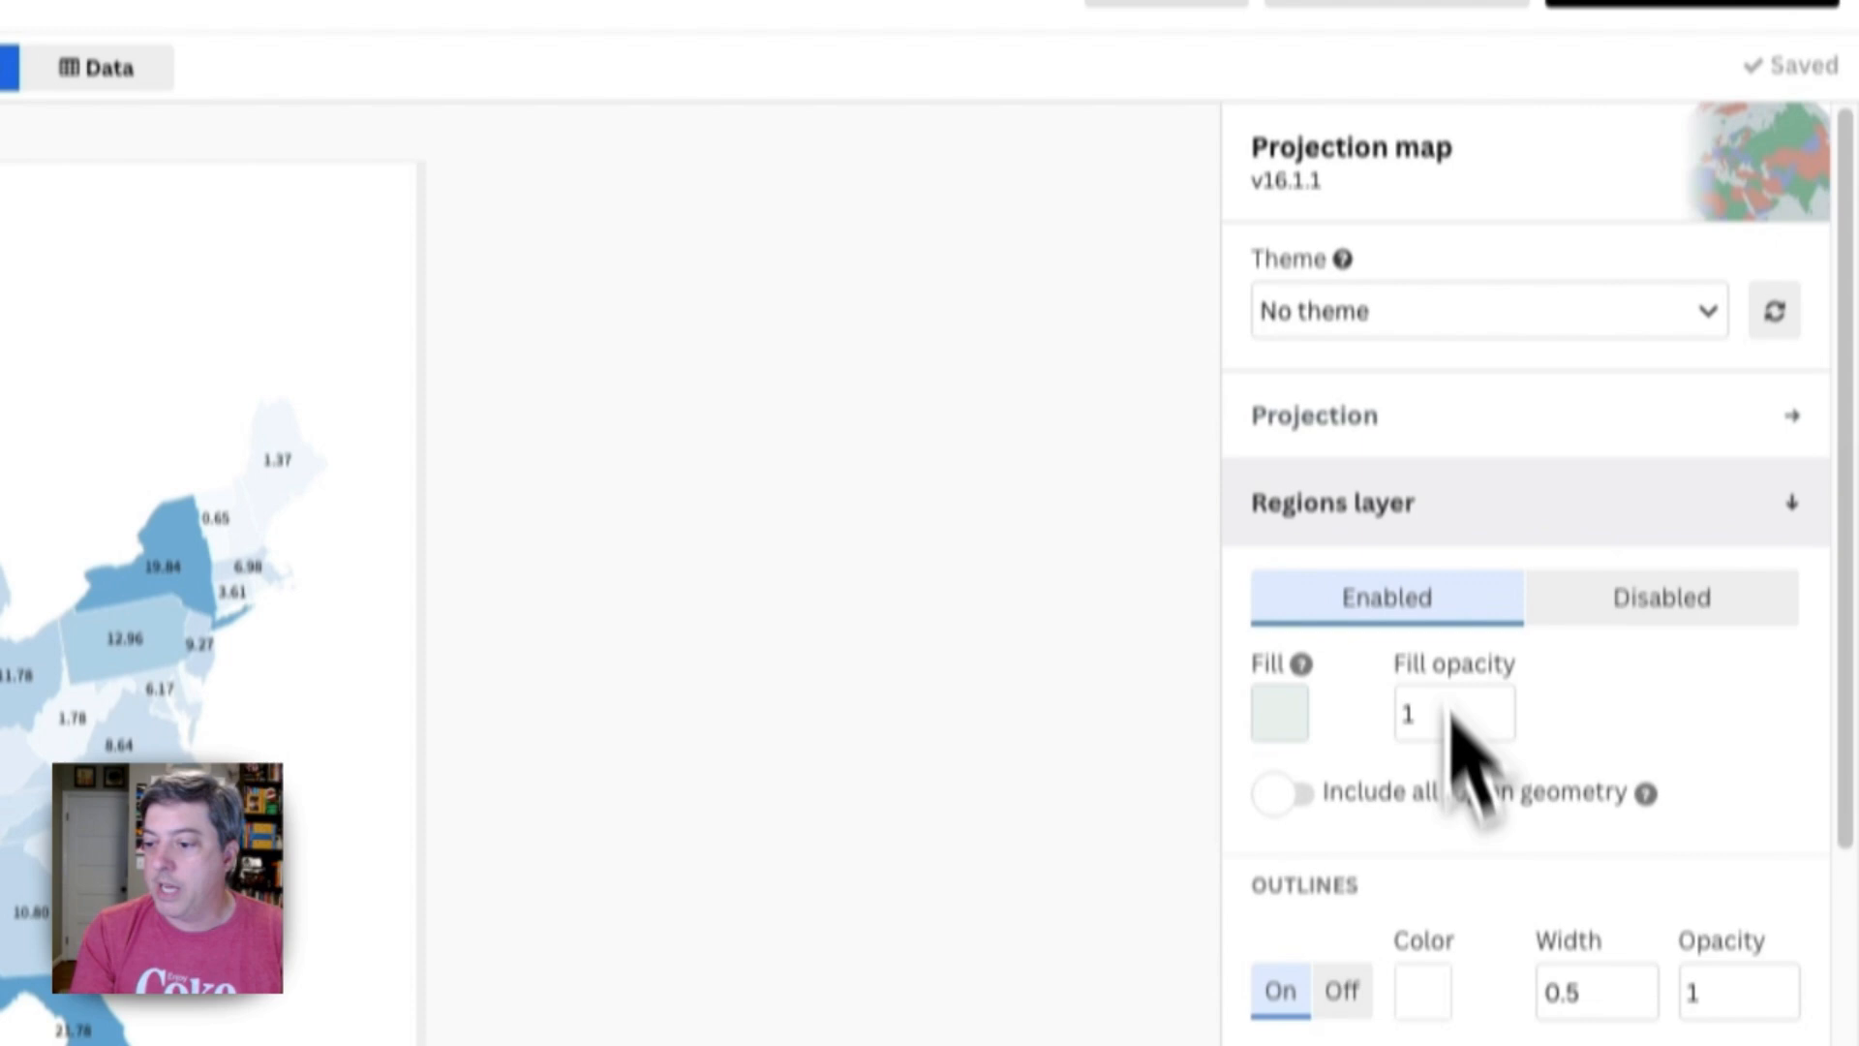
{"action": "scroll", "scroll_direction": "down", "scroll_amount": 3}
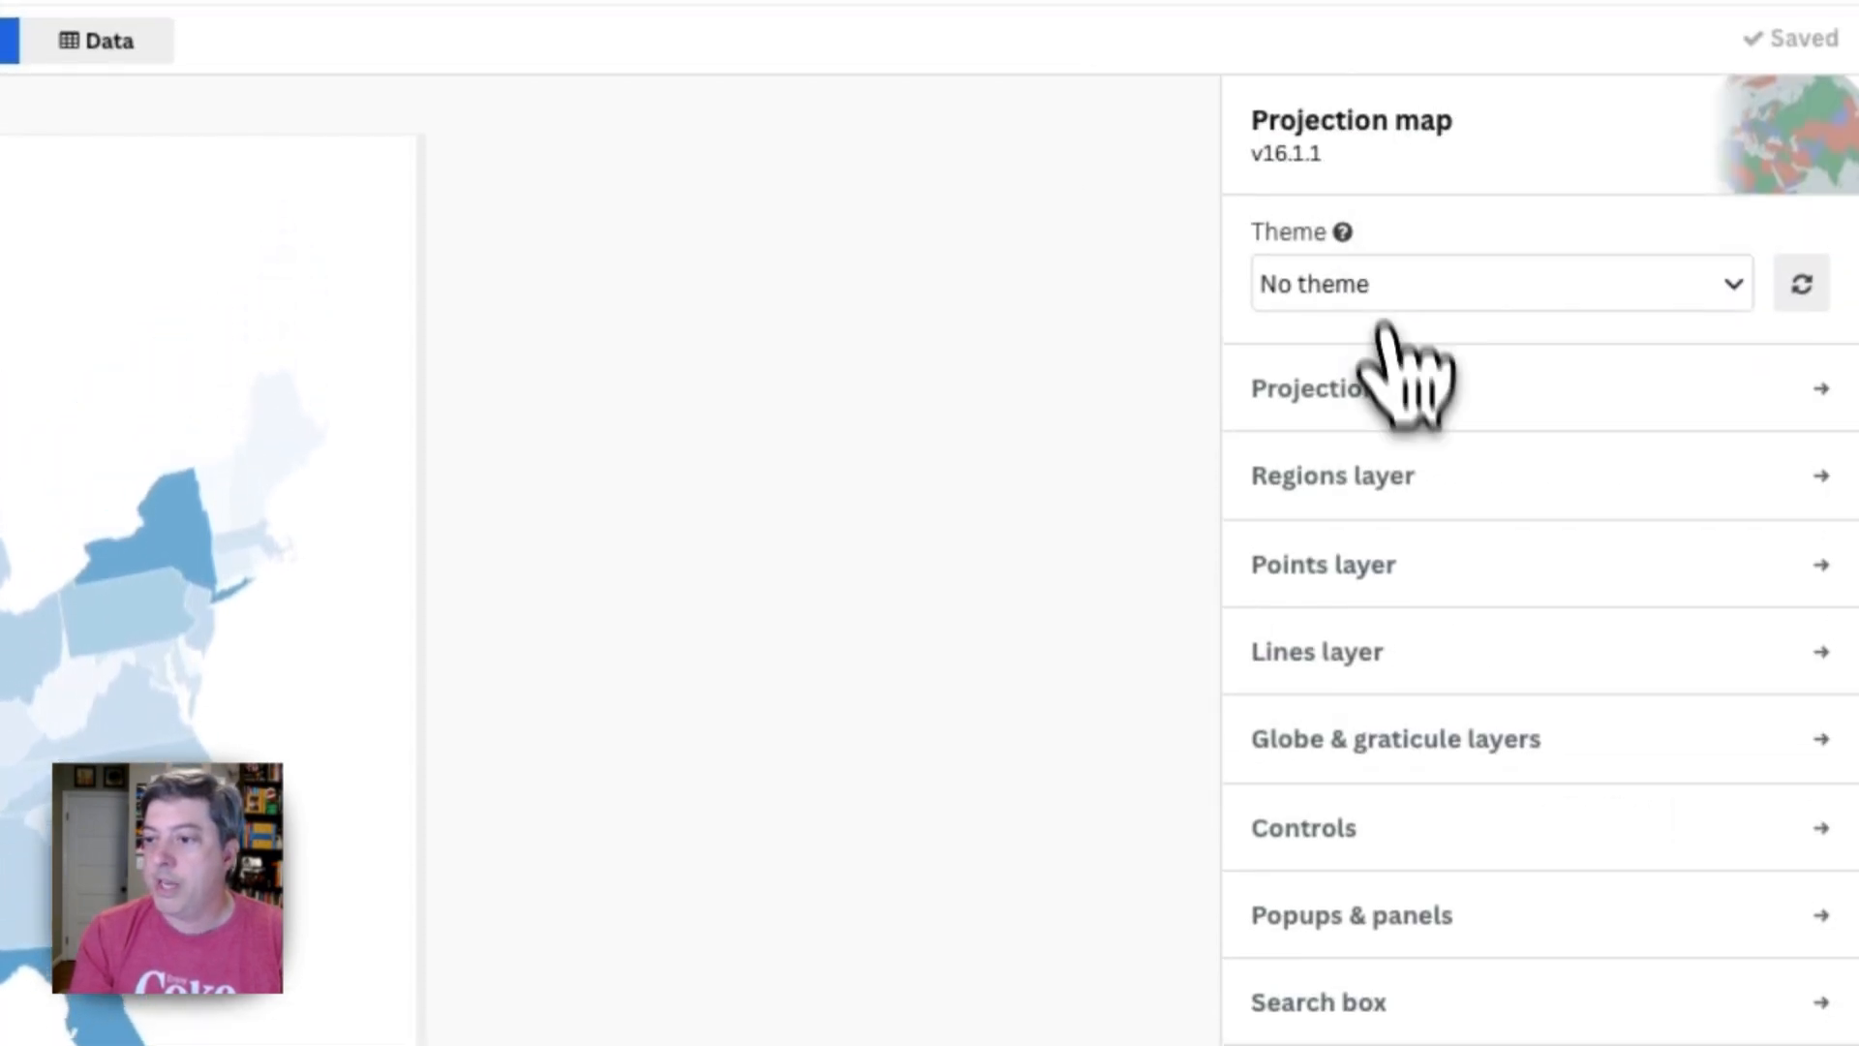
{"action": "left_click", "coordinate": [1323, 563]}
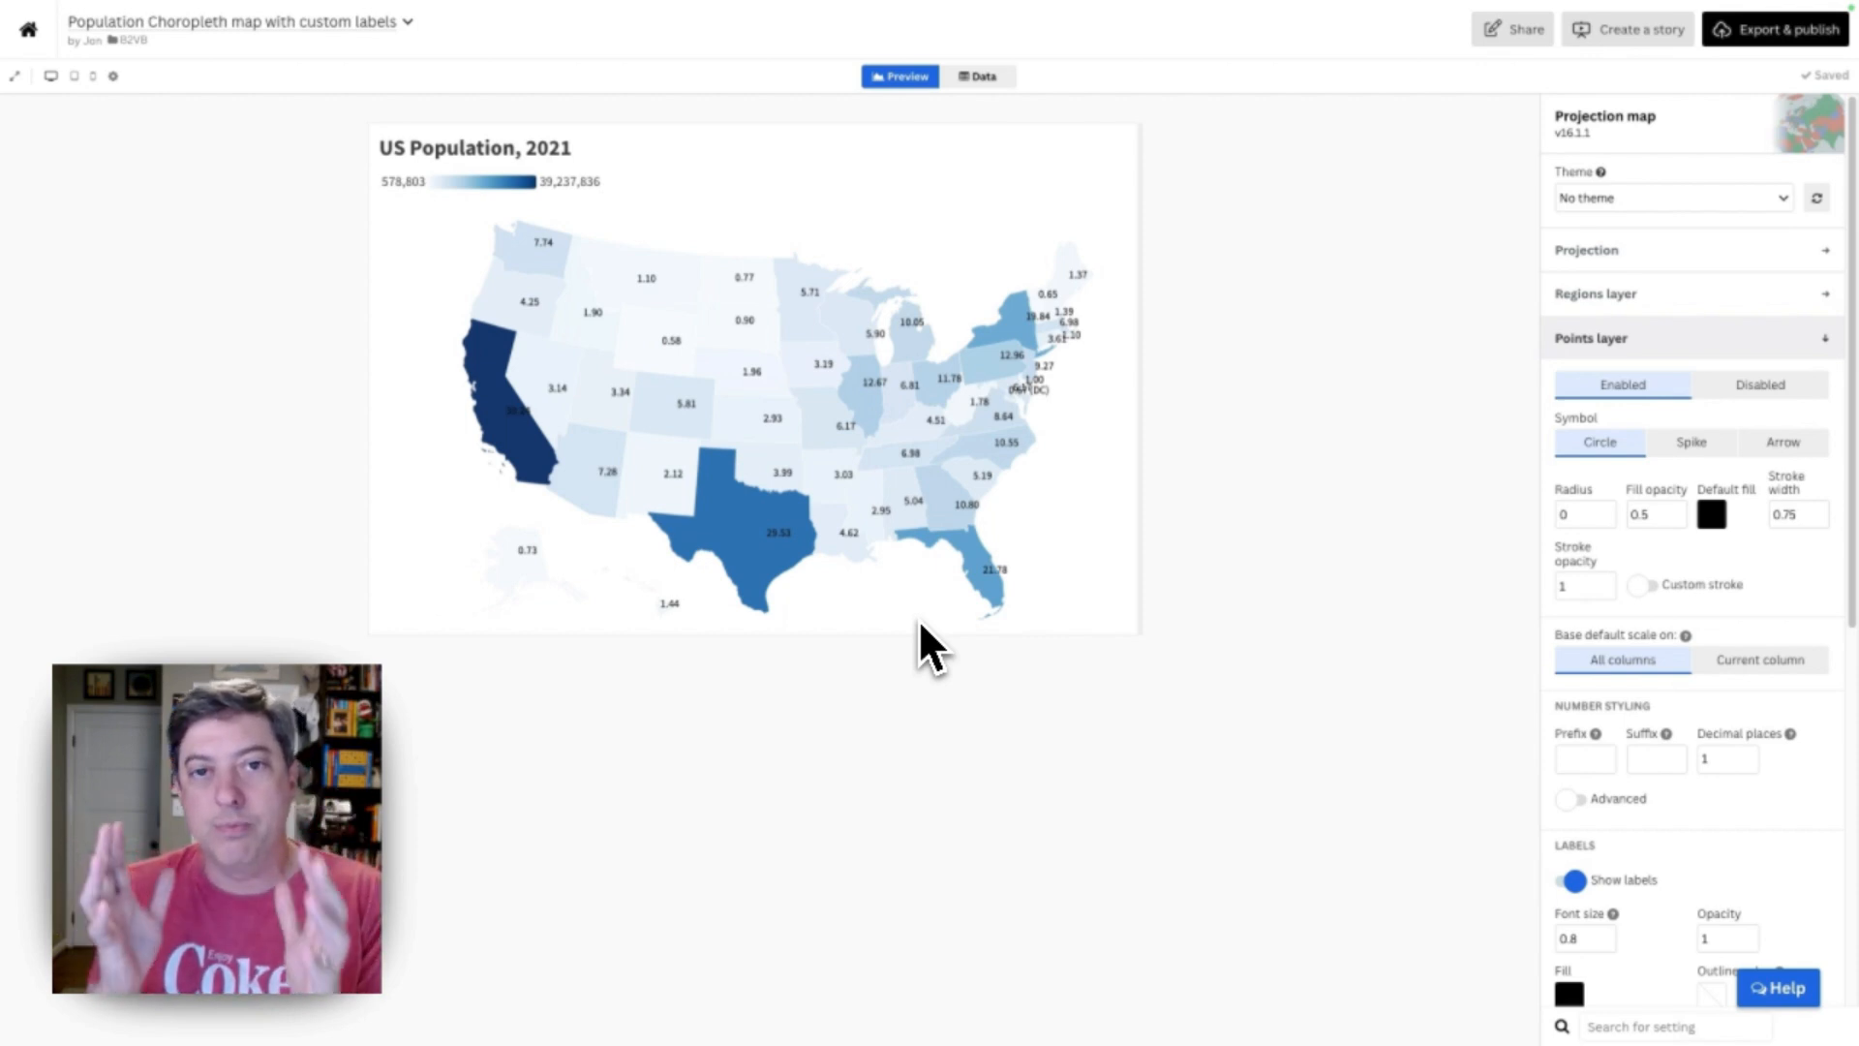
{"action": "mouse_move", "coordinate": [1133, 552]}
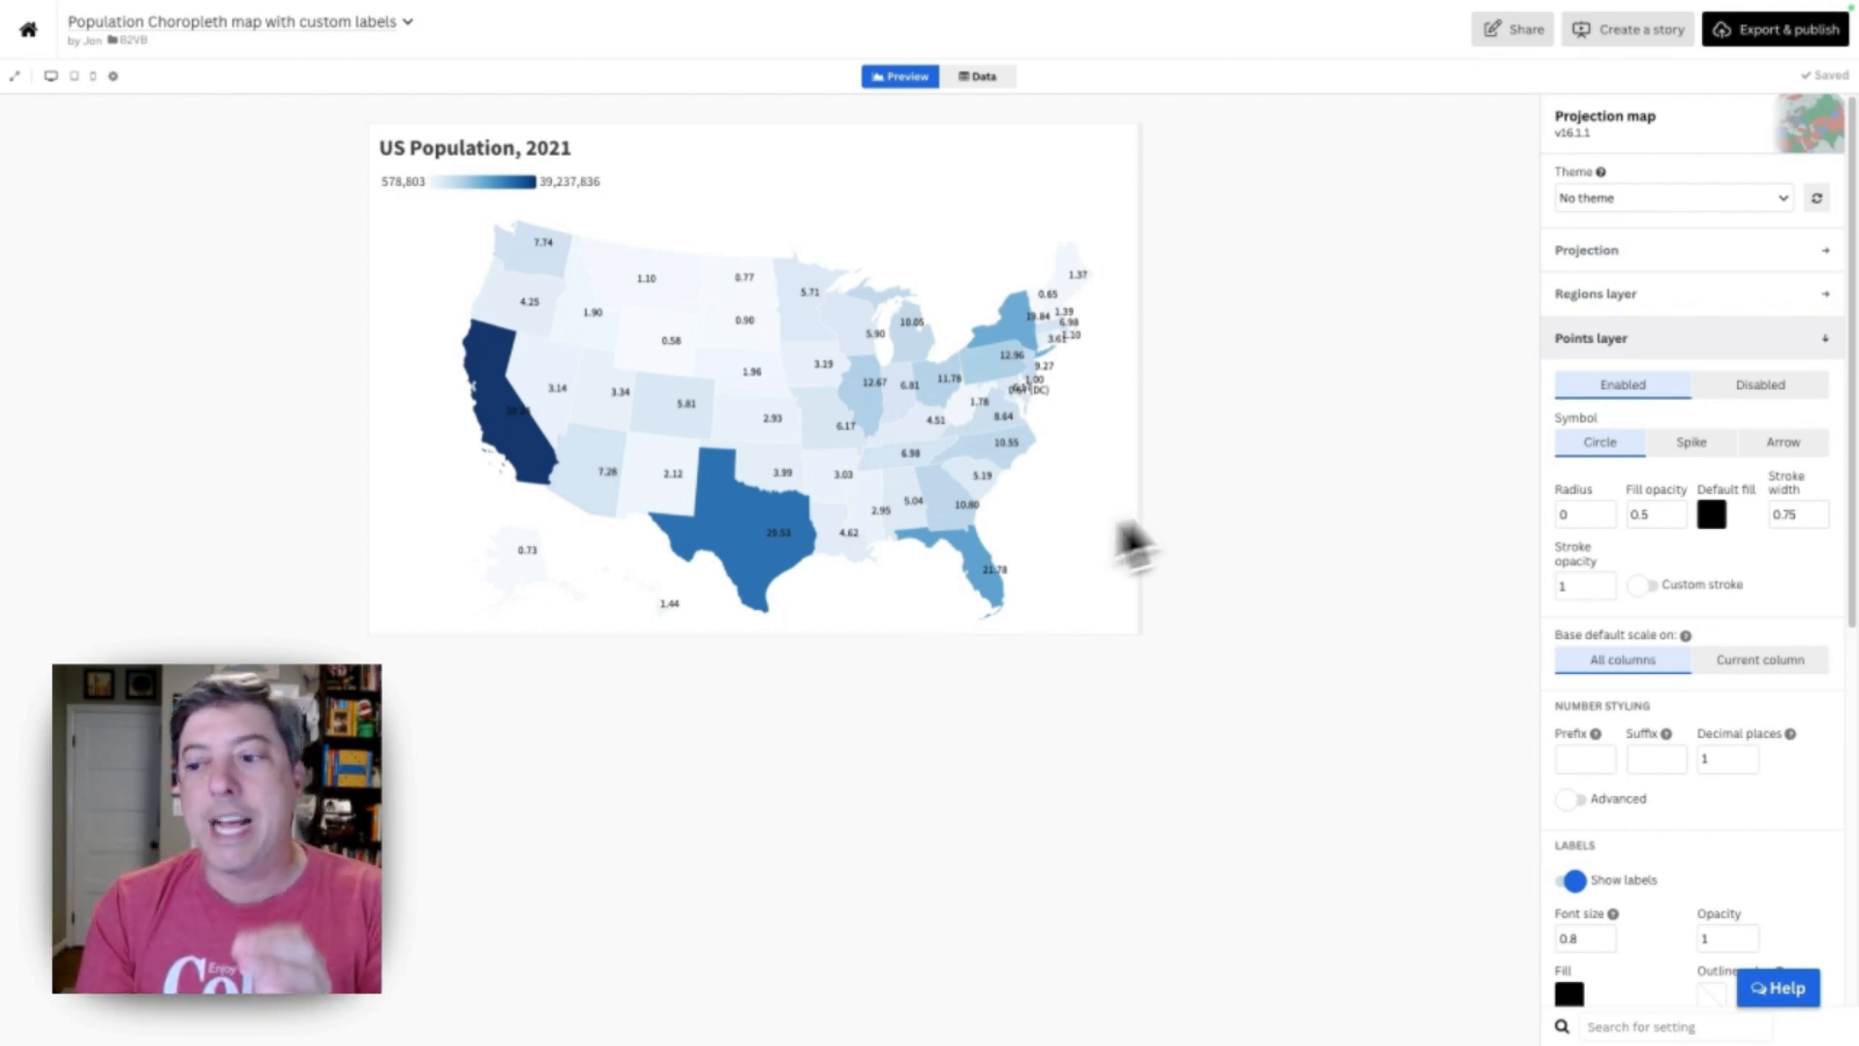
{"action": "mouse_move", "coordinate": [1613, 535]}
{"action": "type", "text": "5"}
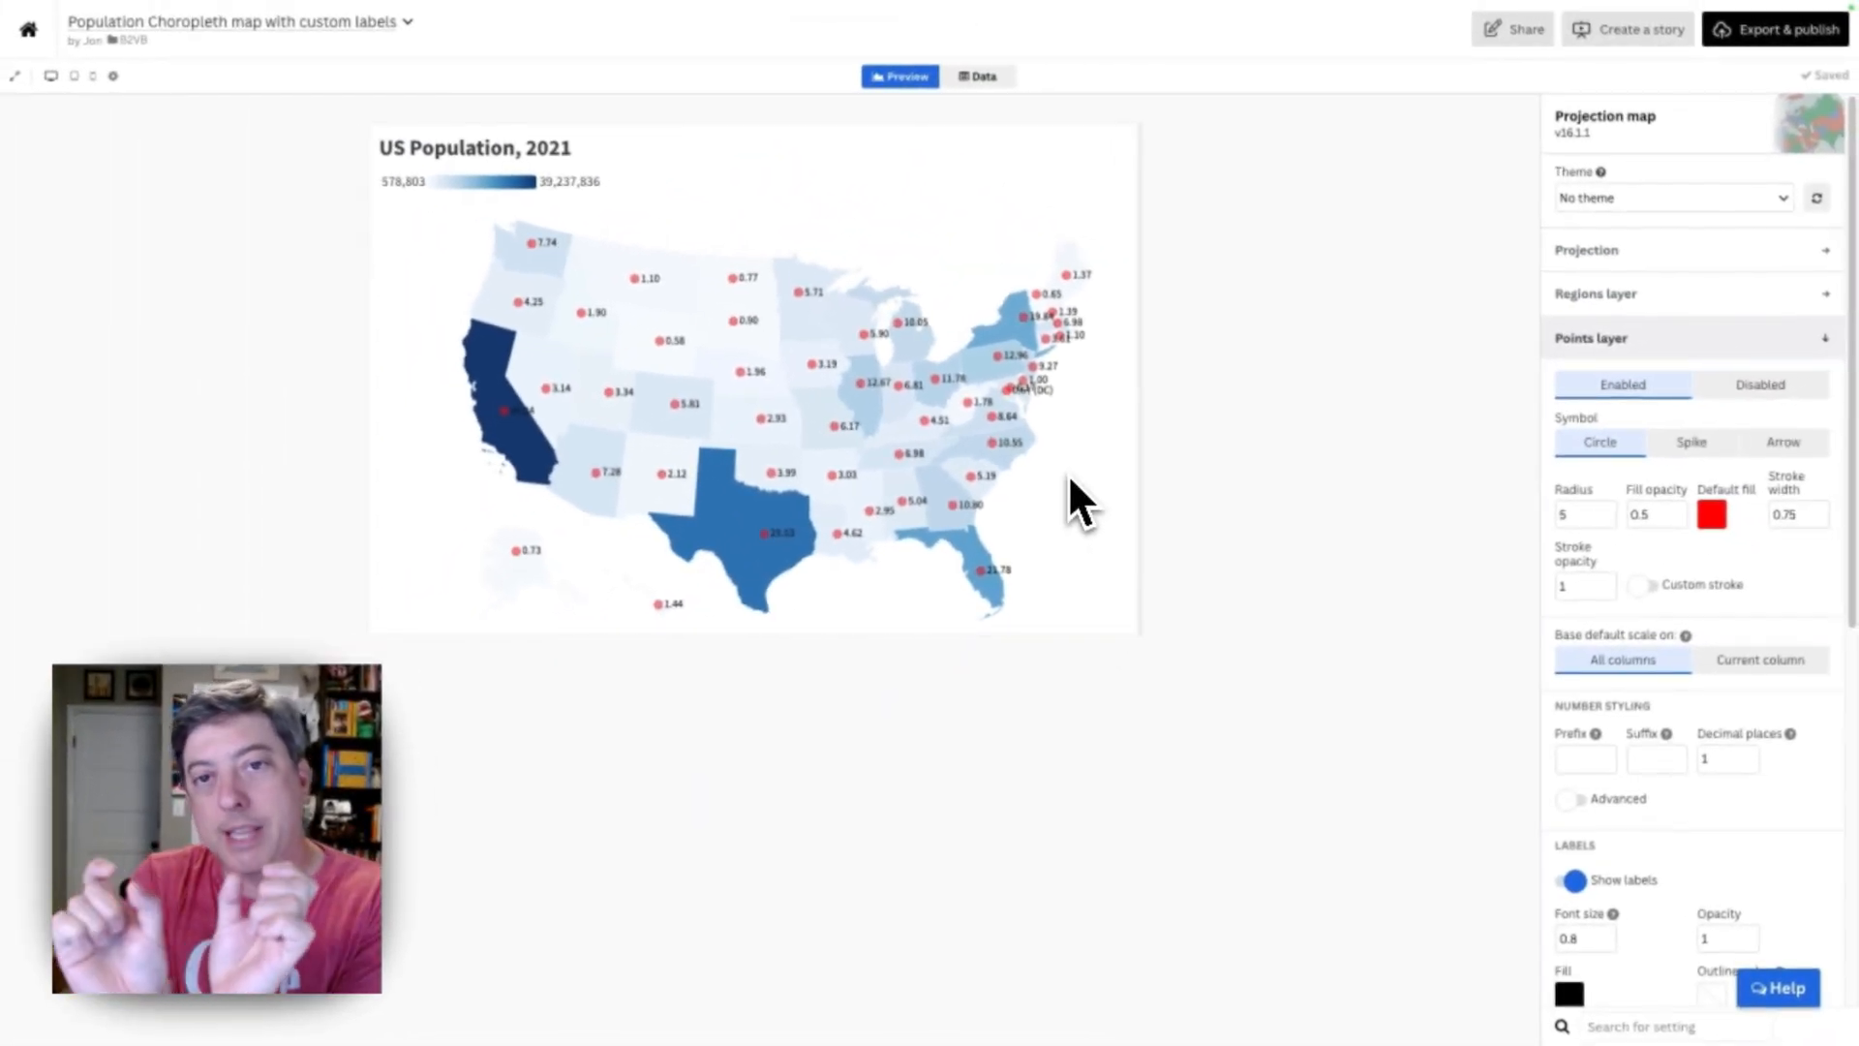
{"action": "mouse_move", "coordinate": [1345, 570]}
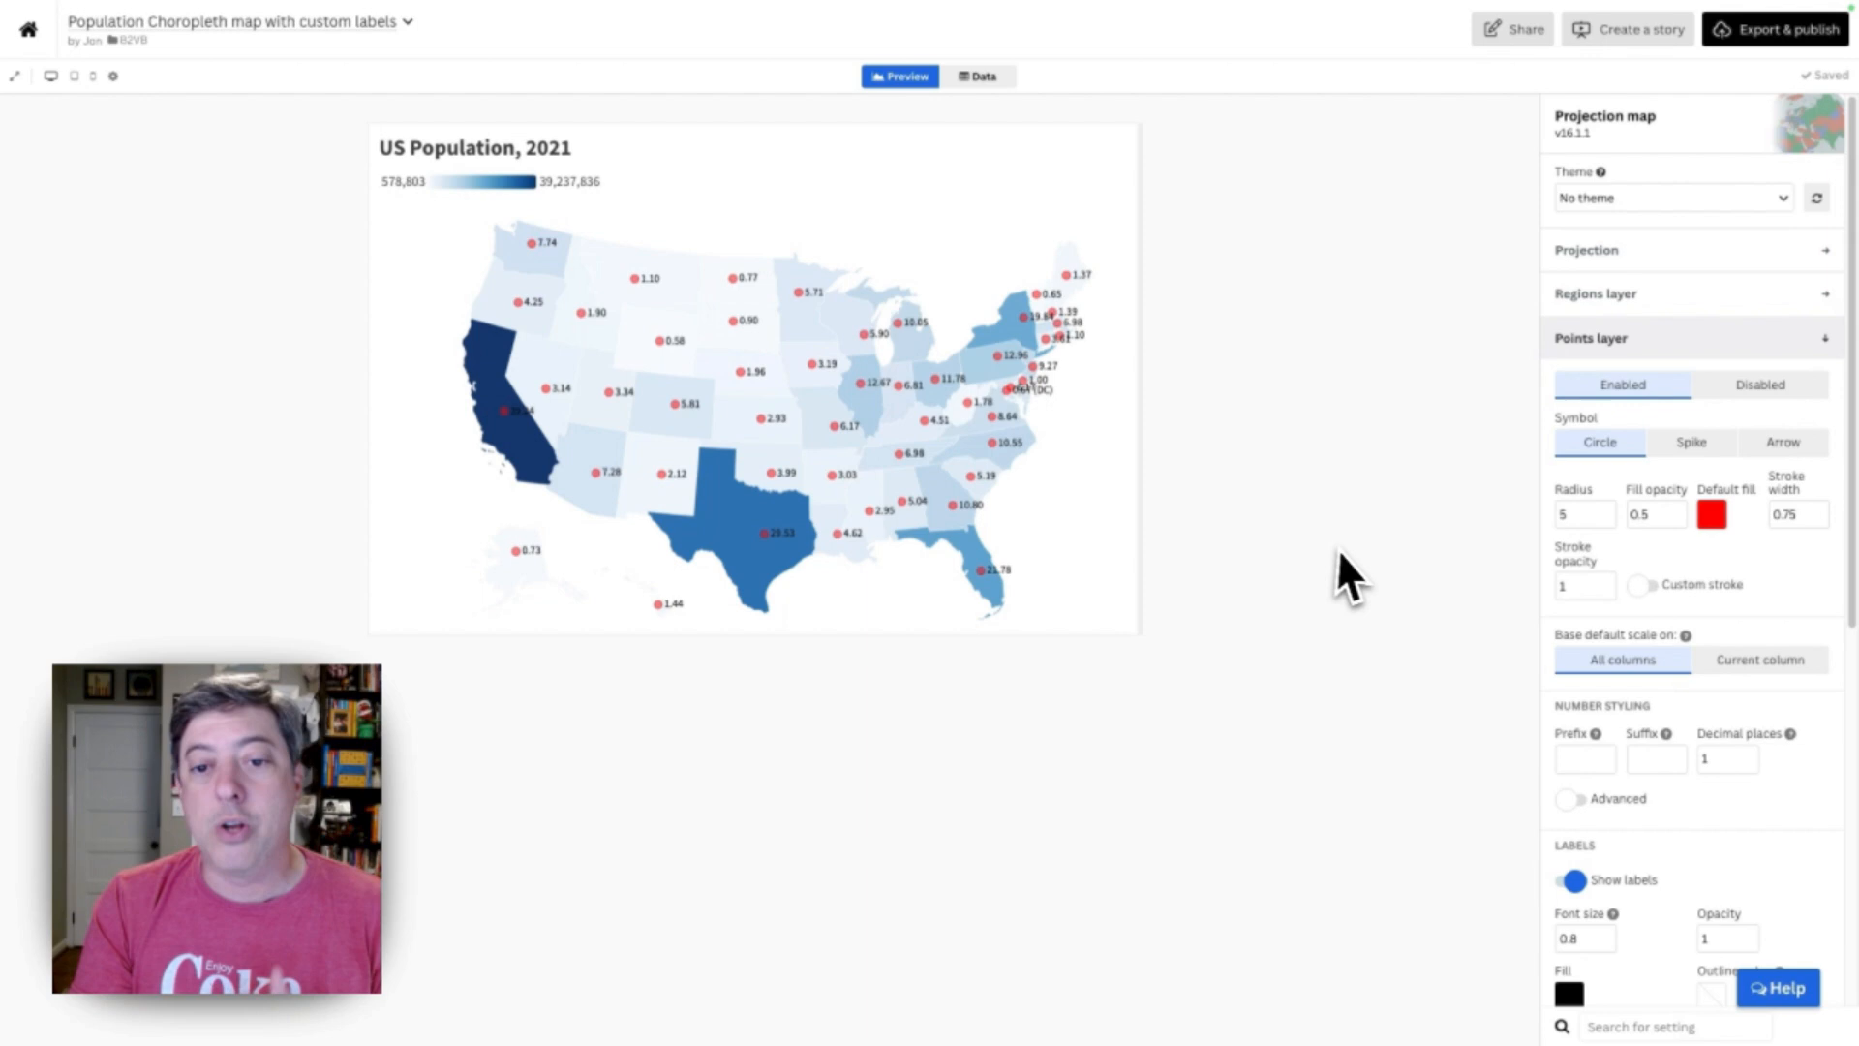
{"action": "mouse_move", "coordinate": [1373, 564]}
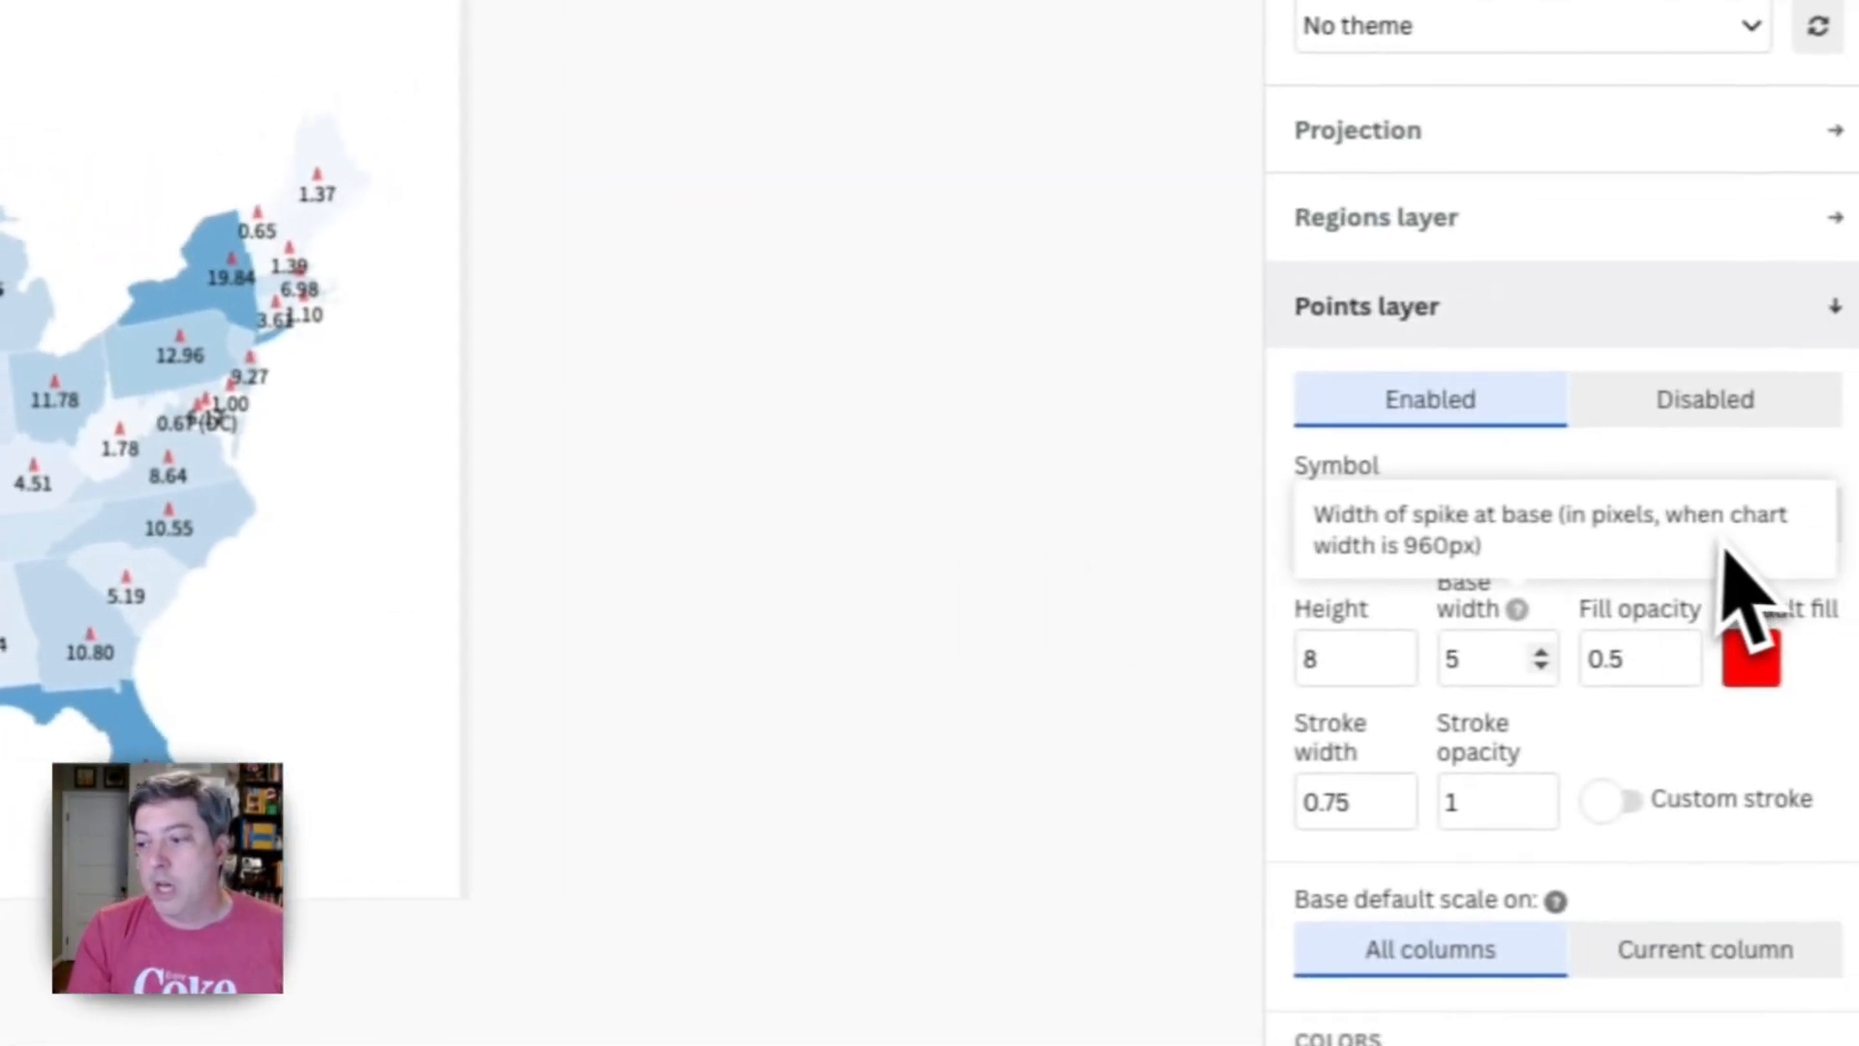
Try arrow point symbols, then settle on red circles of radius 5 beside each label
{"action": "left_click", "coordinate": [1704, 512]}
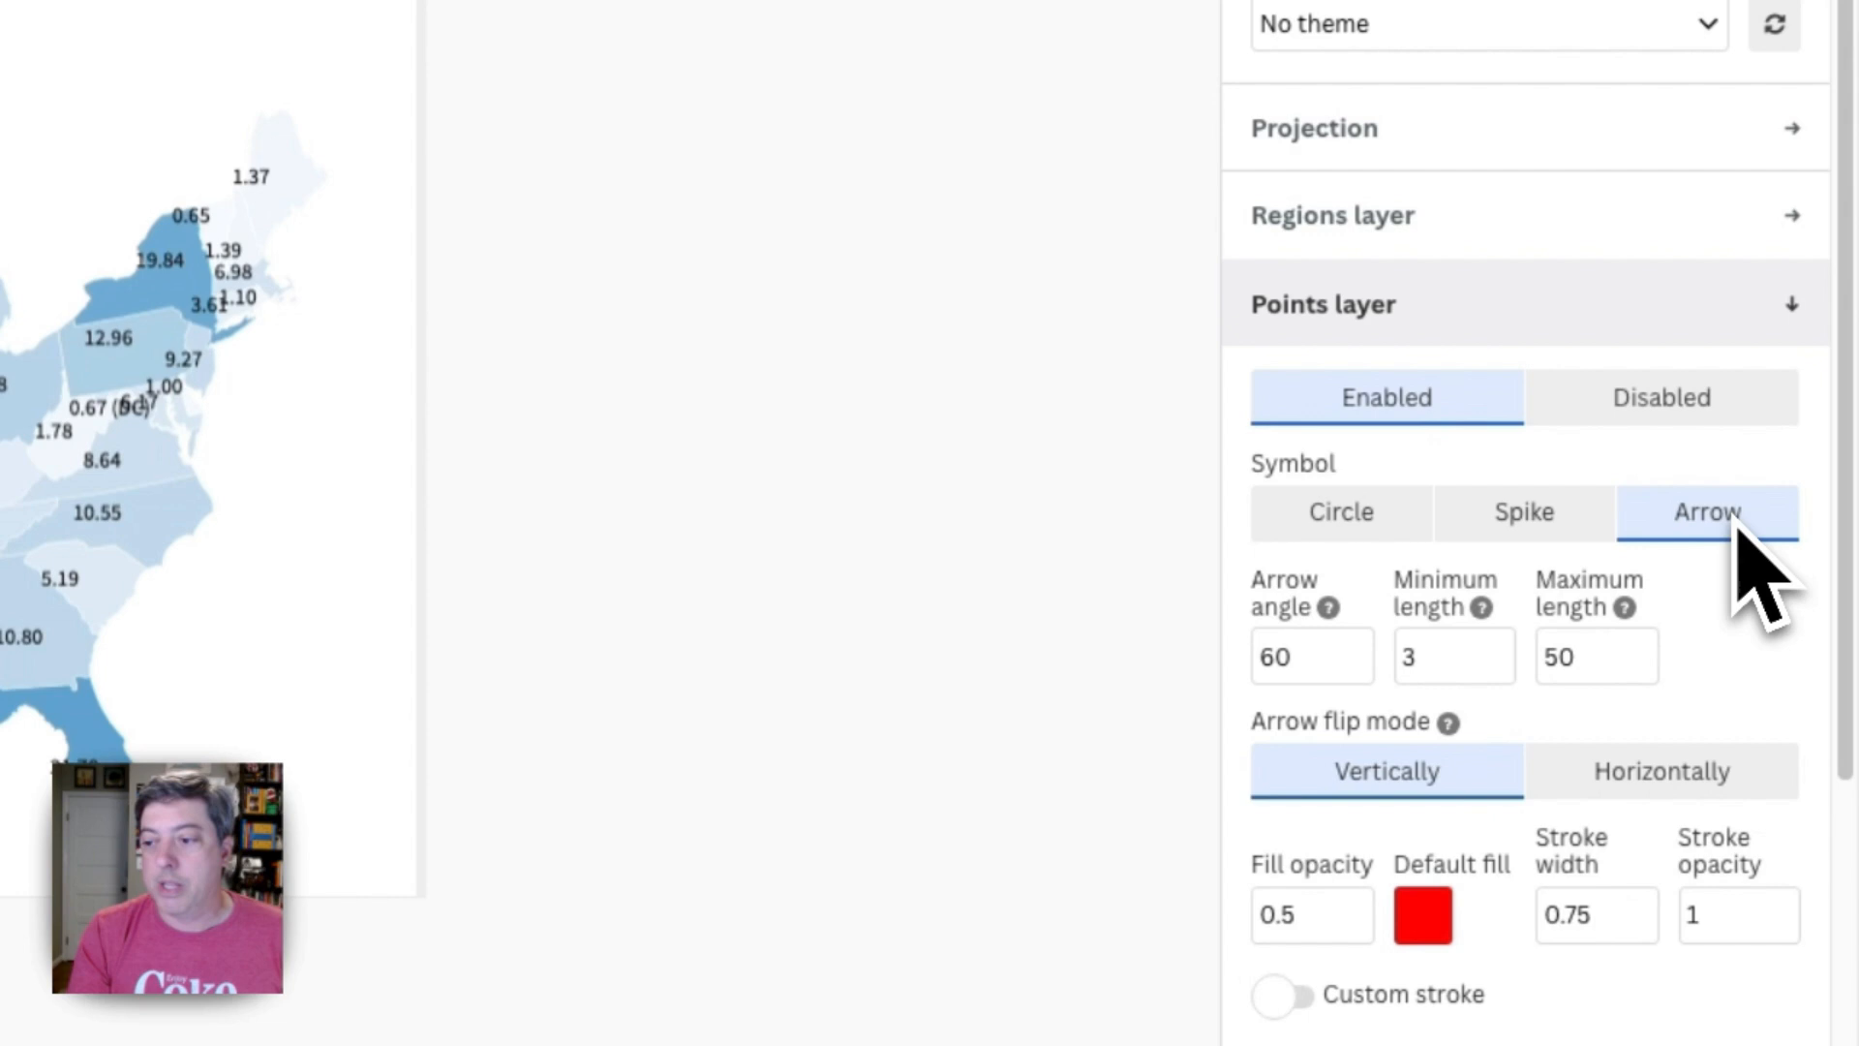
{"action": "left_click", "coordinate": [1340, 511]}
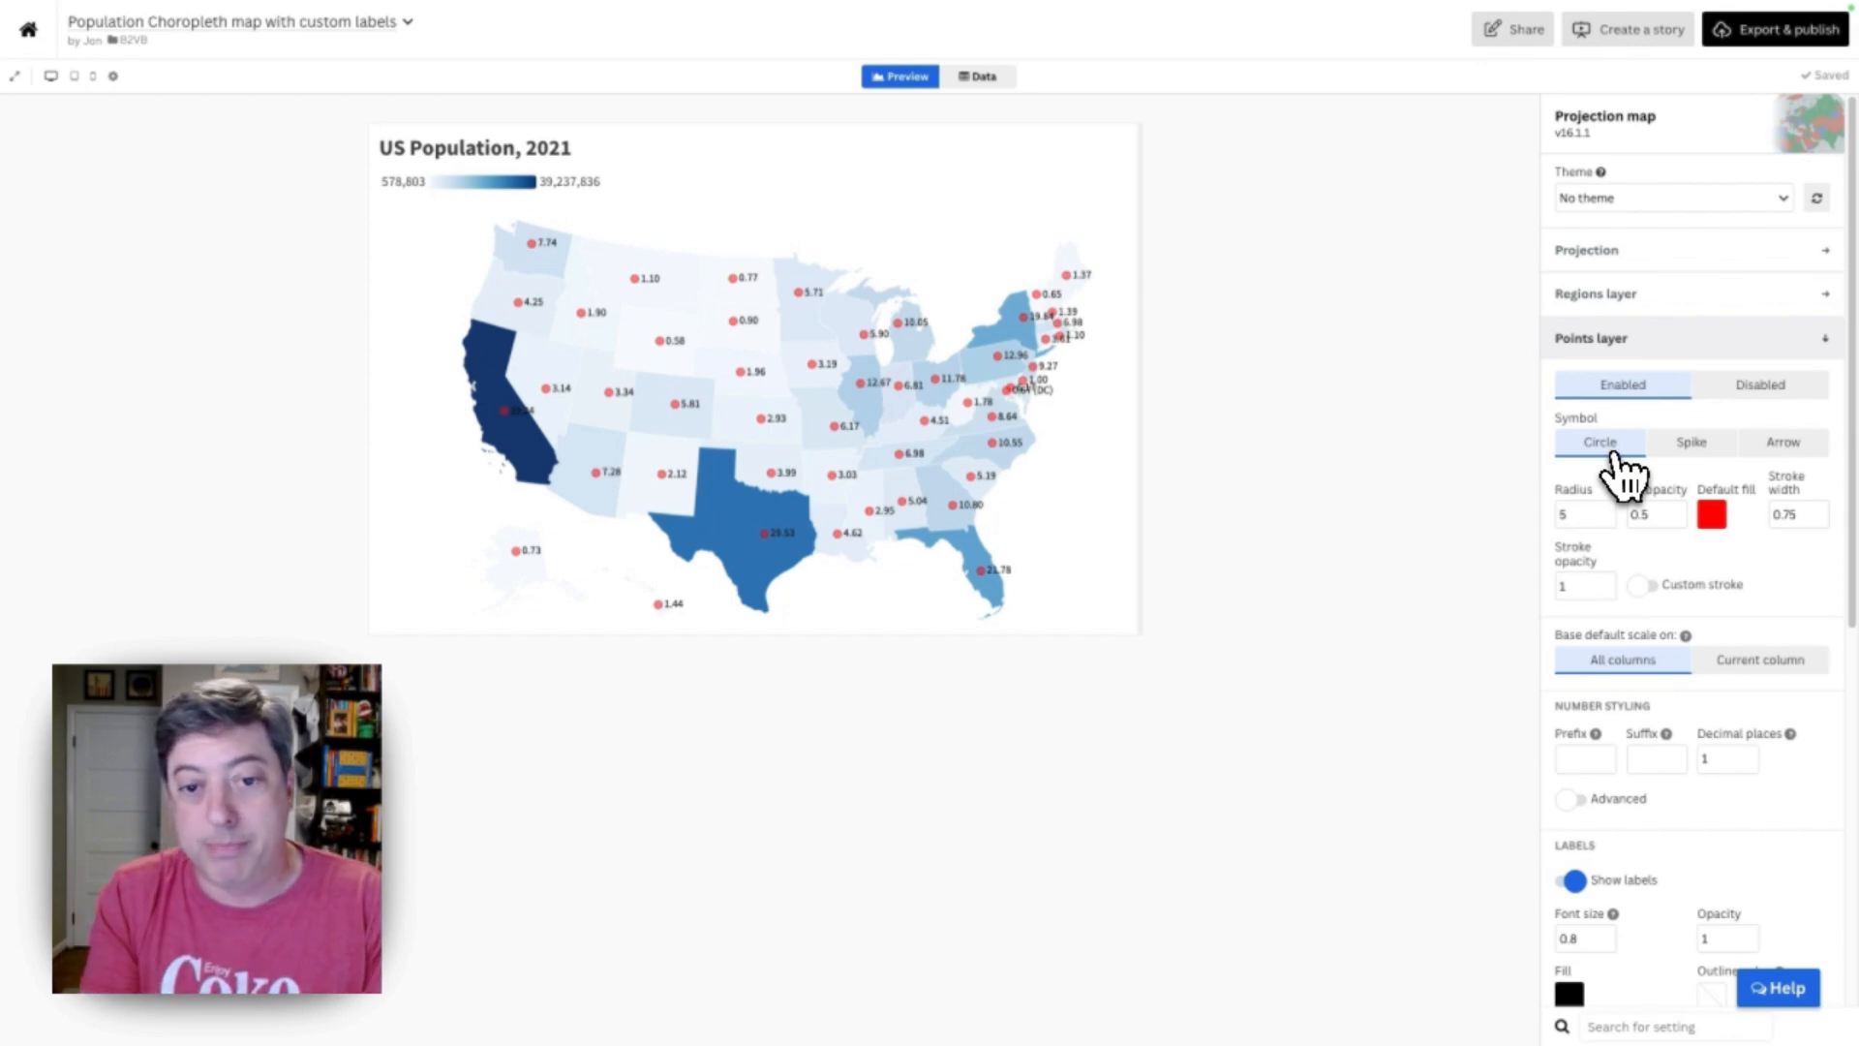
Bind point Latitude to column H and Longitude to column I, then shrink the circle radius to 0
{"action": "left_click", "coordinate": [980, 75]}
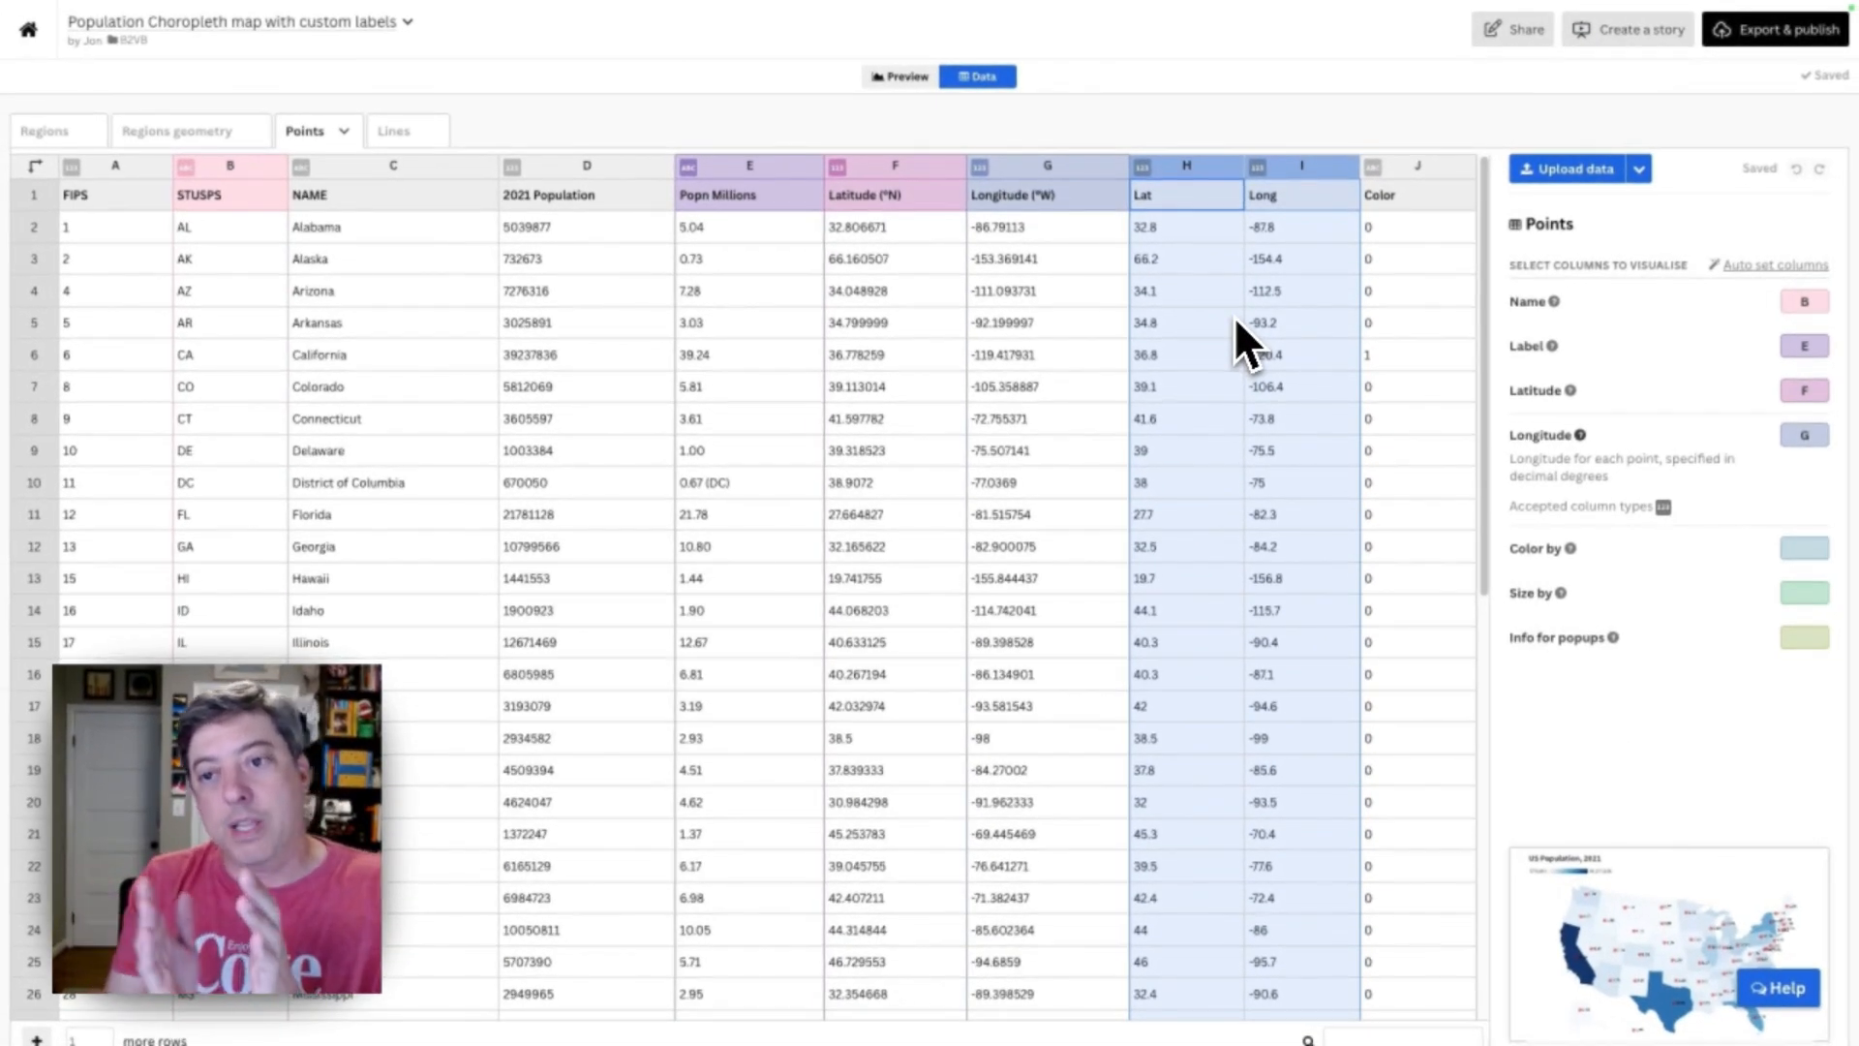
{"action": "mouse_move", "coordinate": [1820, 397]}
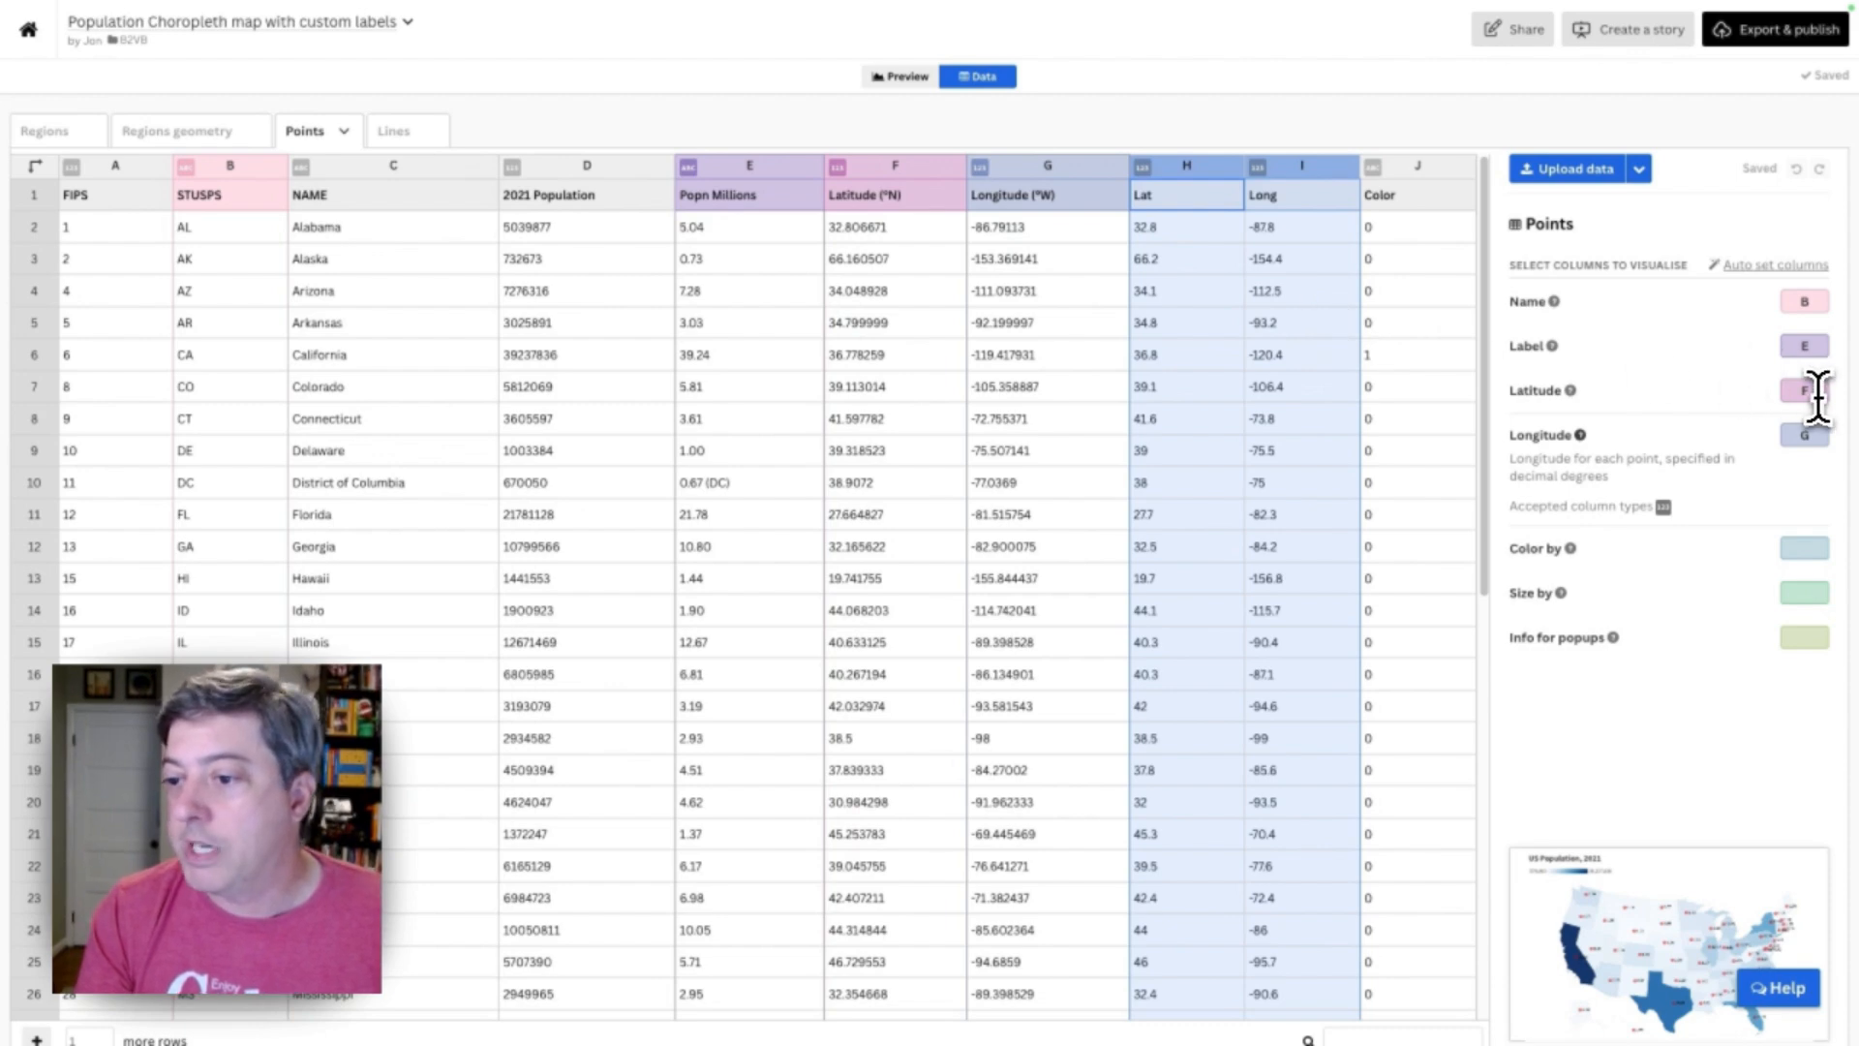
{"action": "left_click", "coordinate": [1803, 391]}
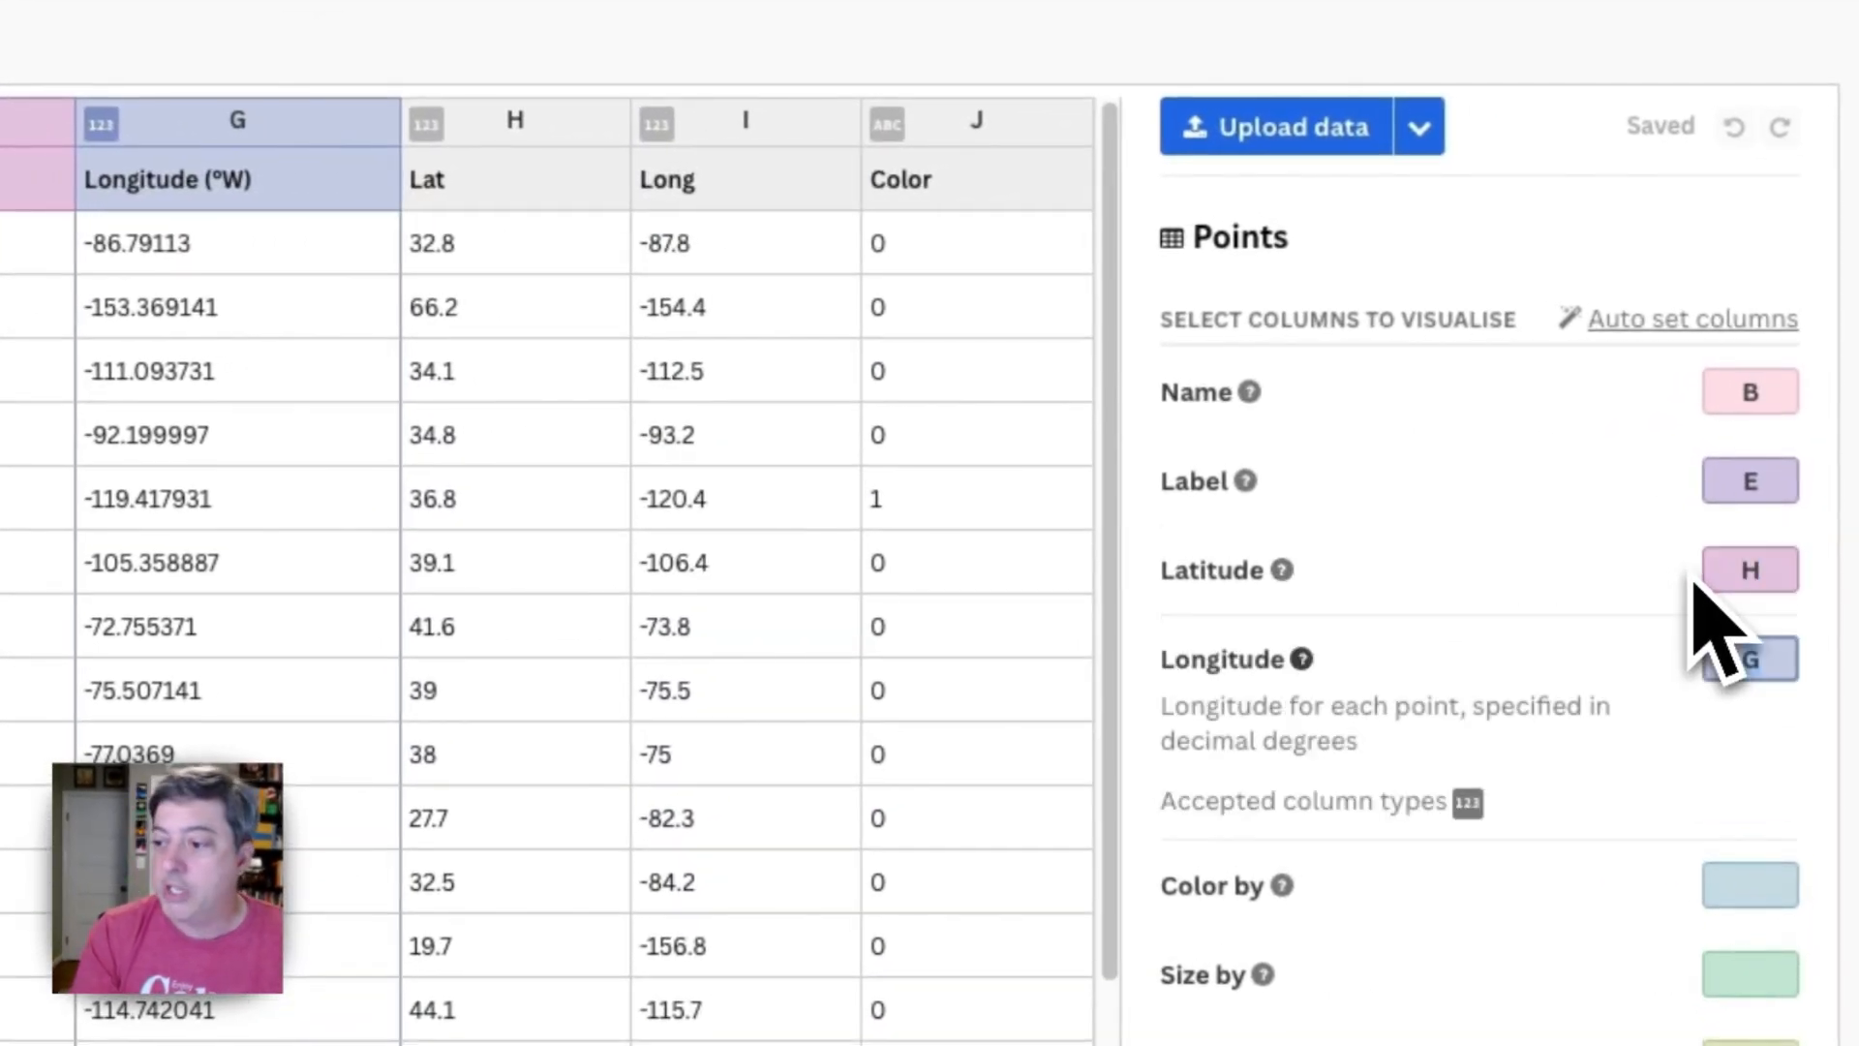
{"action": "left_click", "coordinate": [480, 143]}
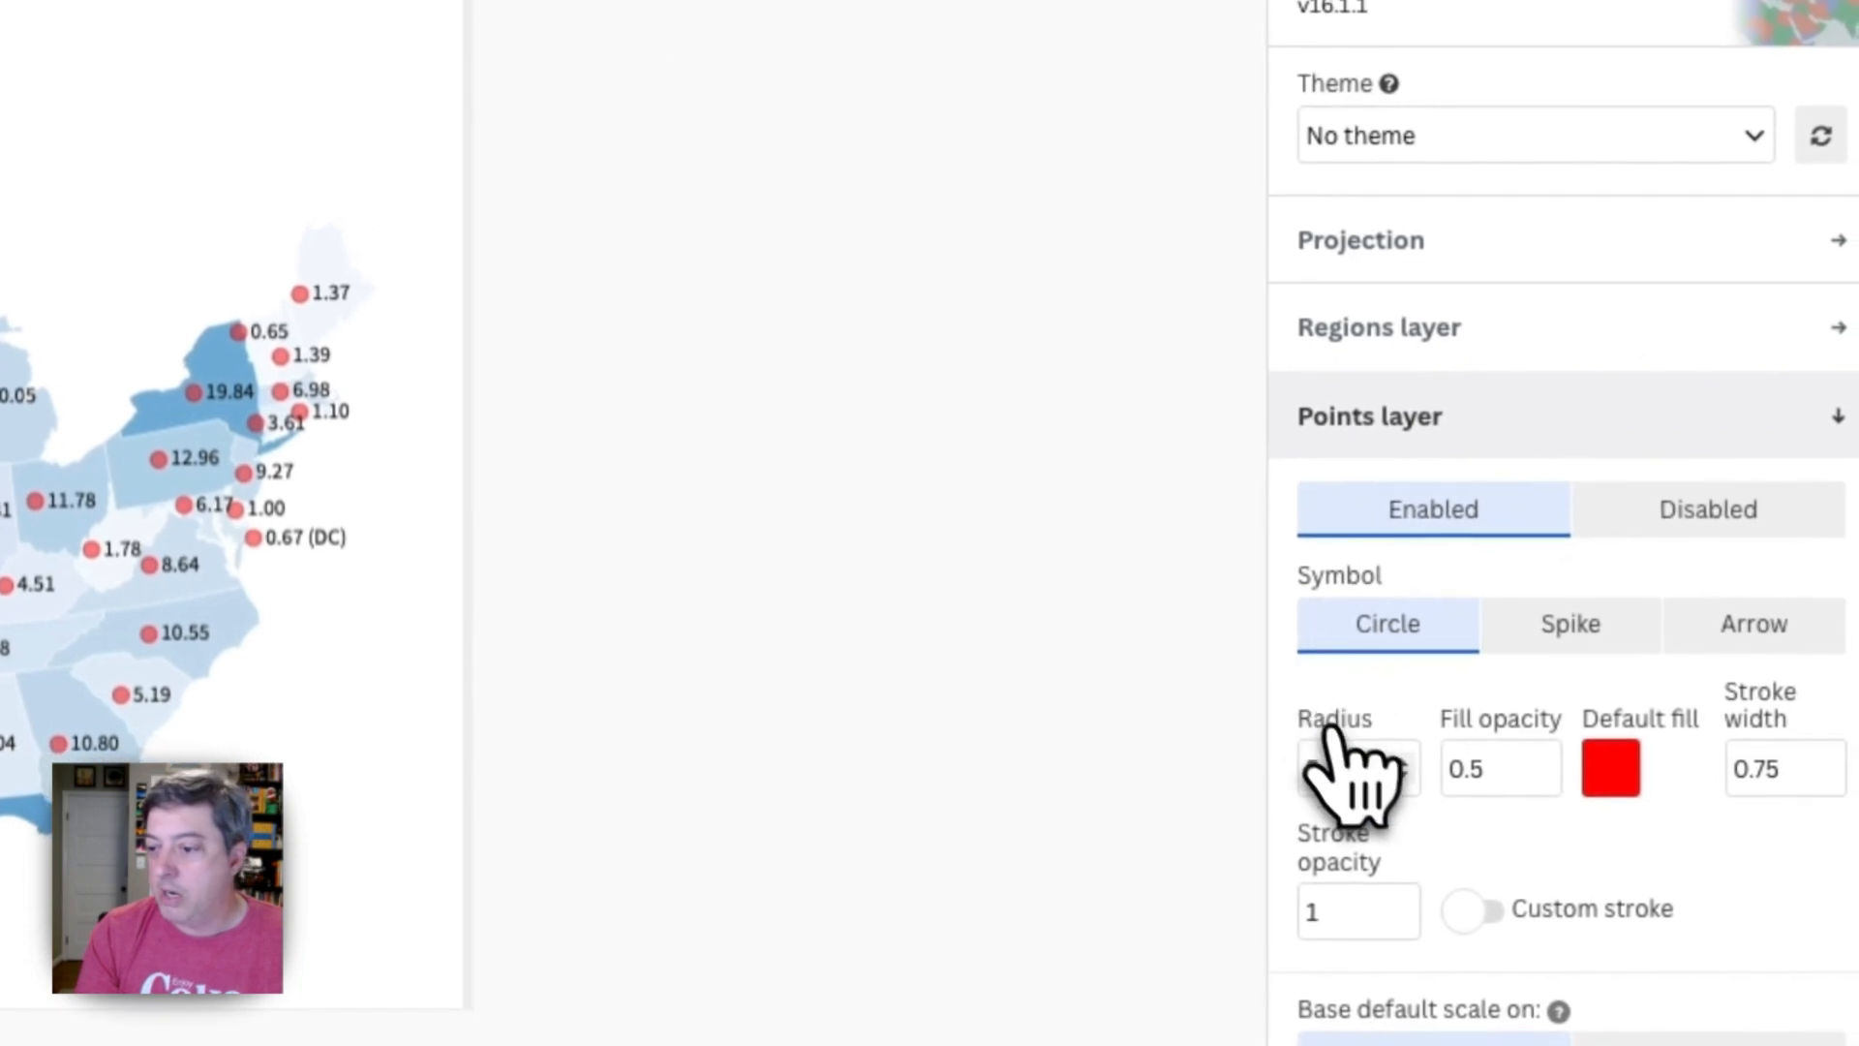
{"action": "scroll", "scroll_direction": "down", "scroll_amount": 3}
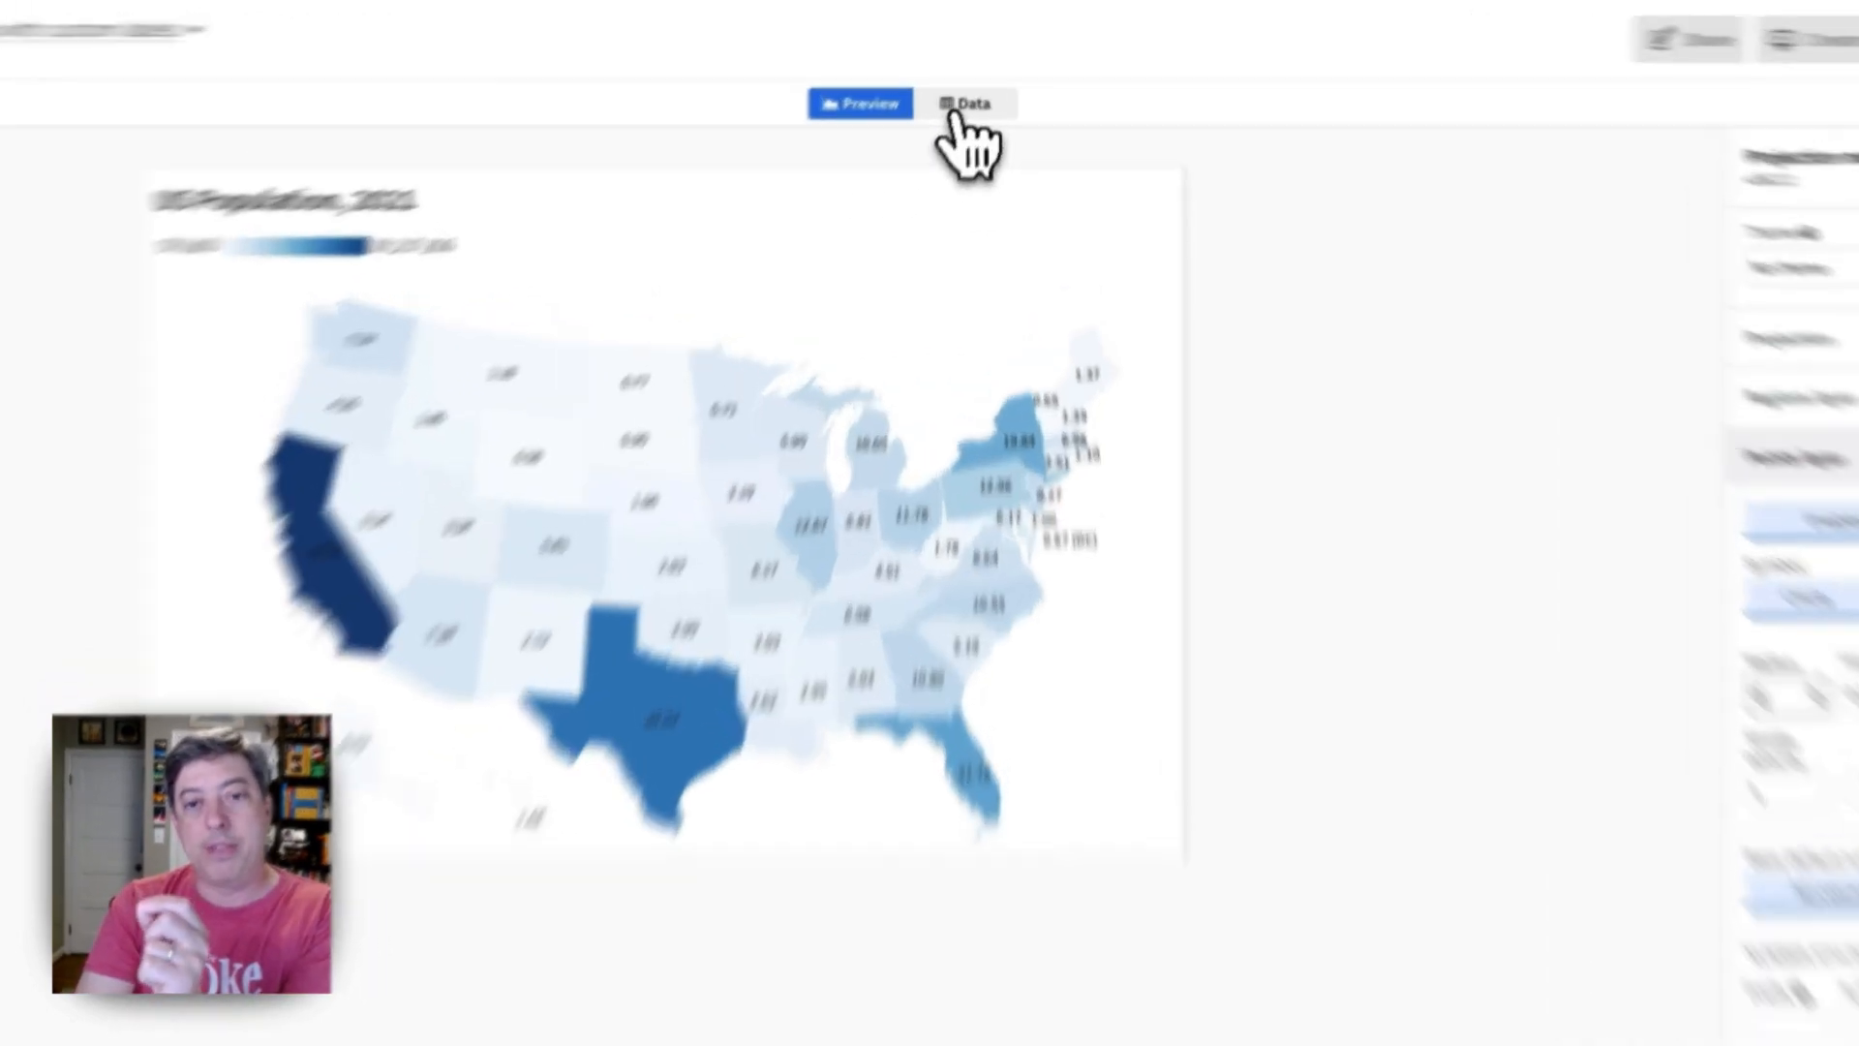
{"action": "left_click", "coordinate": [968, 103]}
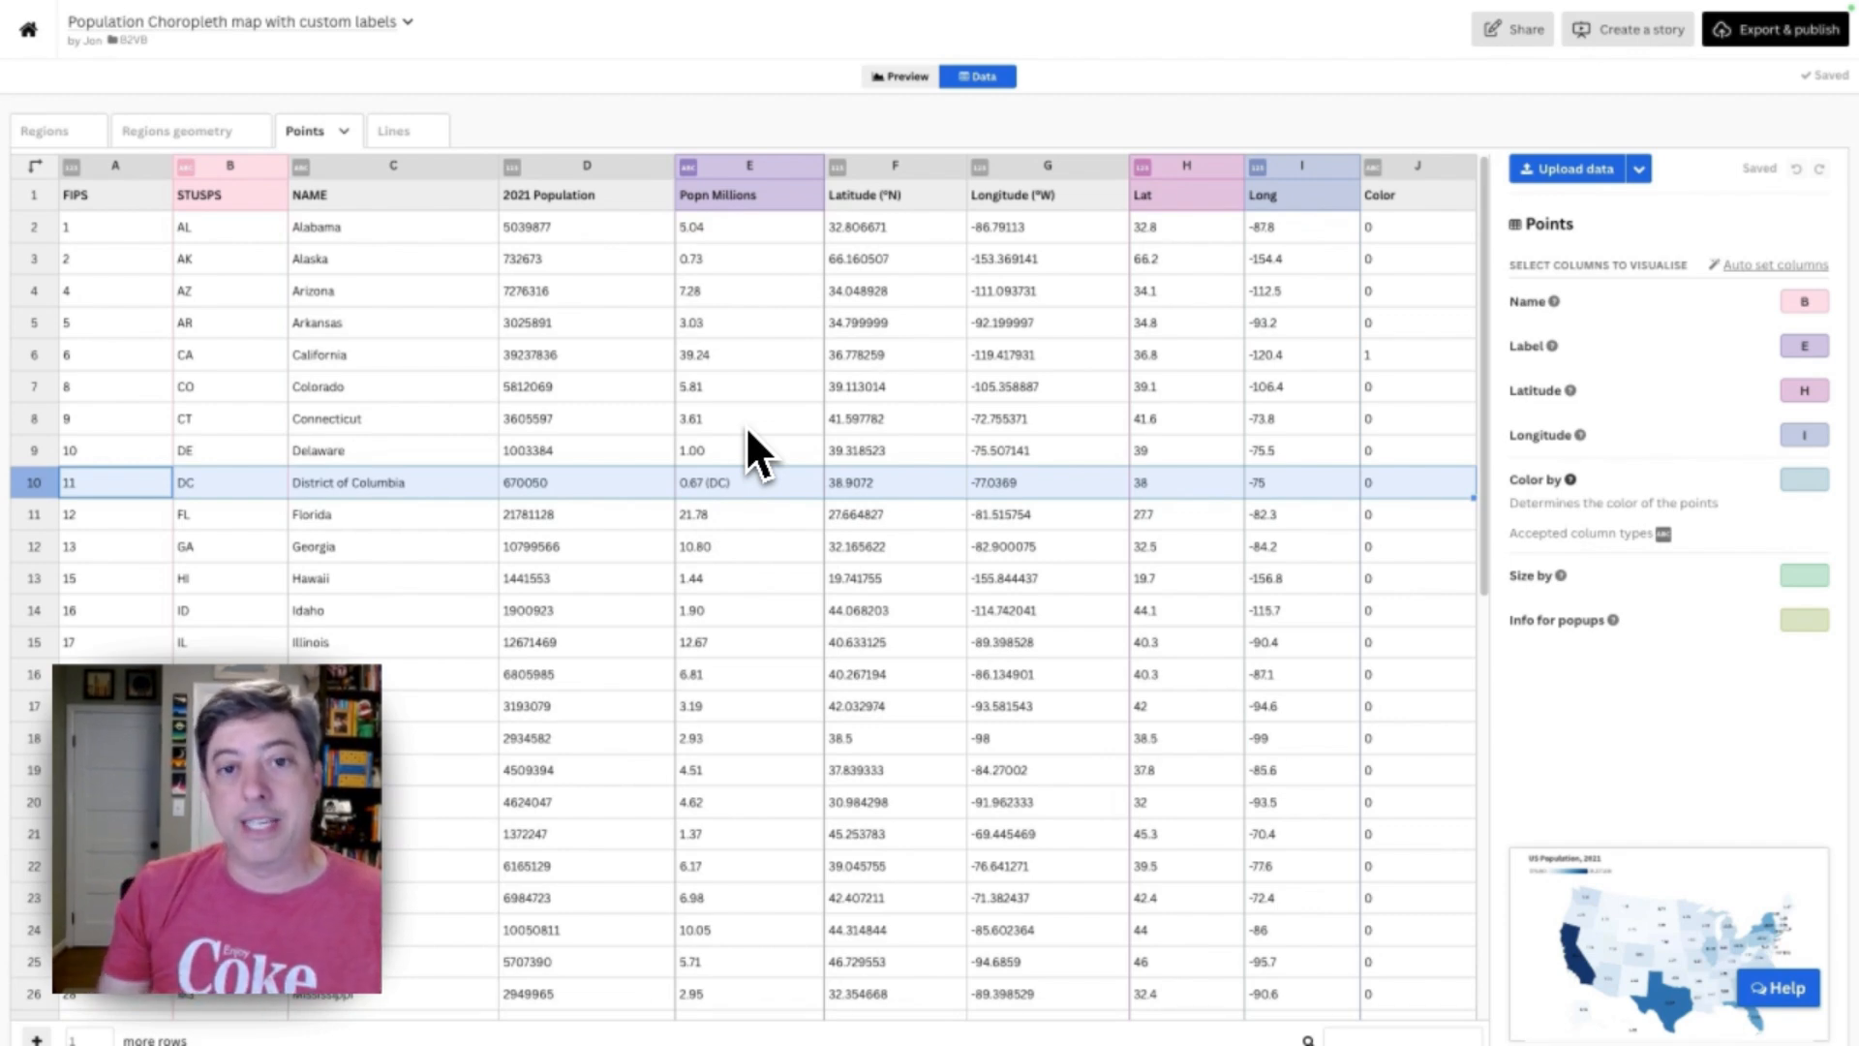
{"action": "mouse_move", "coordinate": [1840, 457]}
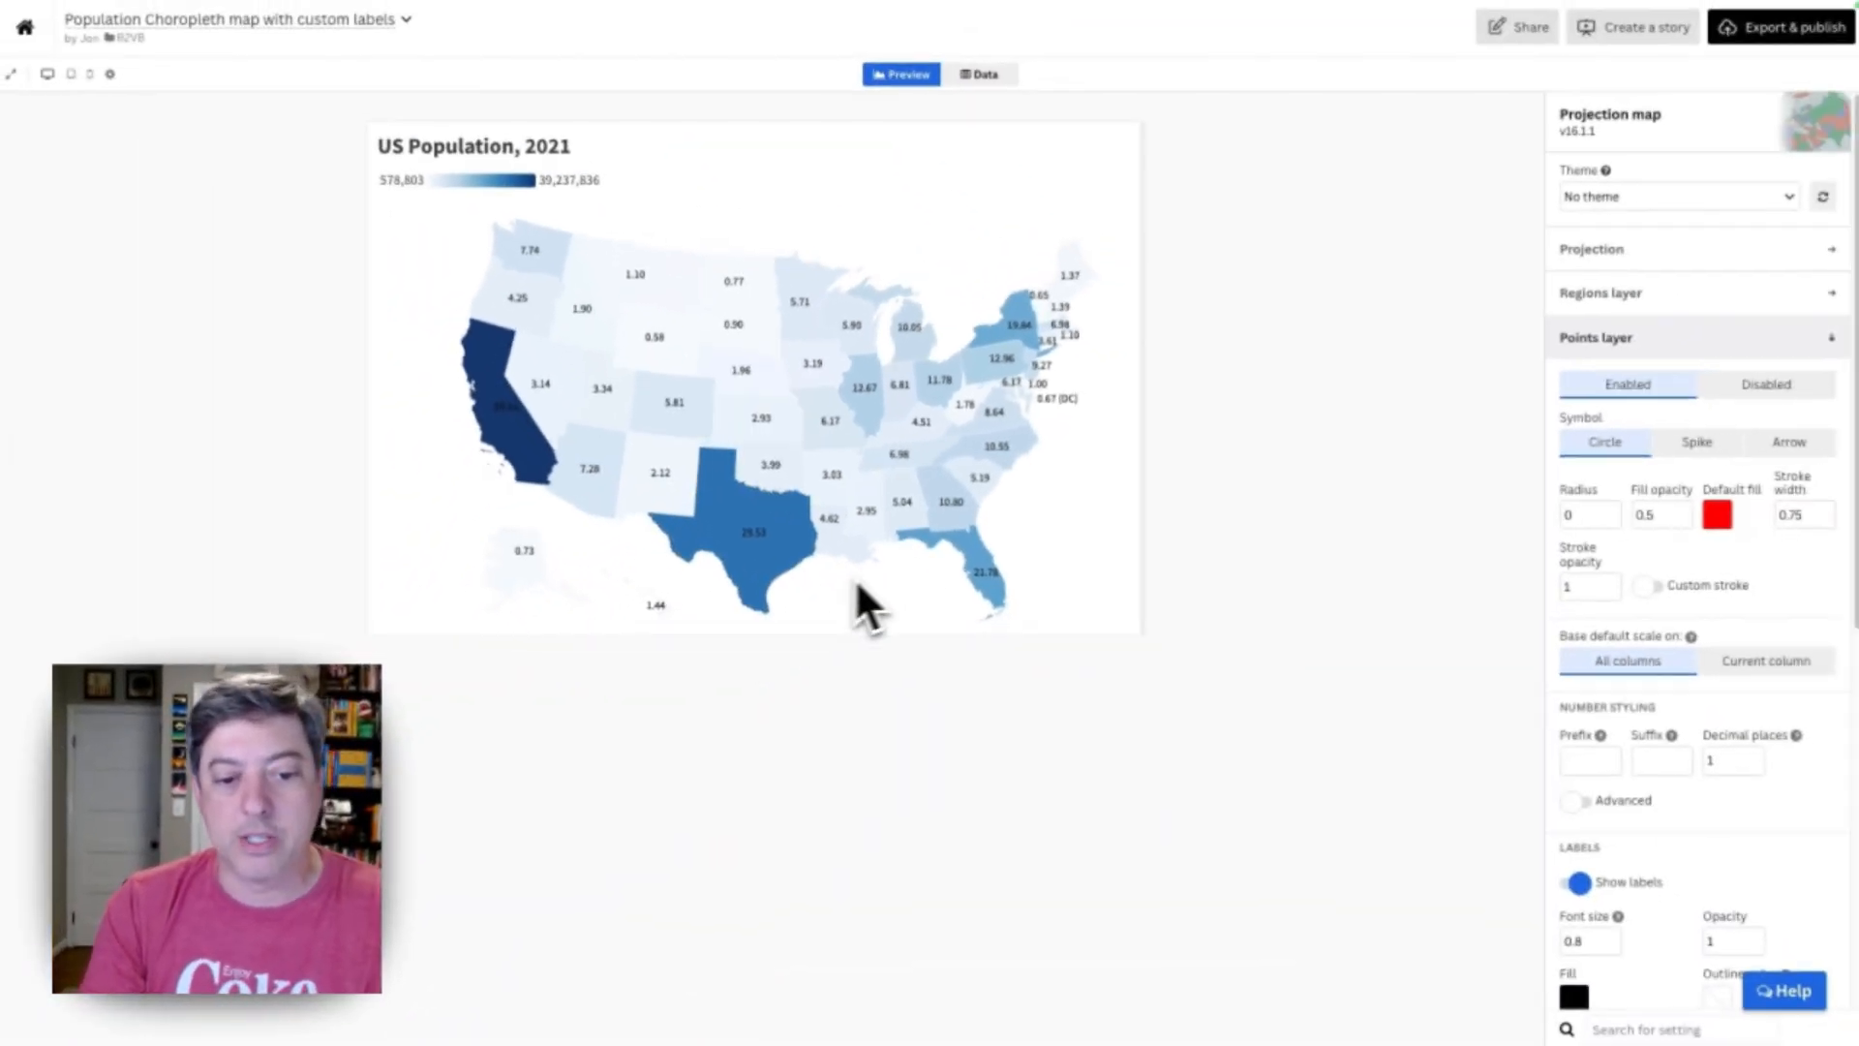
{"action": "mouse_move", "coordinate": [806, 621]}
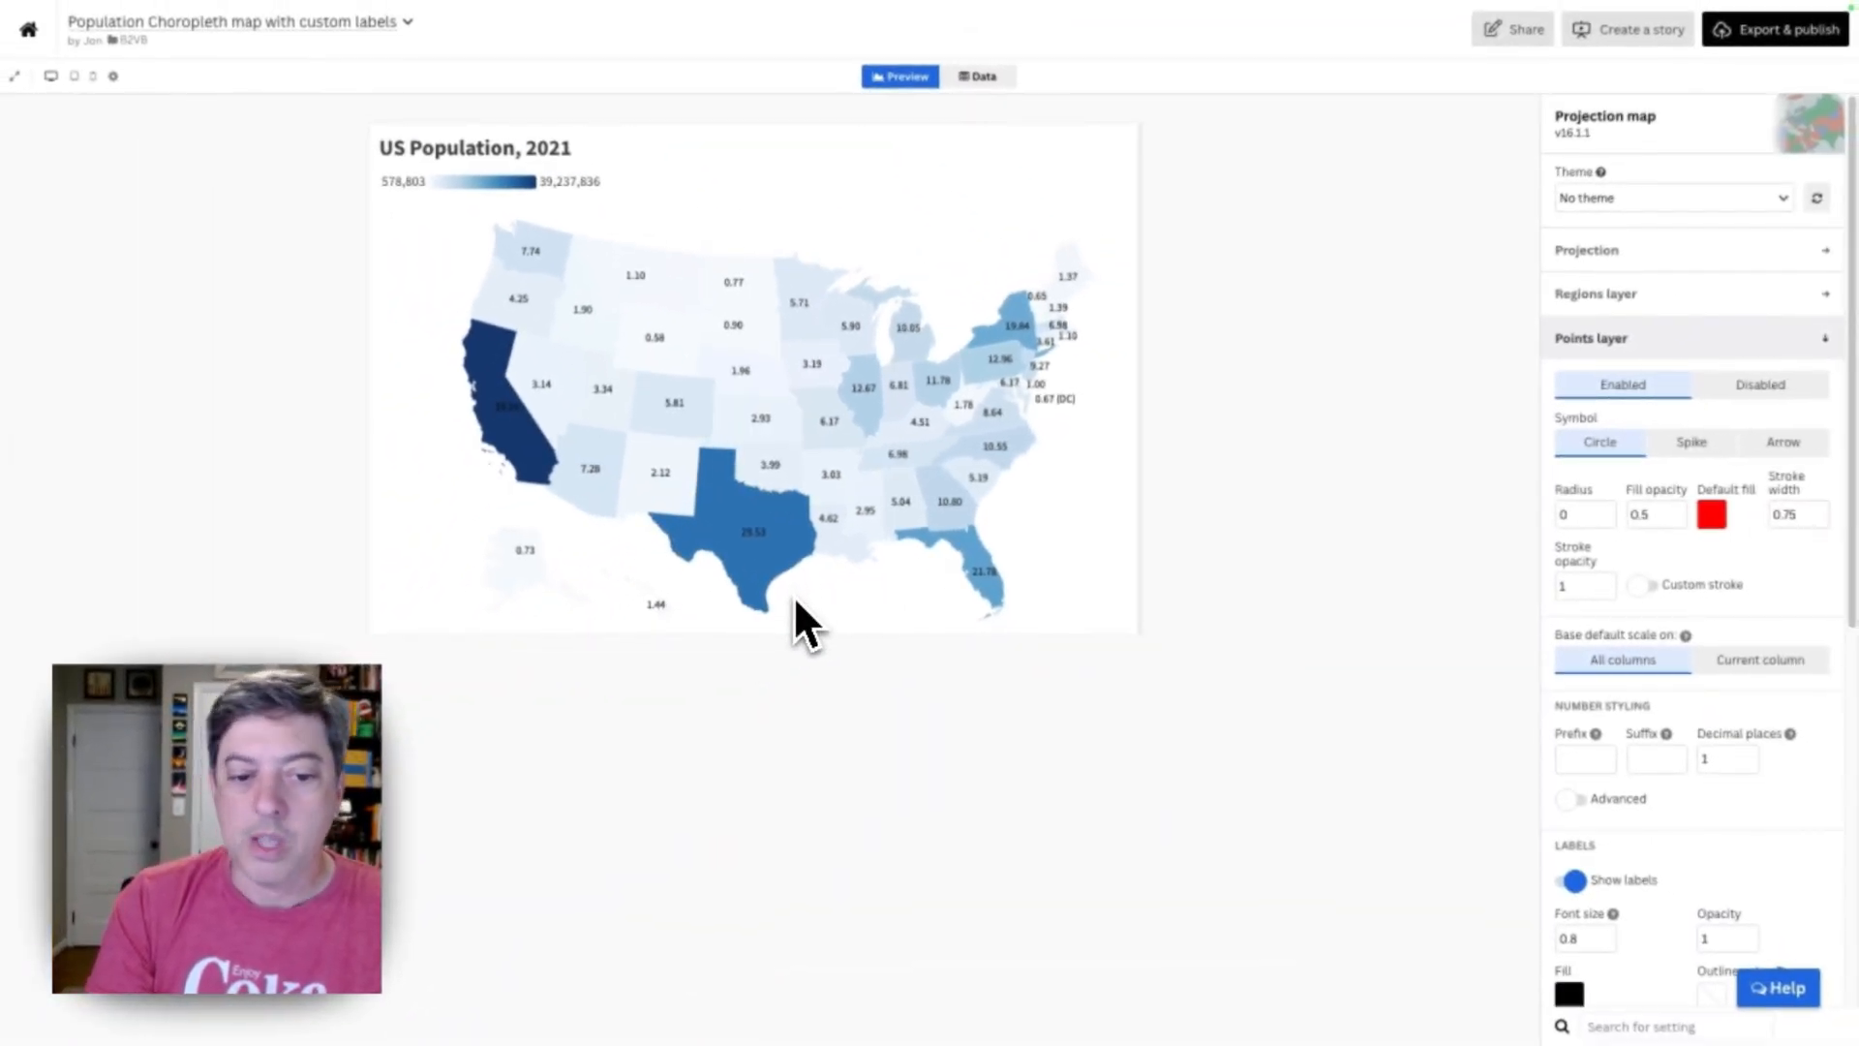
{"action": "mouse_move", "coordinate": [805, 551]}
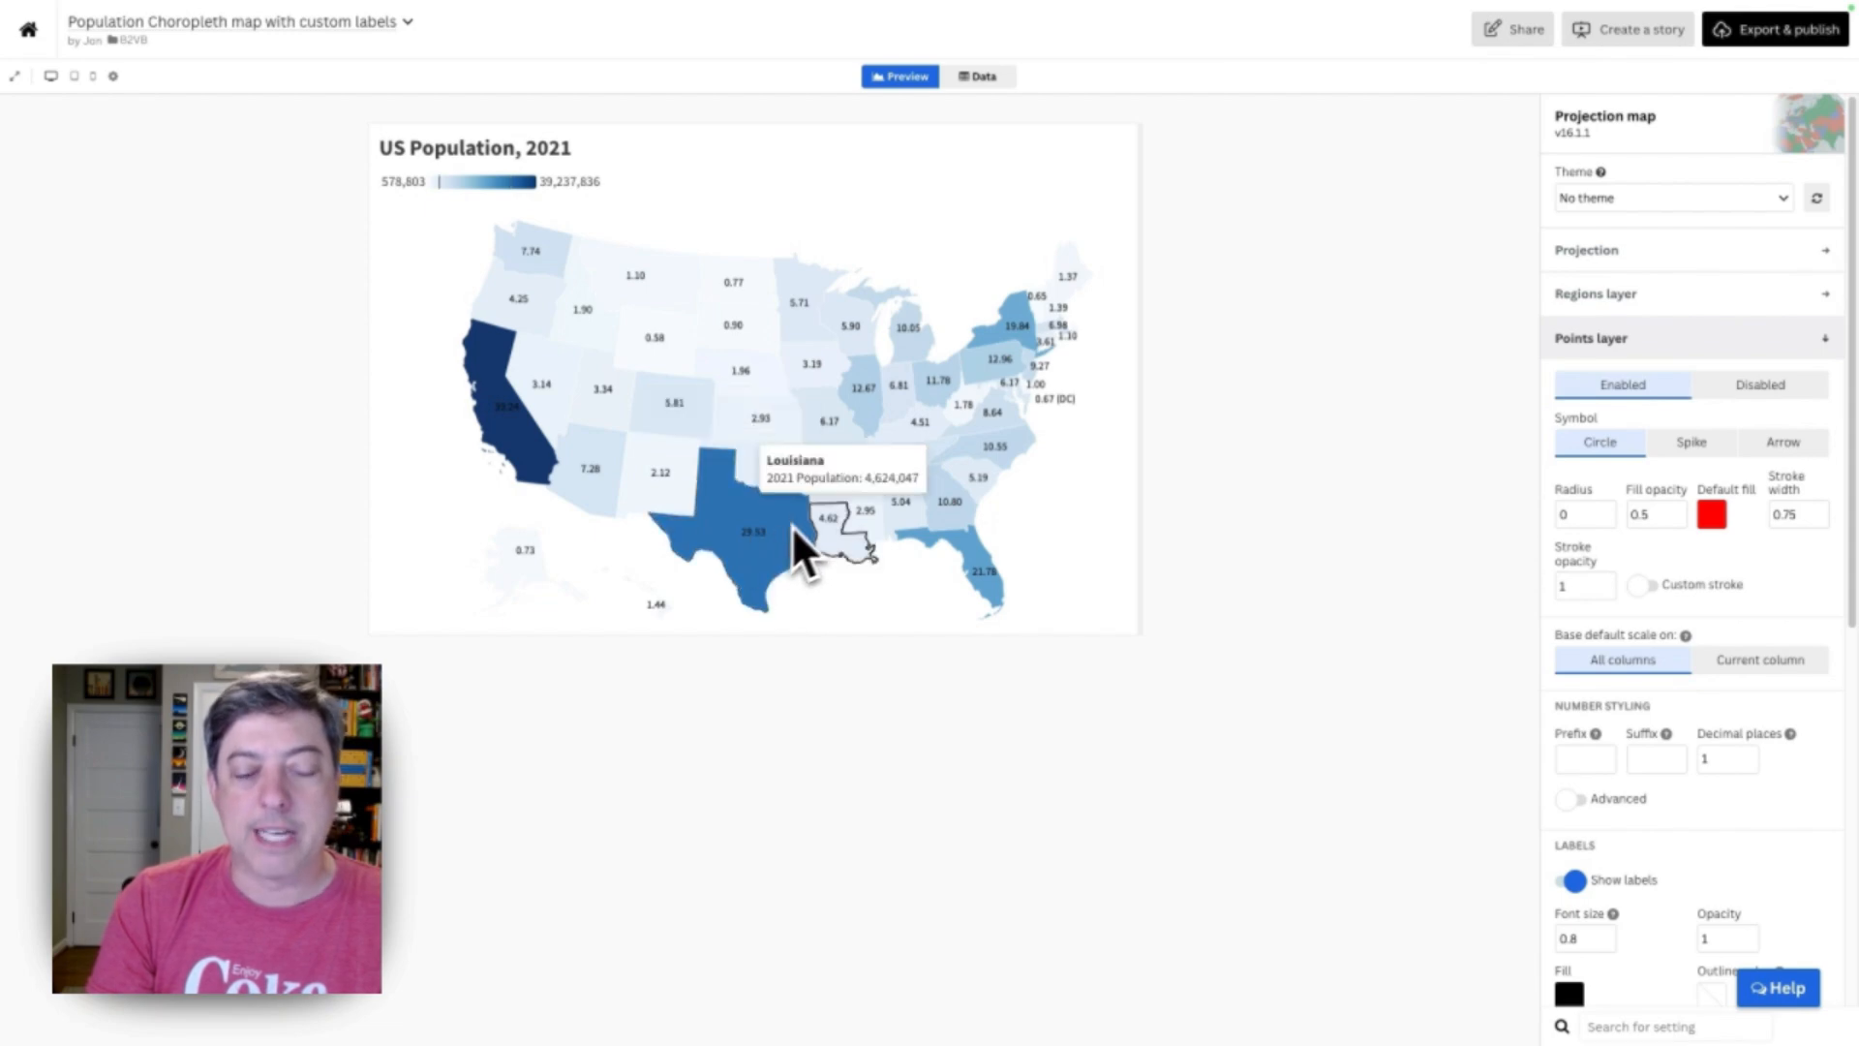
Change Texas's Long value to -105 and check the label position on the map
{"action": "left_click", "coordinate": [978, 76]}
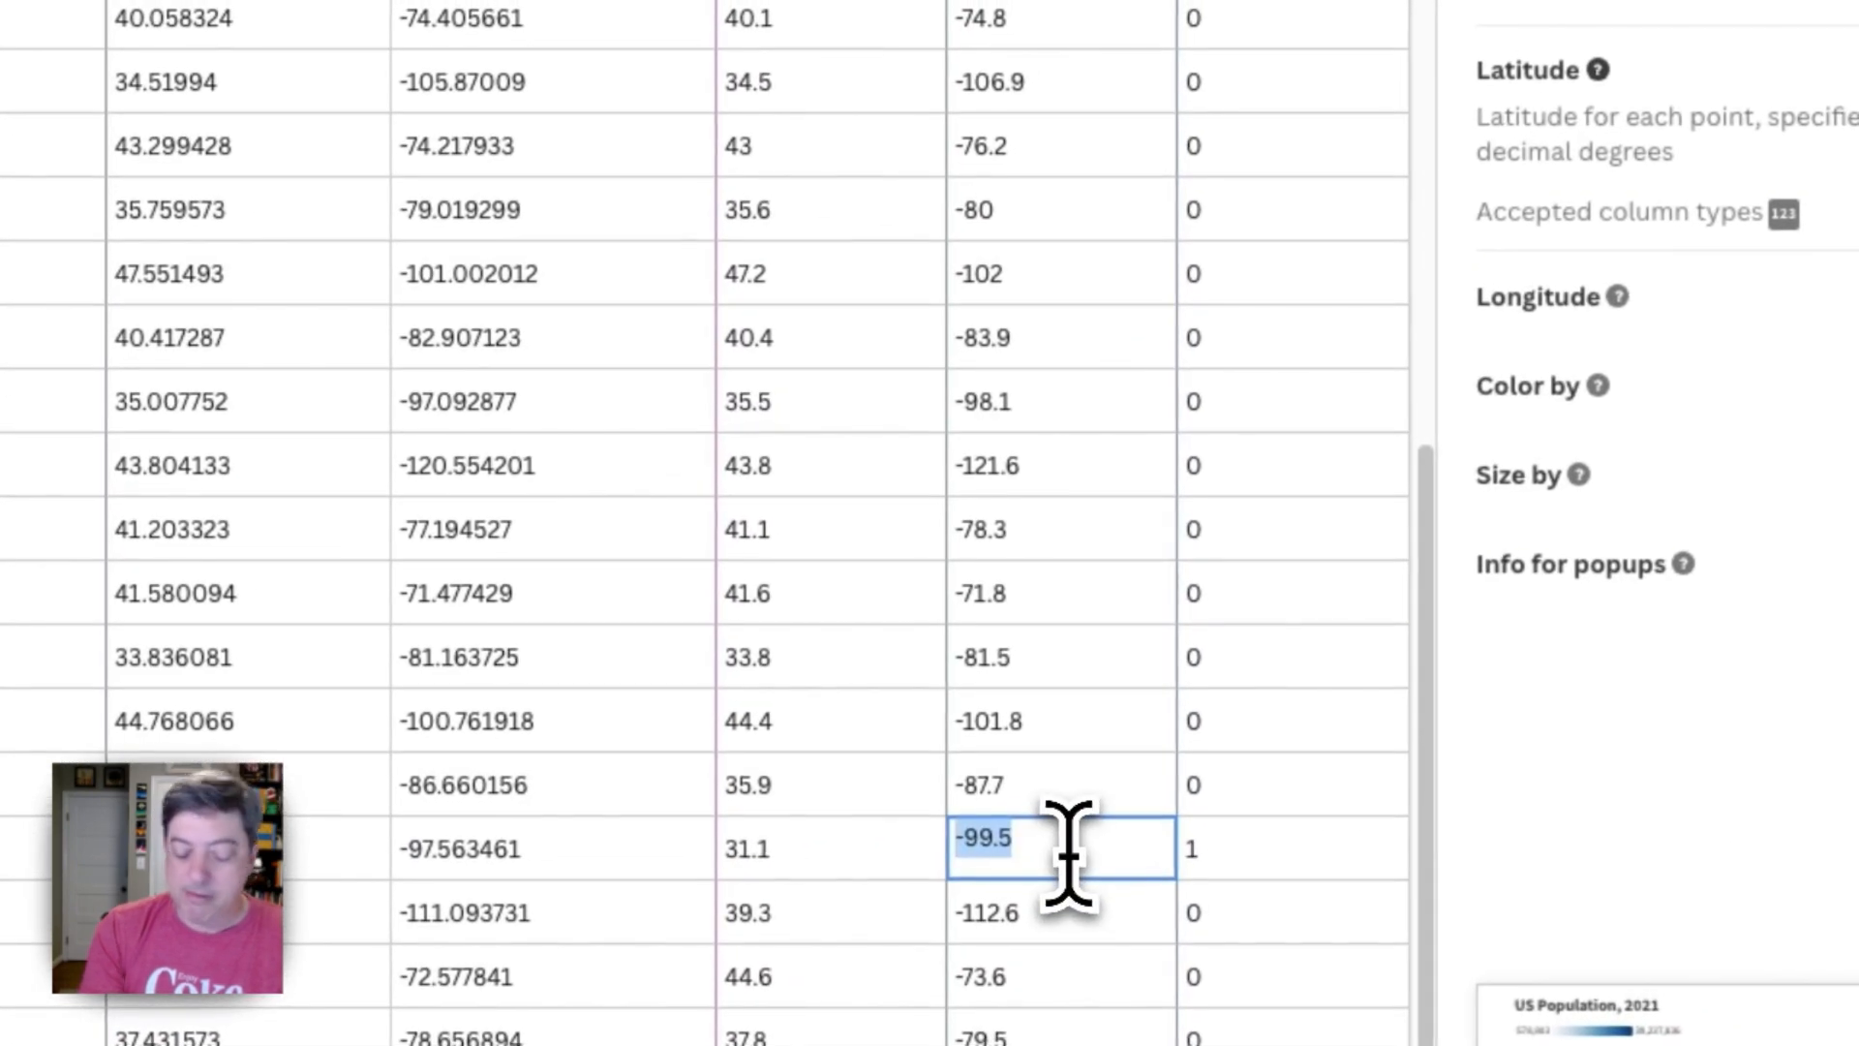
{"action": "type", "text": "-105"}
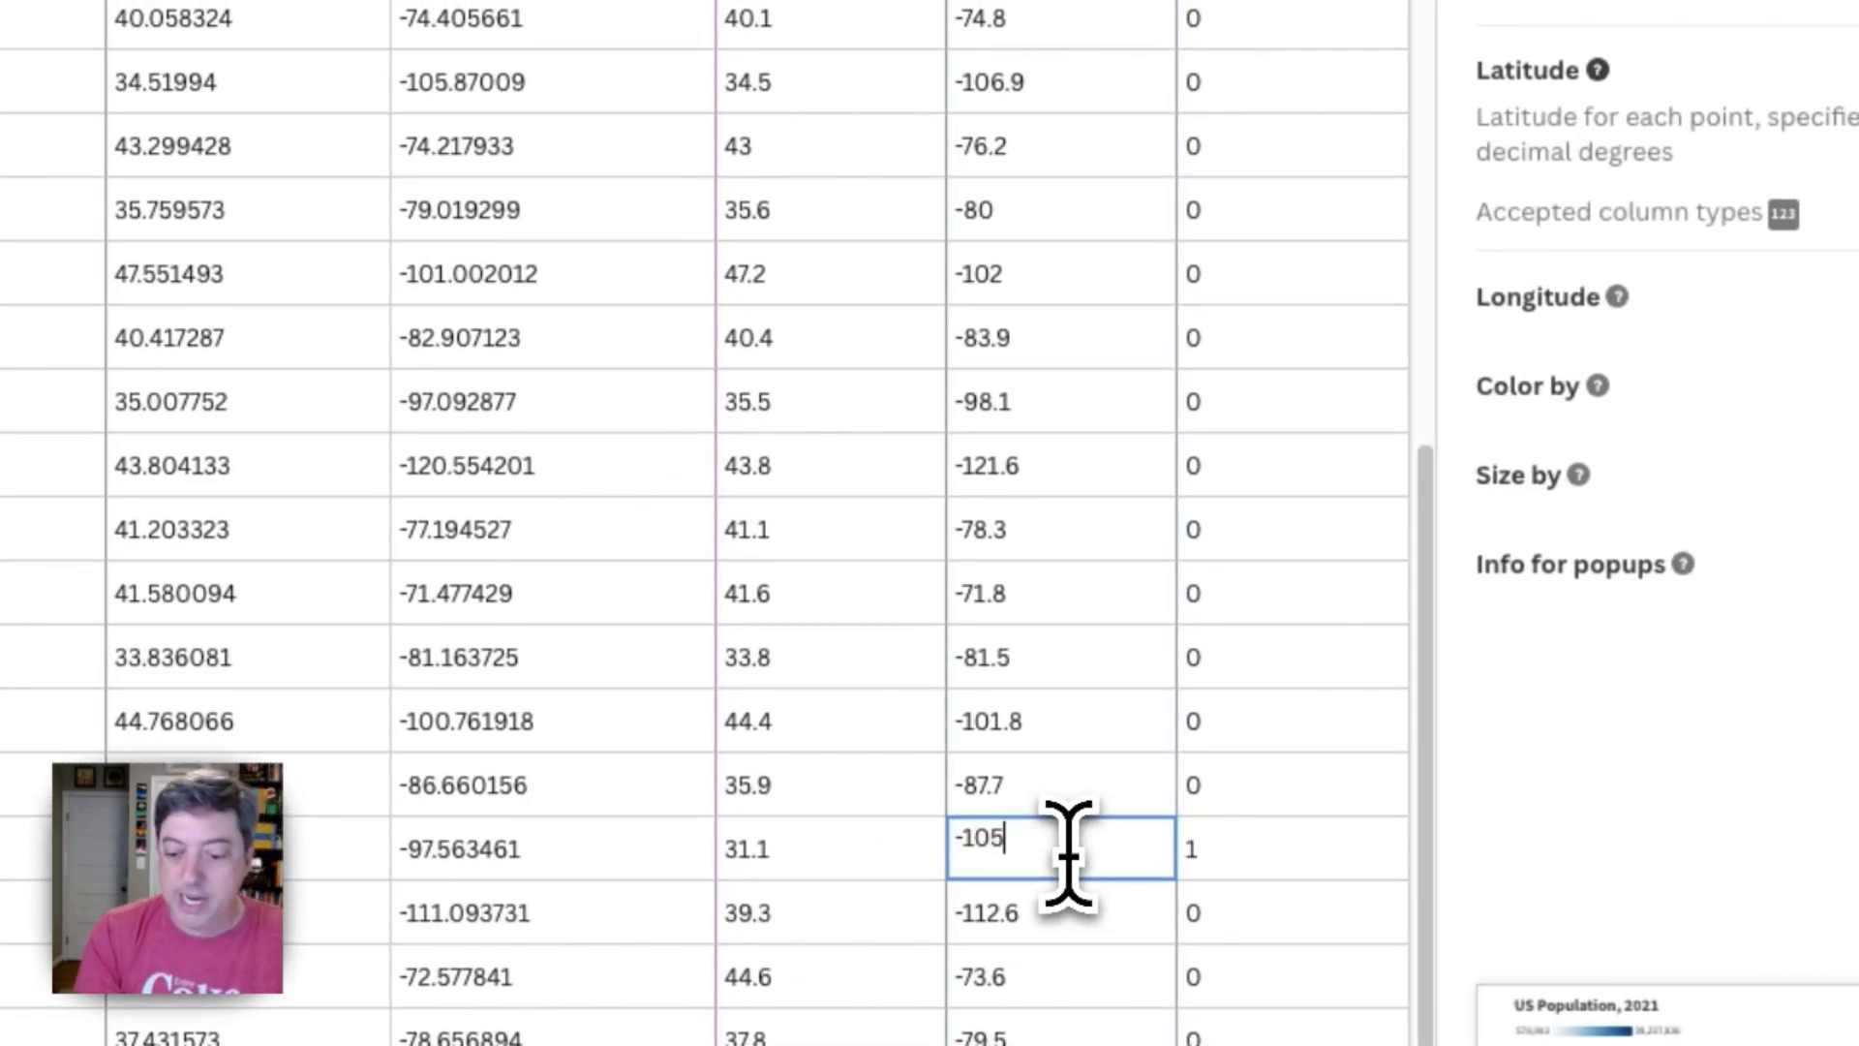
{"action": "left_click", "coordinate": [699, 149]}
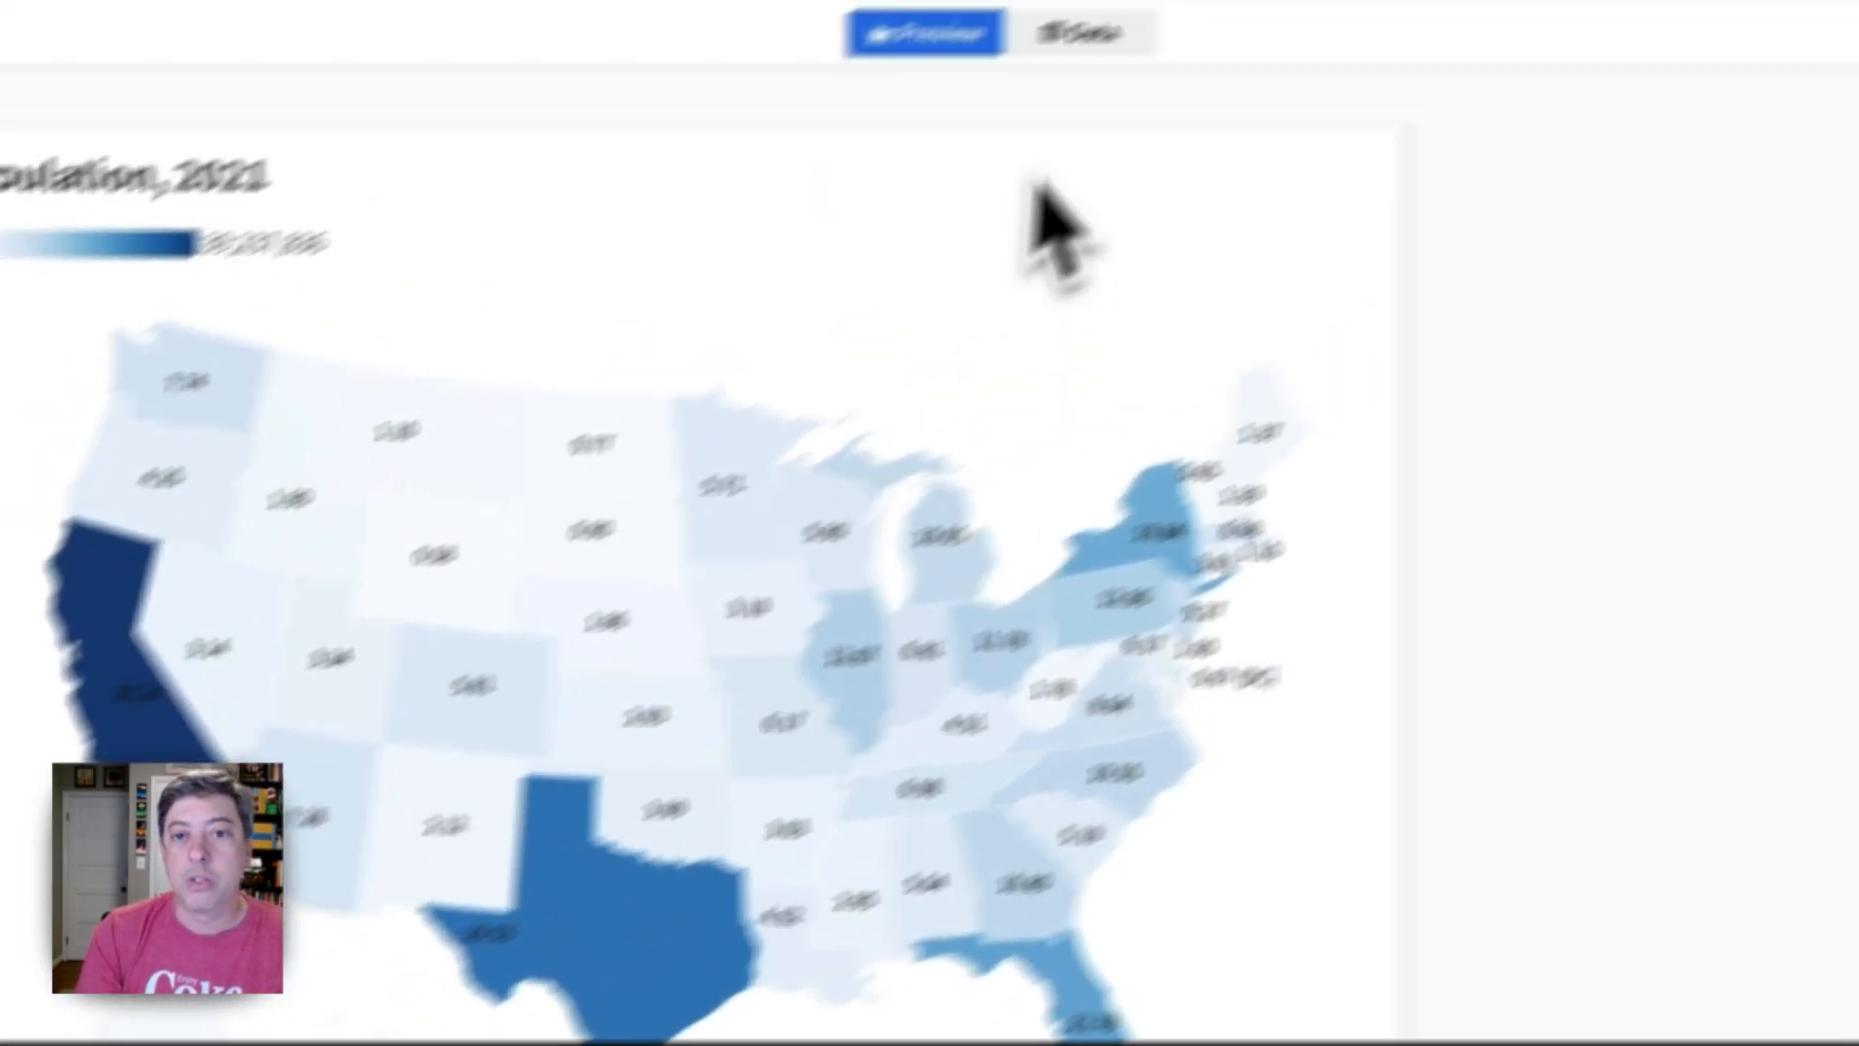
{"action": "left_click", "coordinate": [1076, 31]}
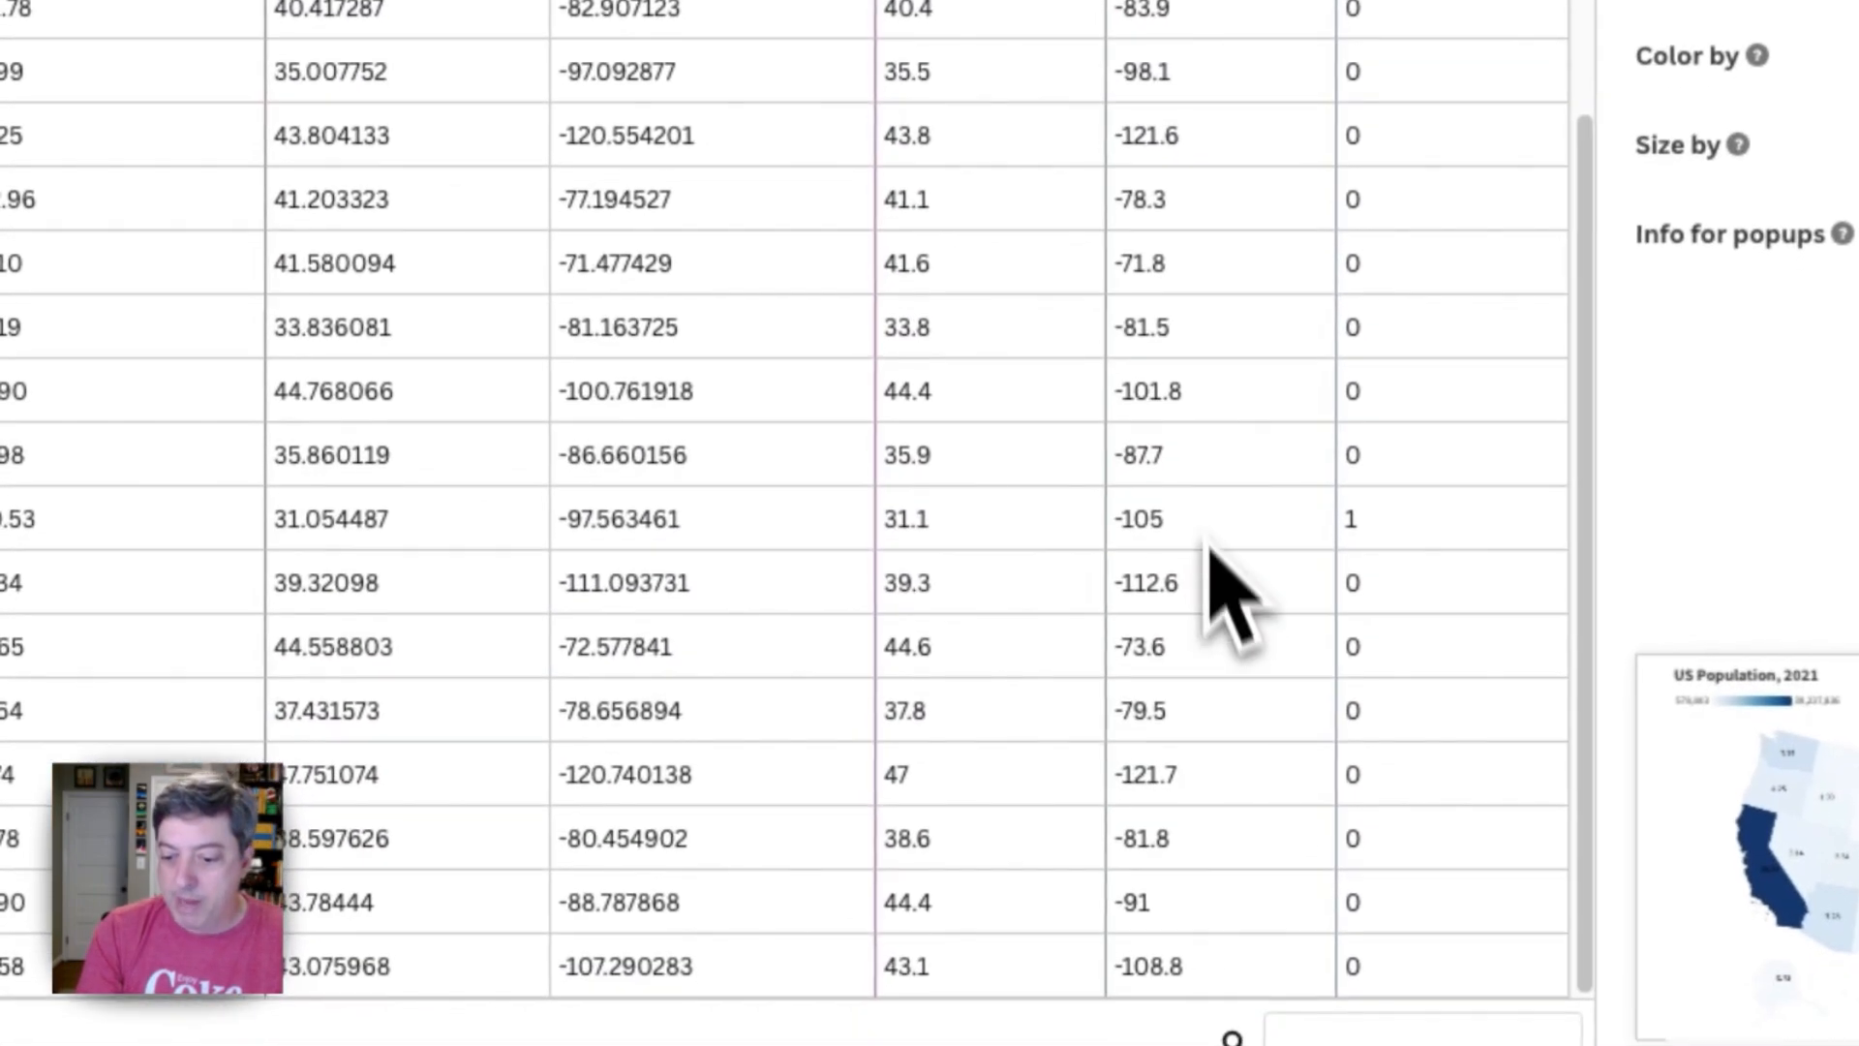
Revise Texas's Long value to about -101 and preview the label again
{"action": "scroll", "scroll_direction": "left", "scroll_amount": 3}
{"action": "type", "text": "http://policyviz.com/"}
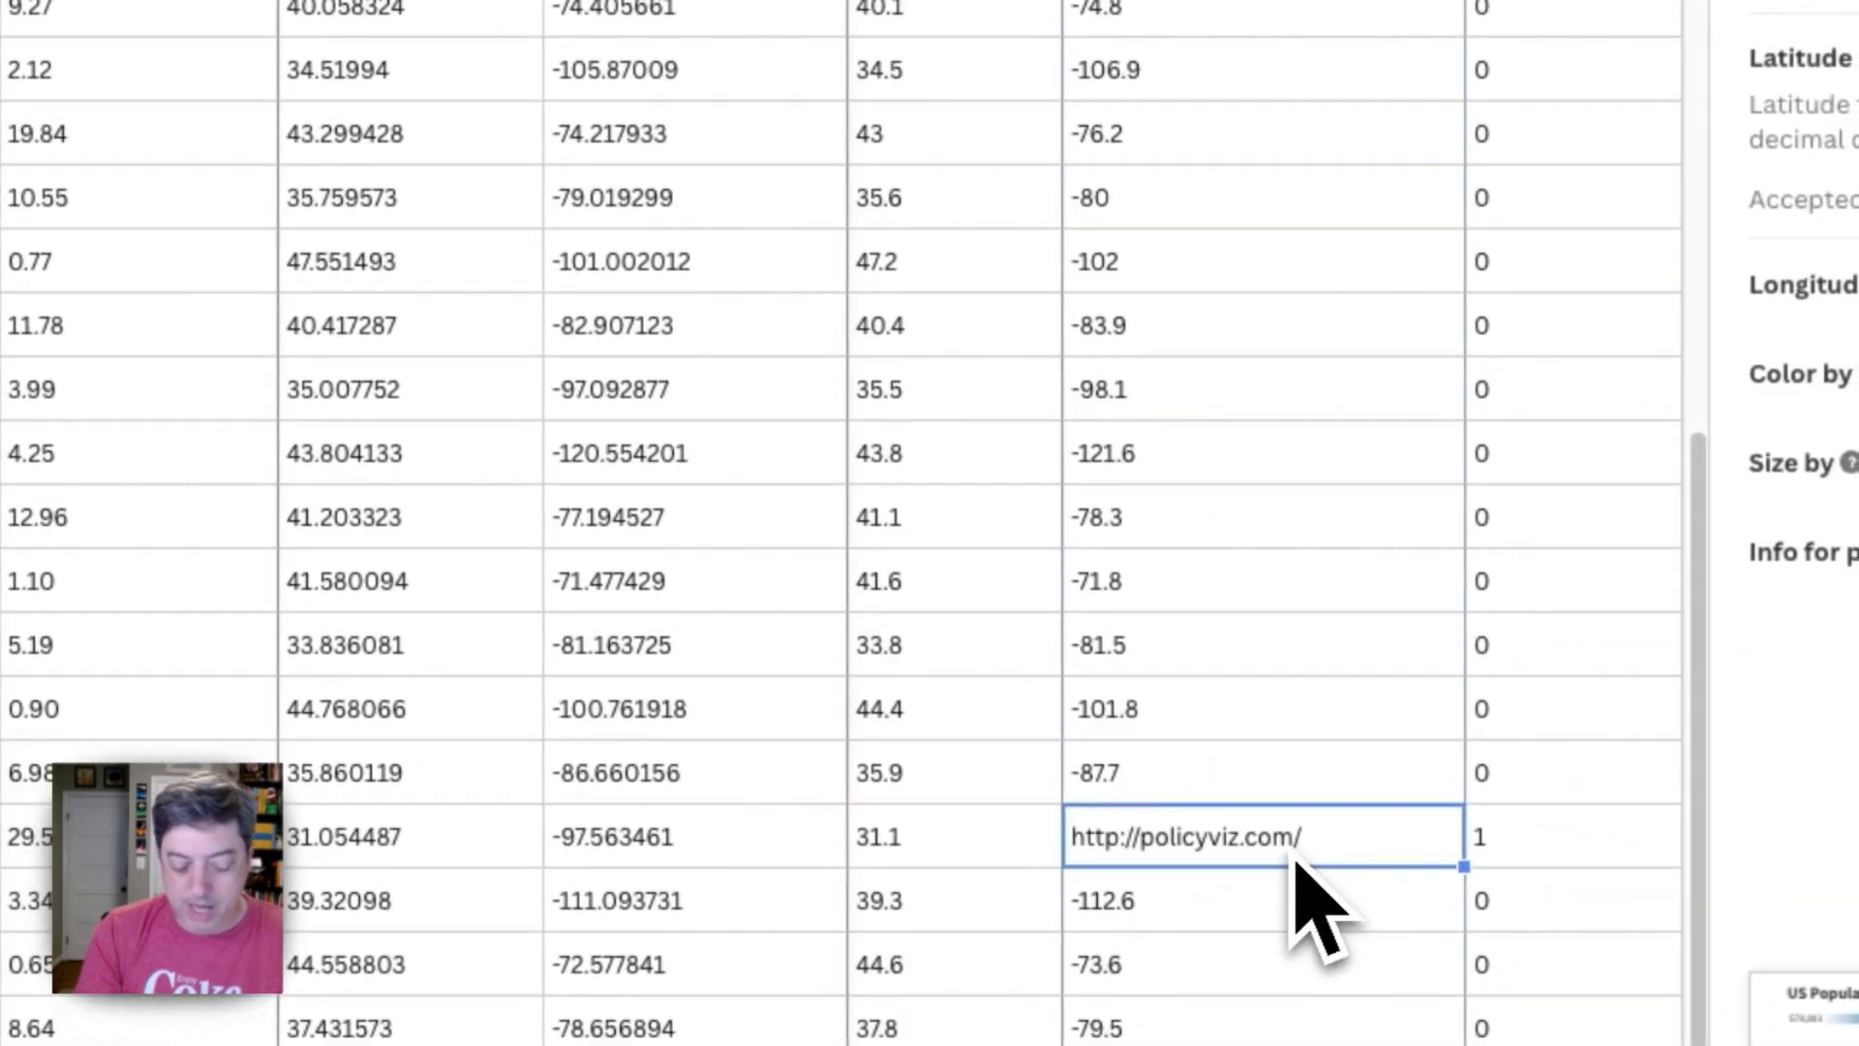
{"action": "type", "text": "-99.5"}
{"action": "type", "text": "-101"}
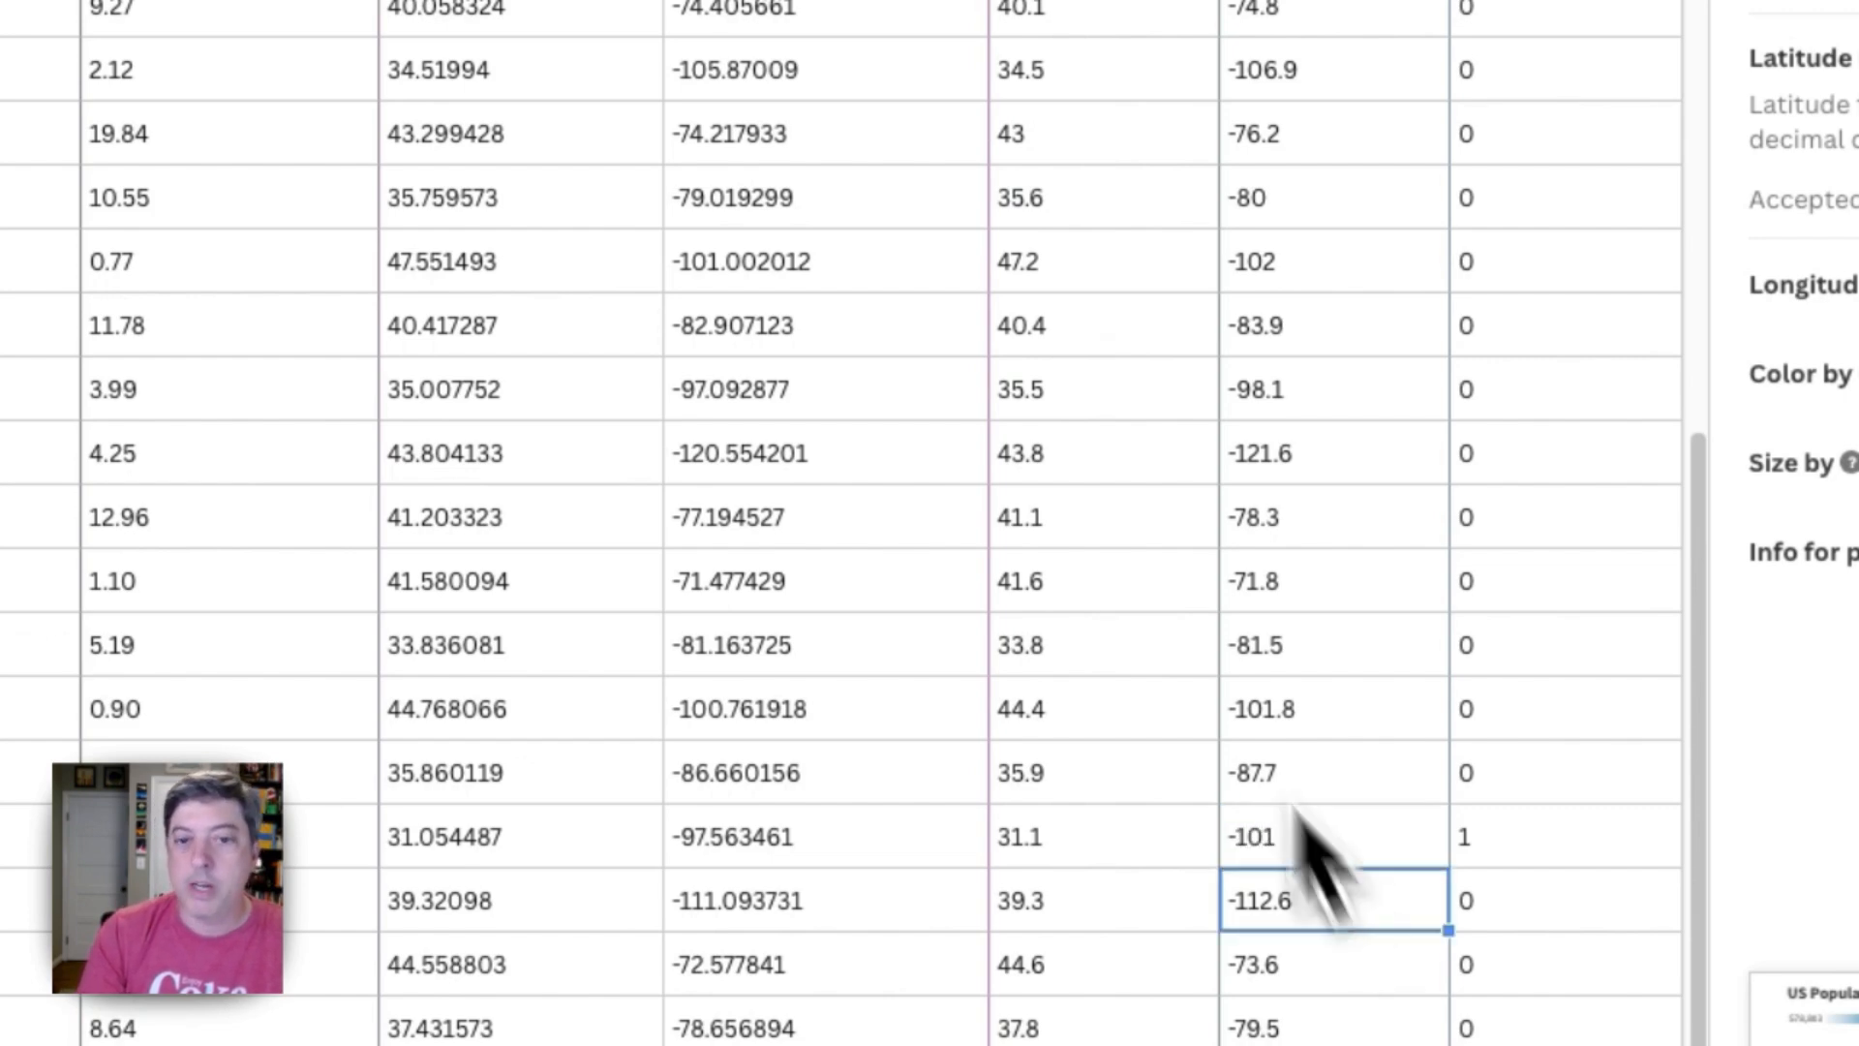
{"action": "left_click", "coordinate": [867, 50]}
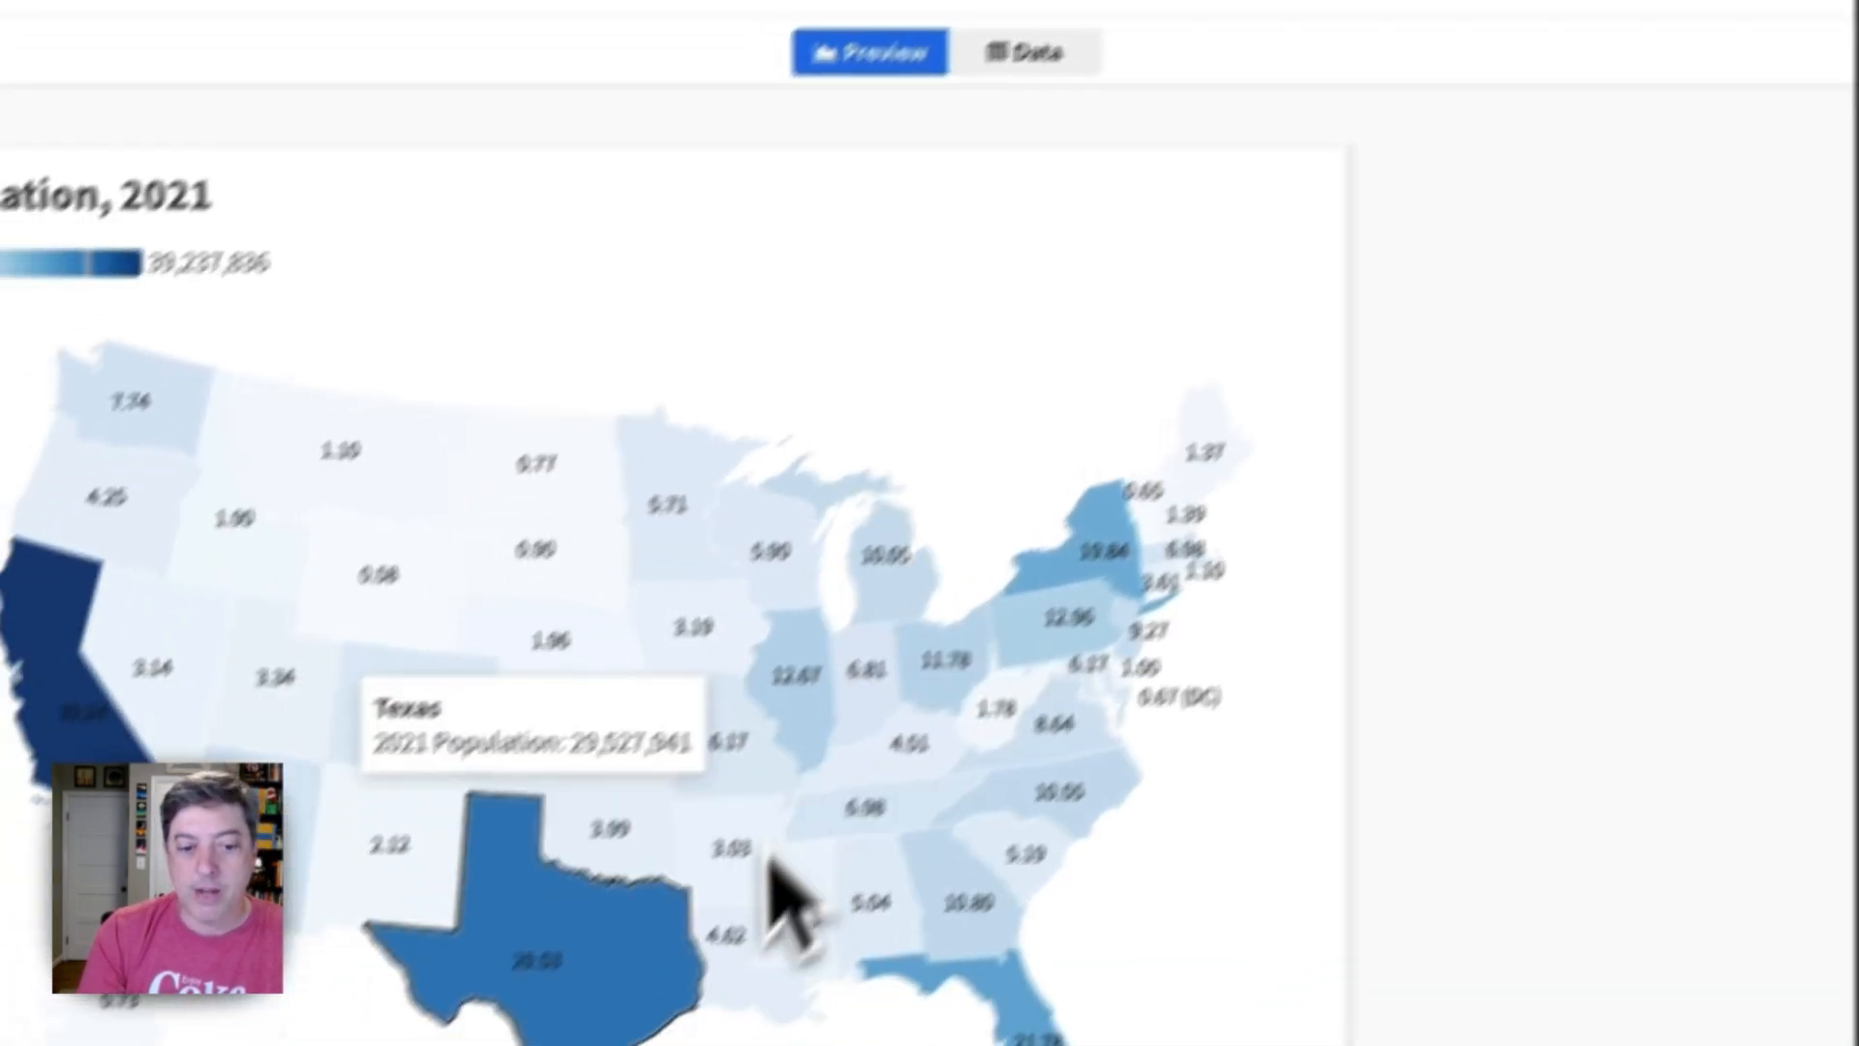
{"action": "left_click", "coordinate": [1024, 50]}
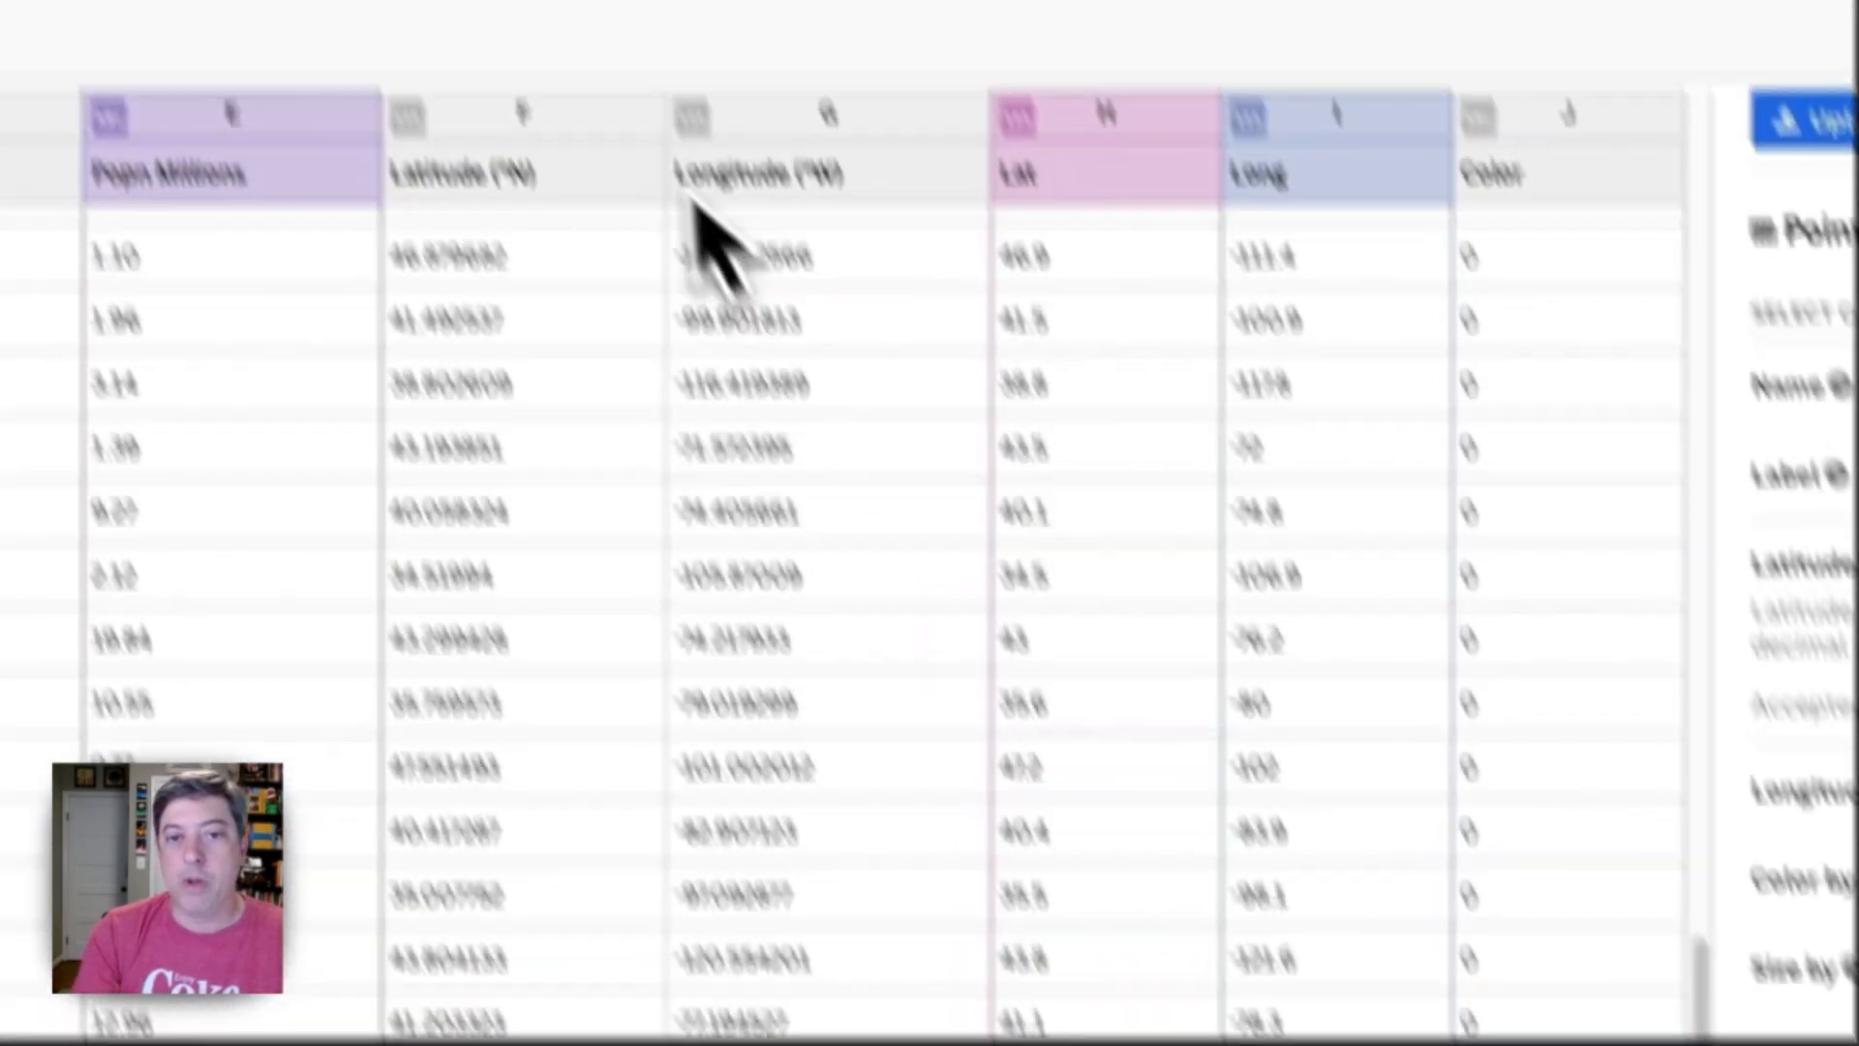
Show the labelled map preview to inspect California's overlapping value label
{"action": "left_click", "coordinate": [906, 151]}
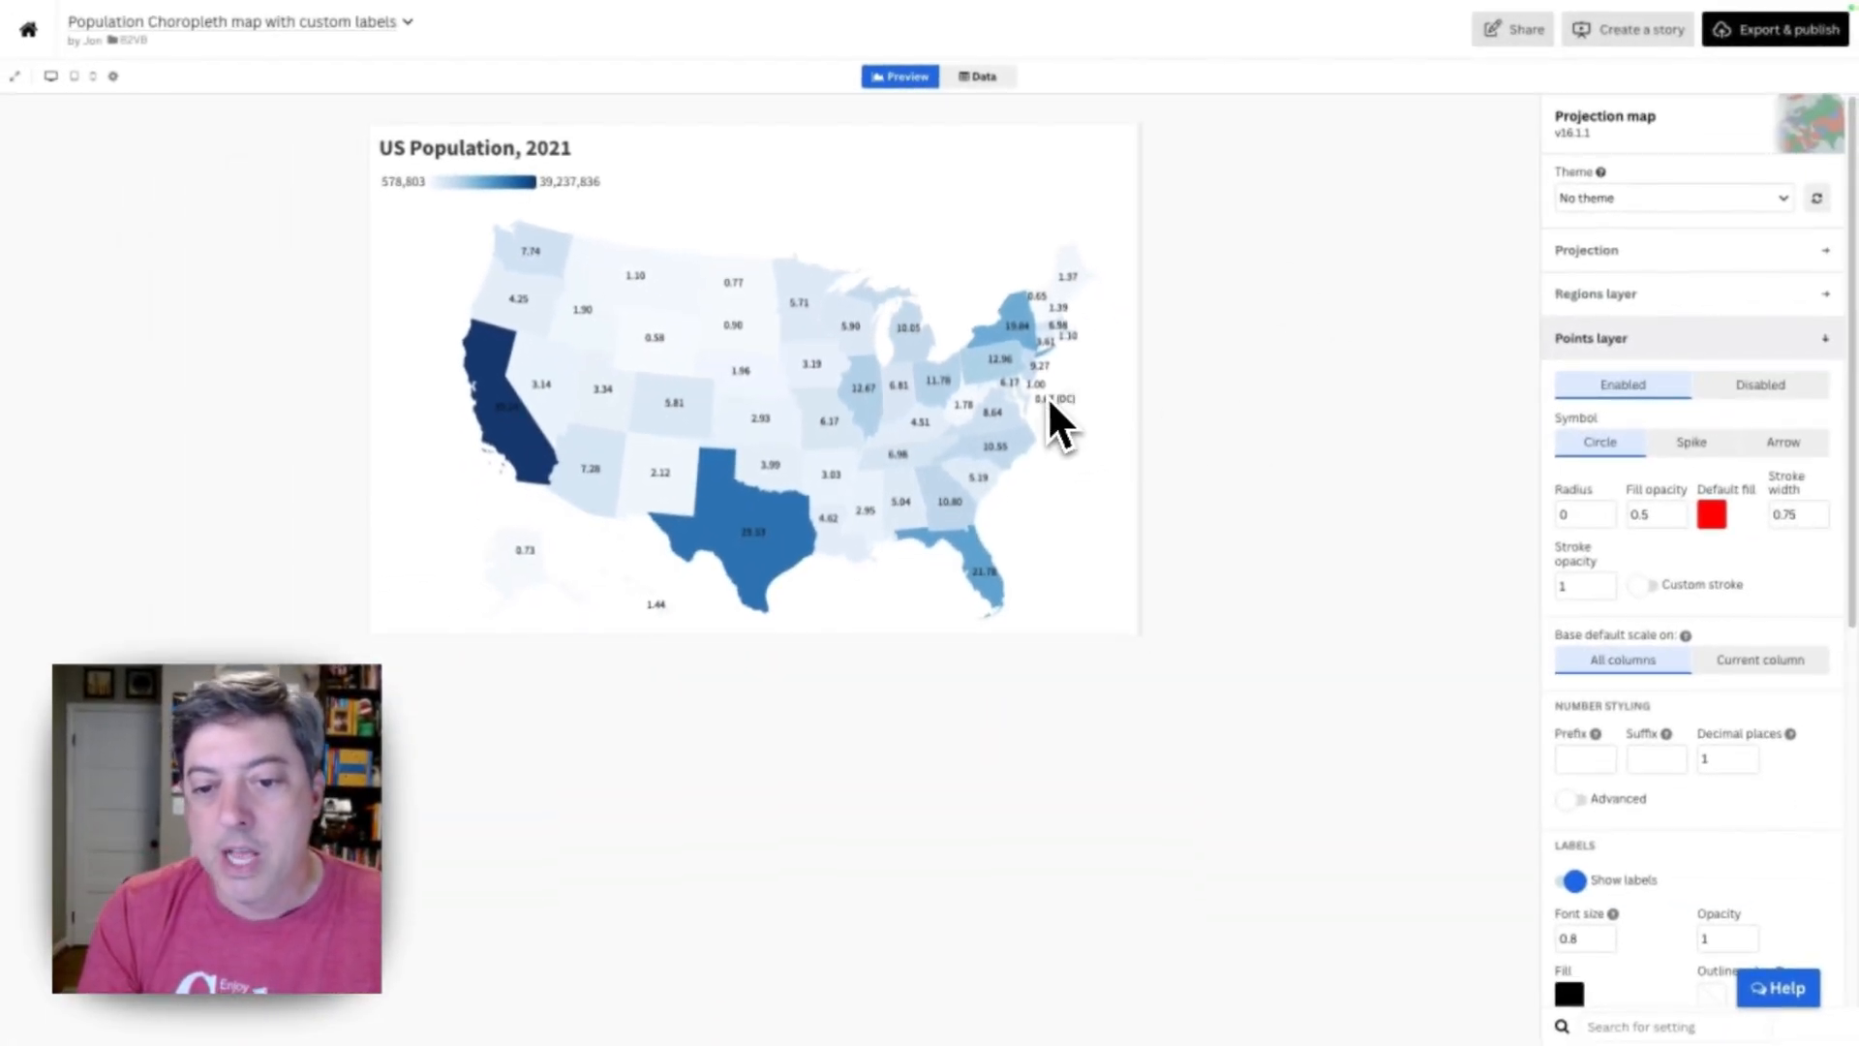
{"action": "mouse_move", "coordinate": [1127, 386]}
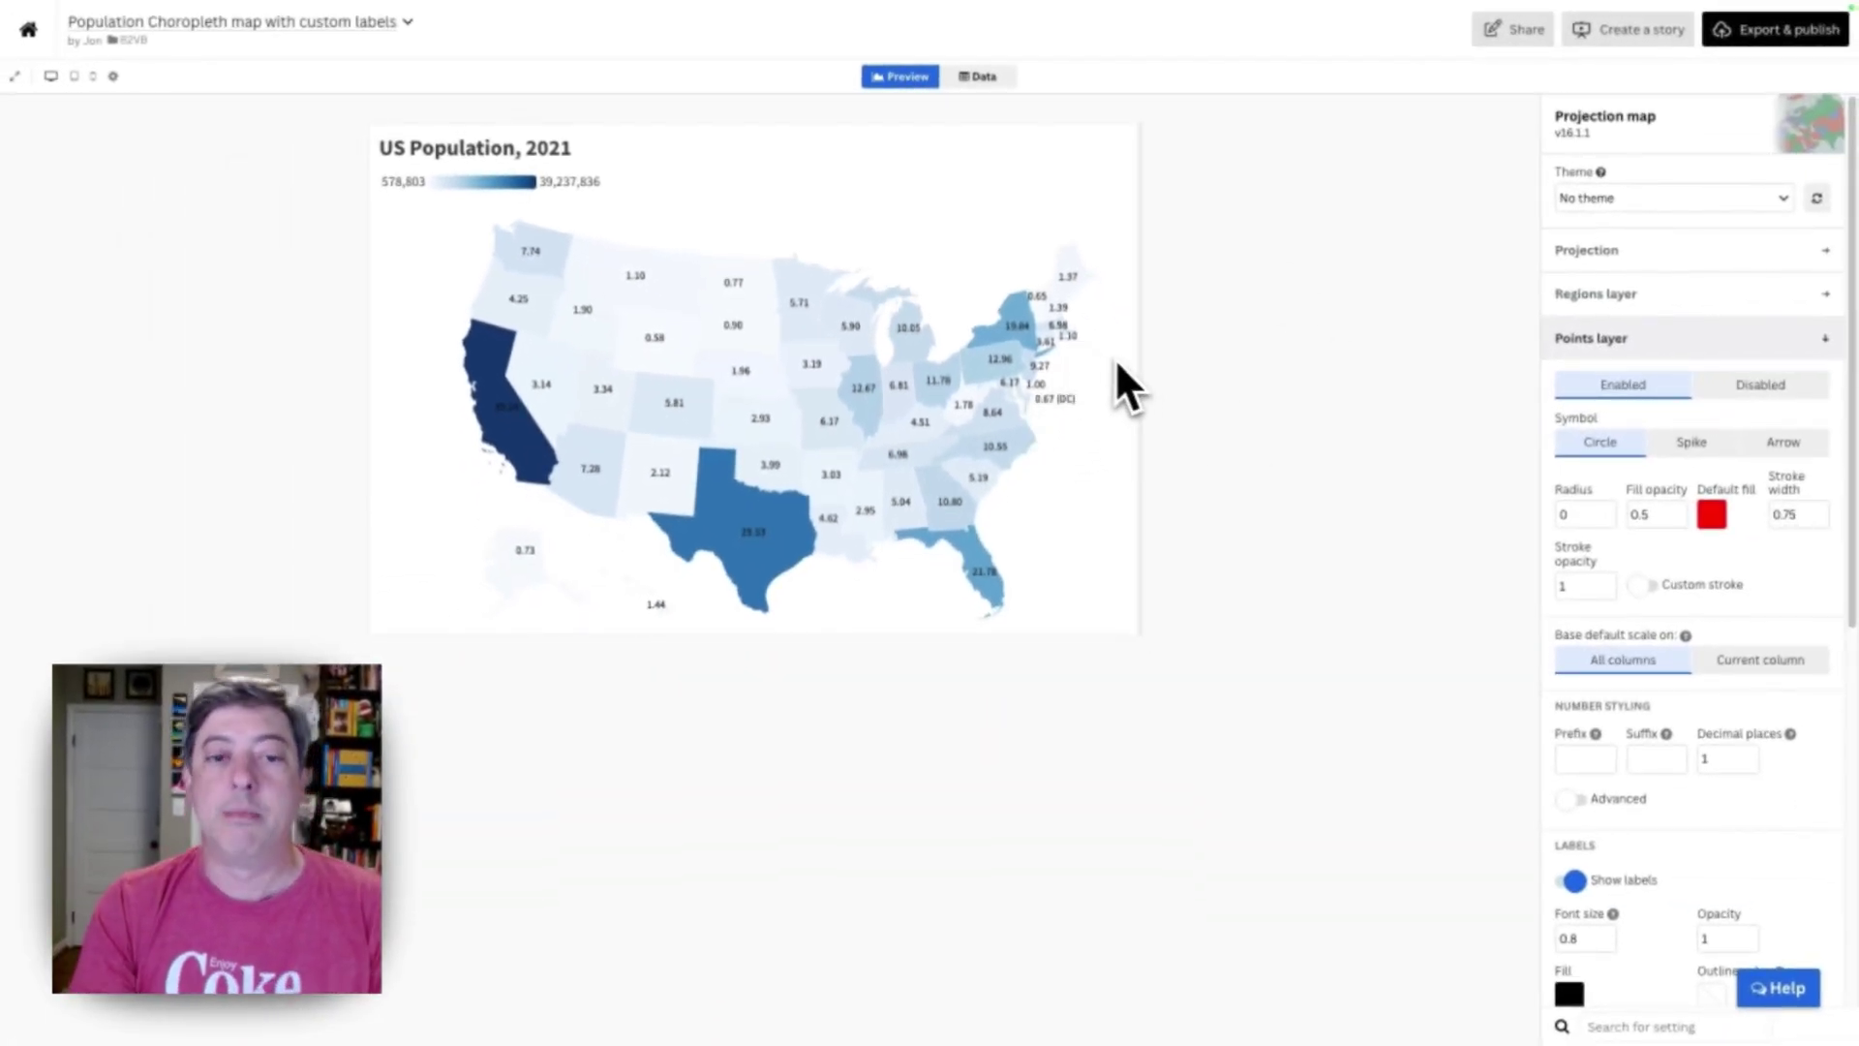
{"action": "mouse_move", "coordinate": [1148, 392]}
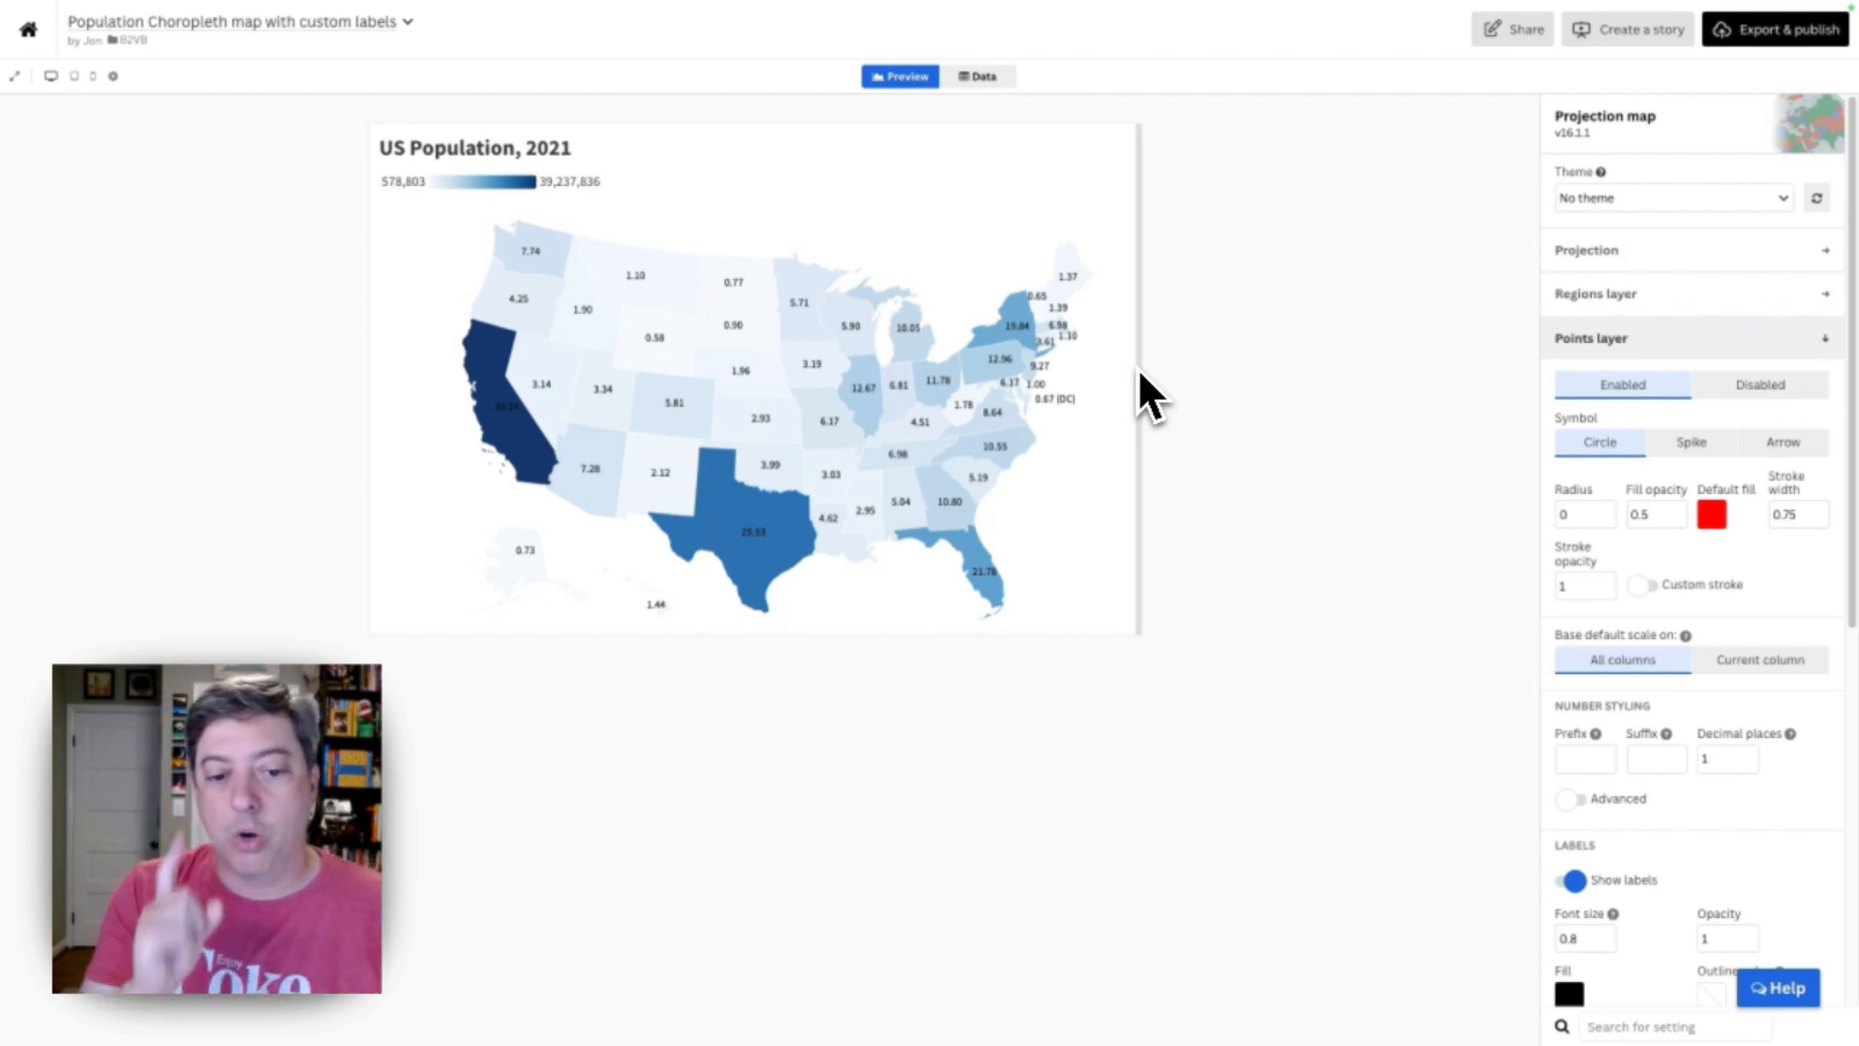
{"action": "mouse_move", "coordinate": [527, 431]}
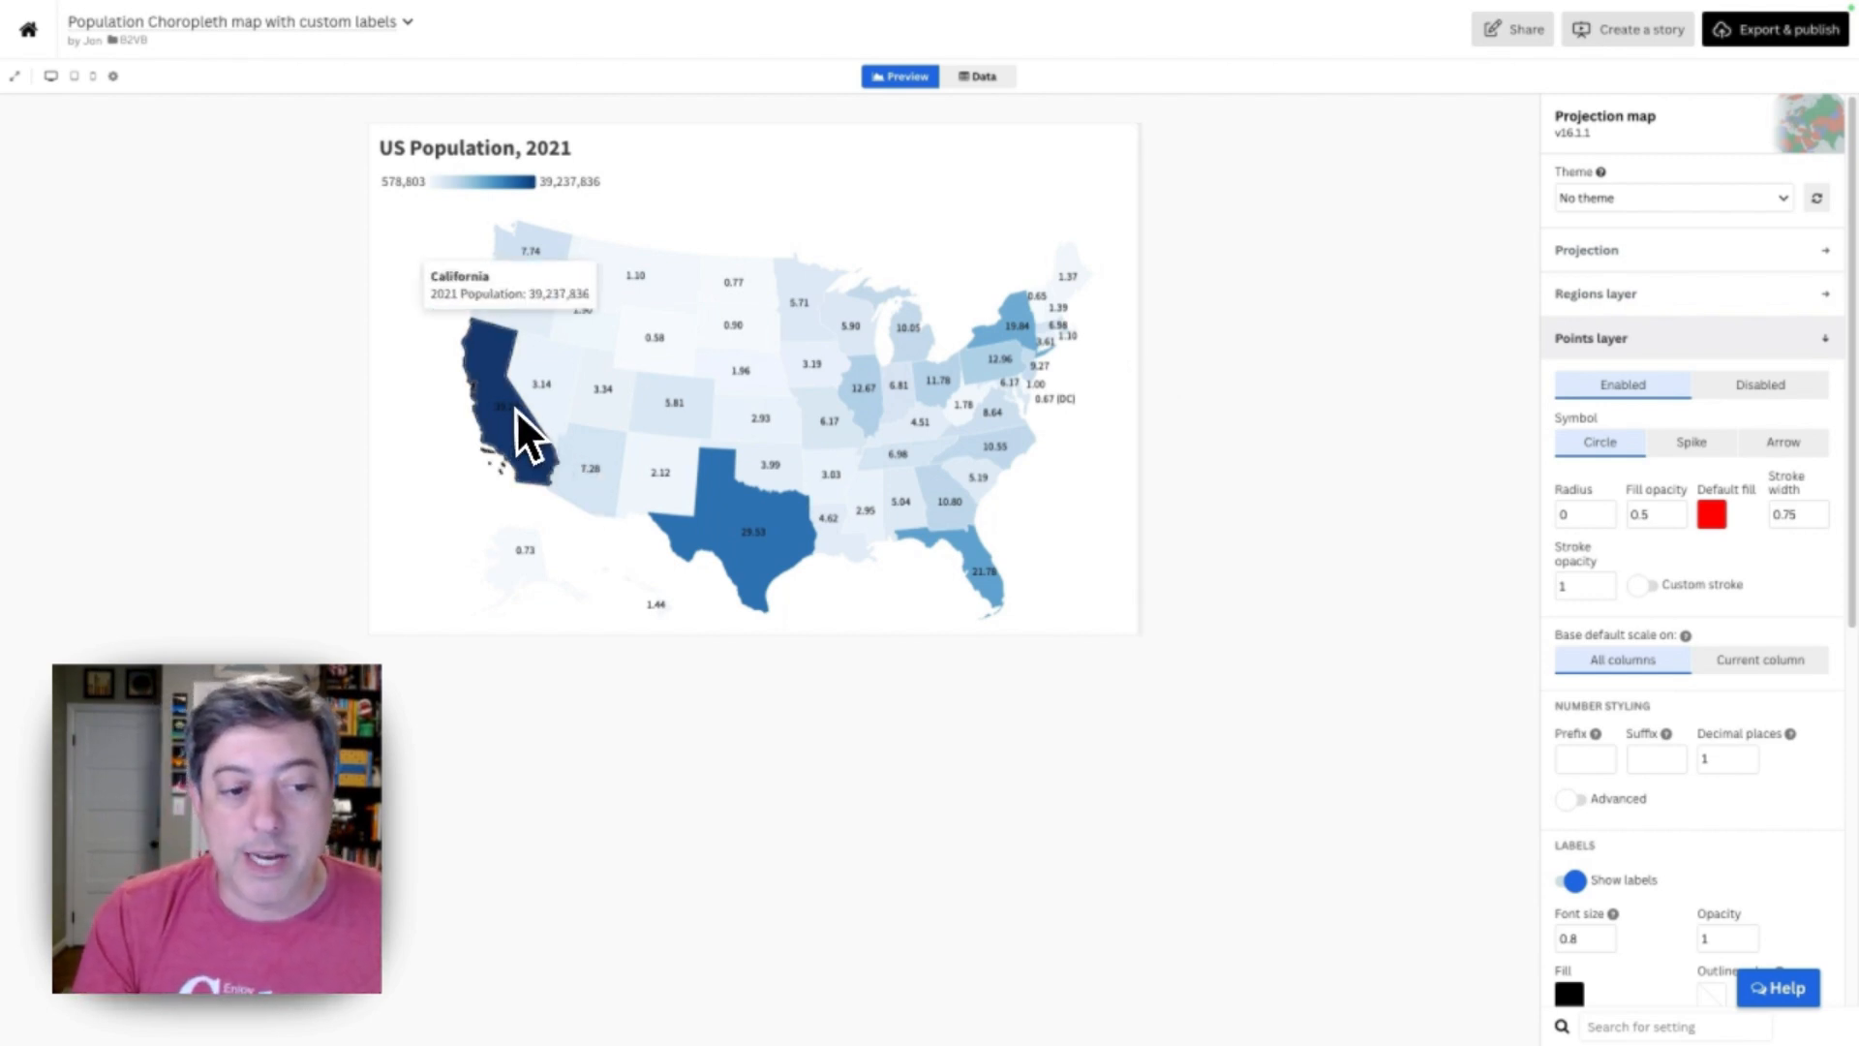
{"action": "mouse_move", "coordinate": [531, 432]}
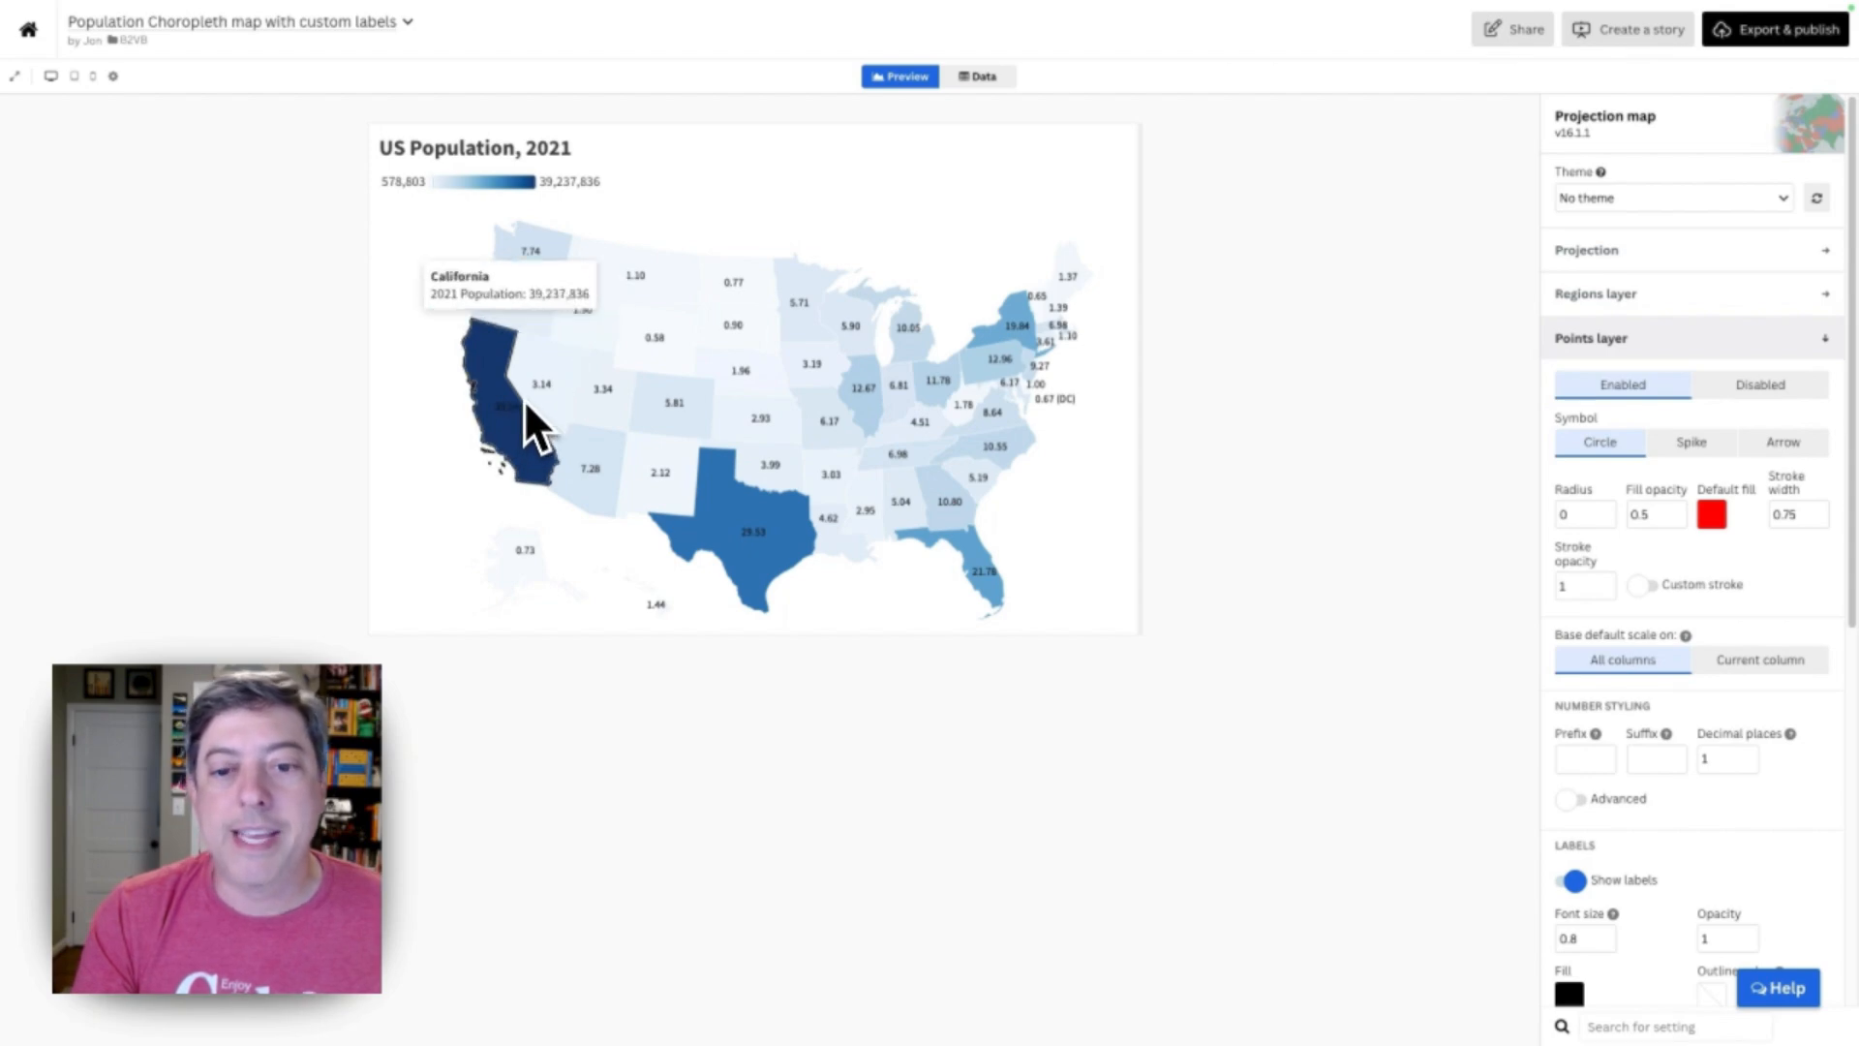
{"action": "mouse_move", "coordinate": [531, 436]}
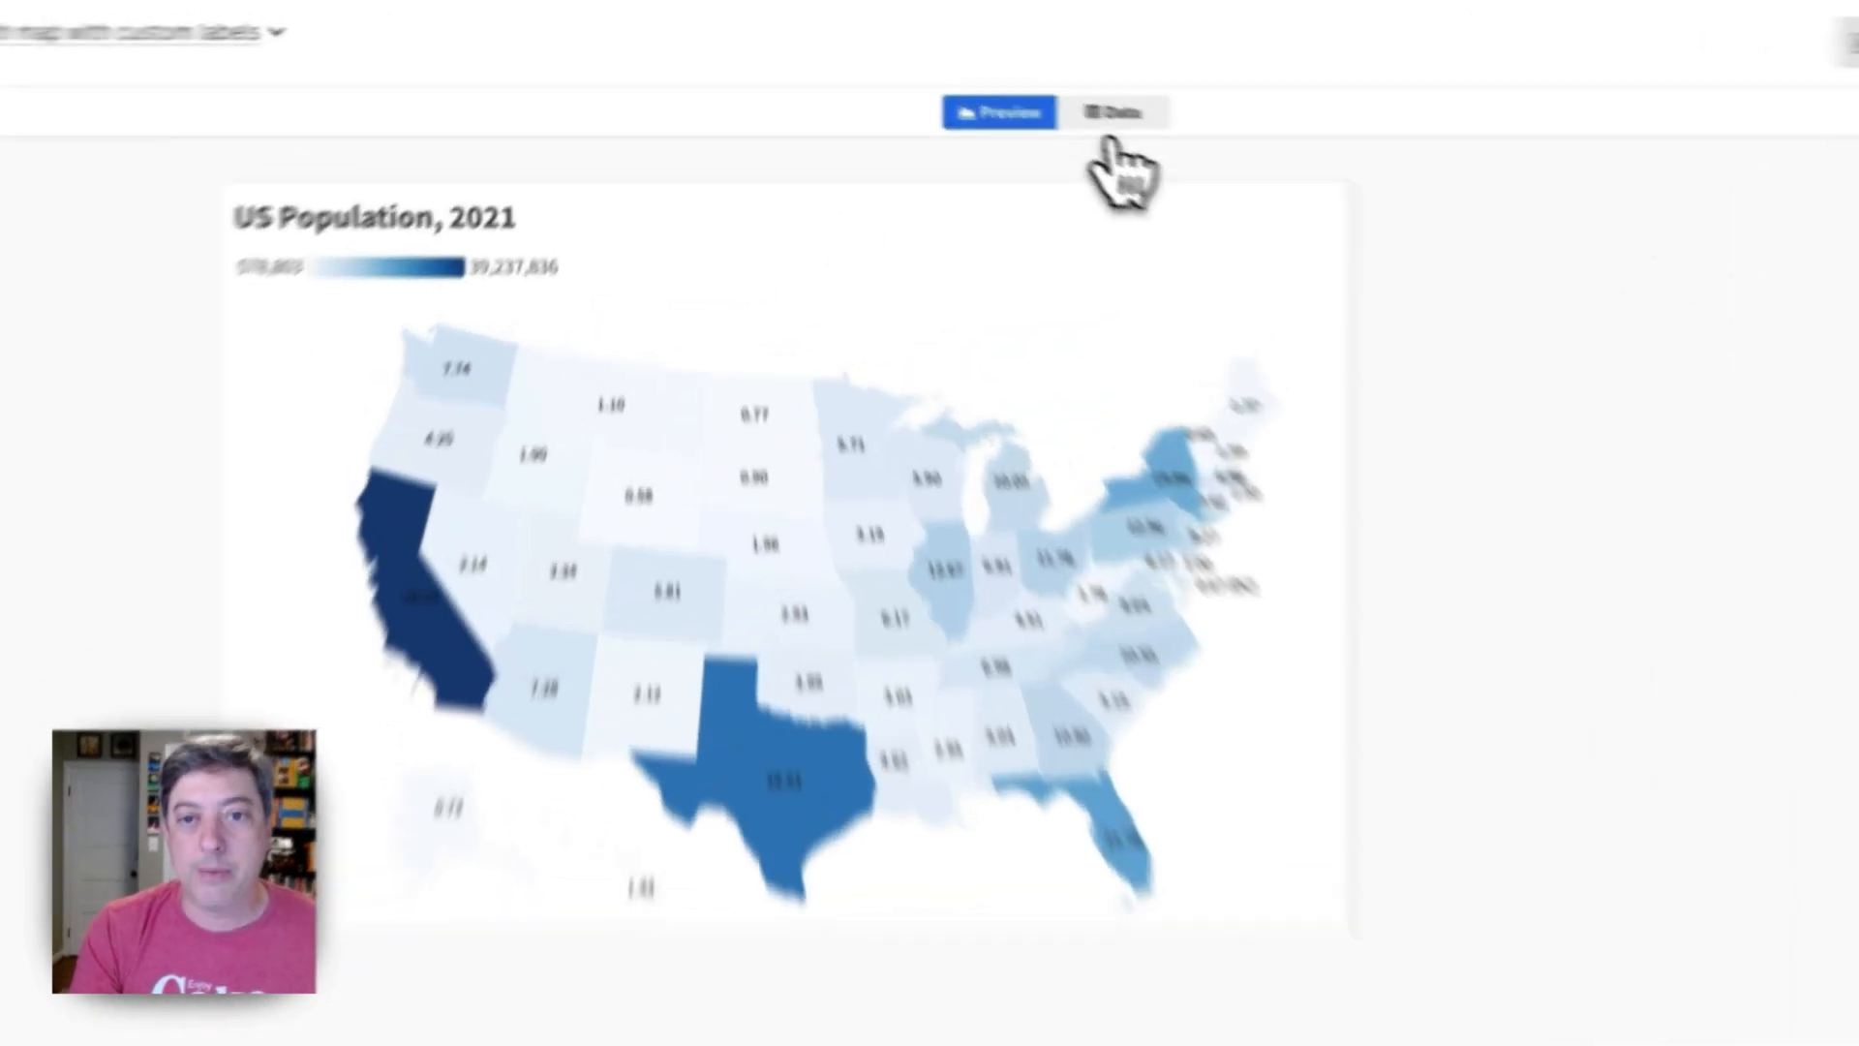
Set California's Long value to -125 so its label sits off the coast, then preview the map
{"action": "left_click", "coordinate": [1111, 112]}
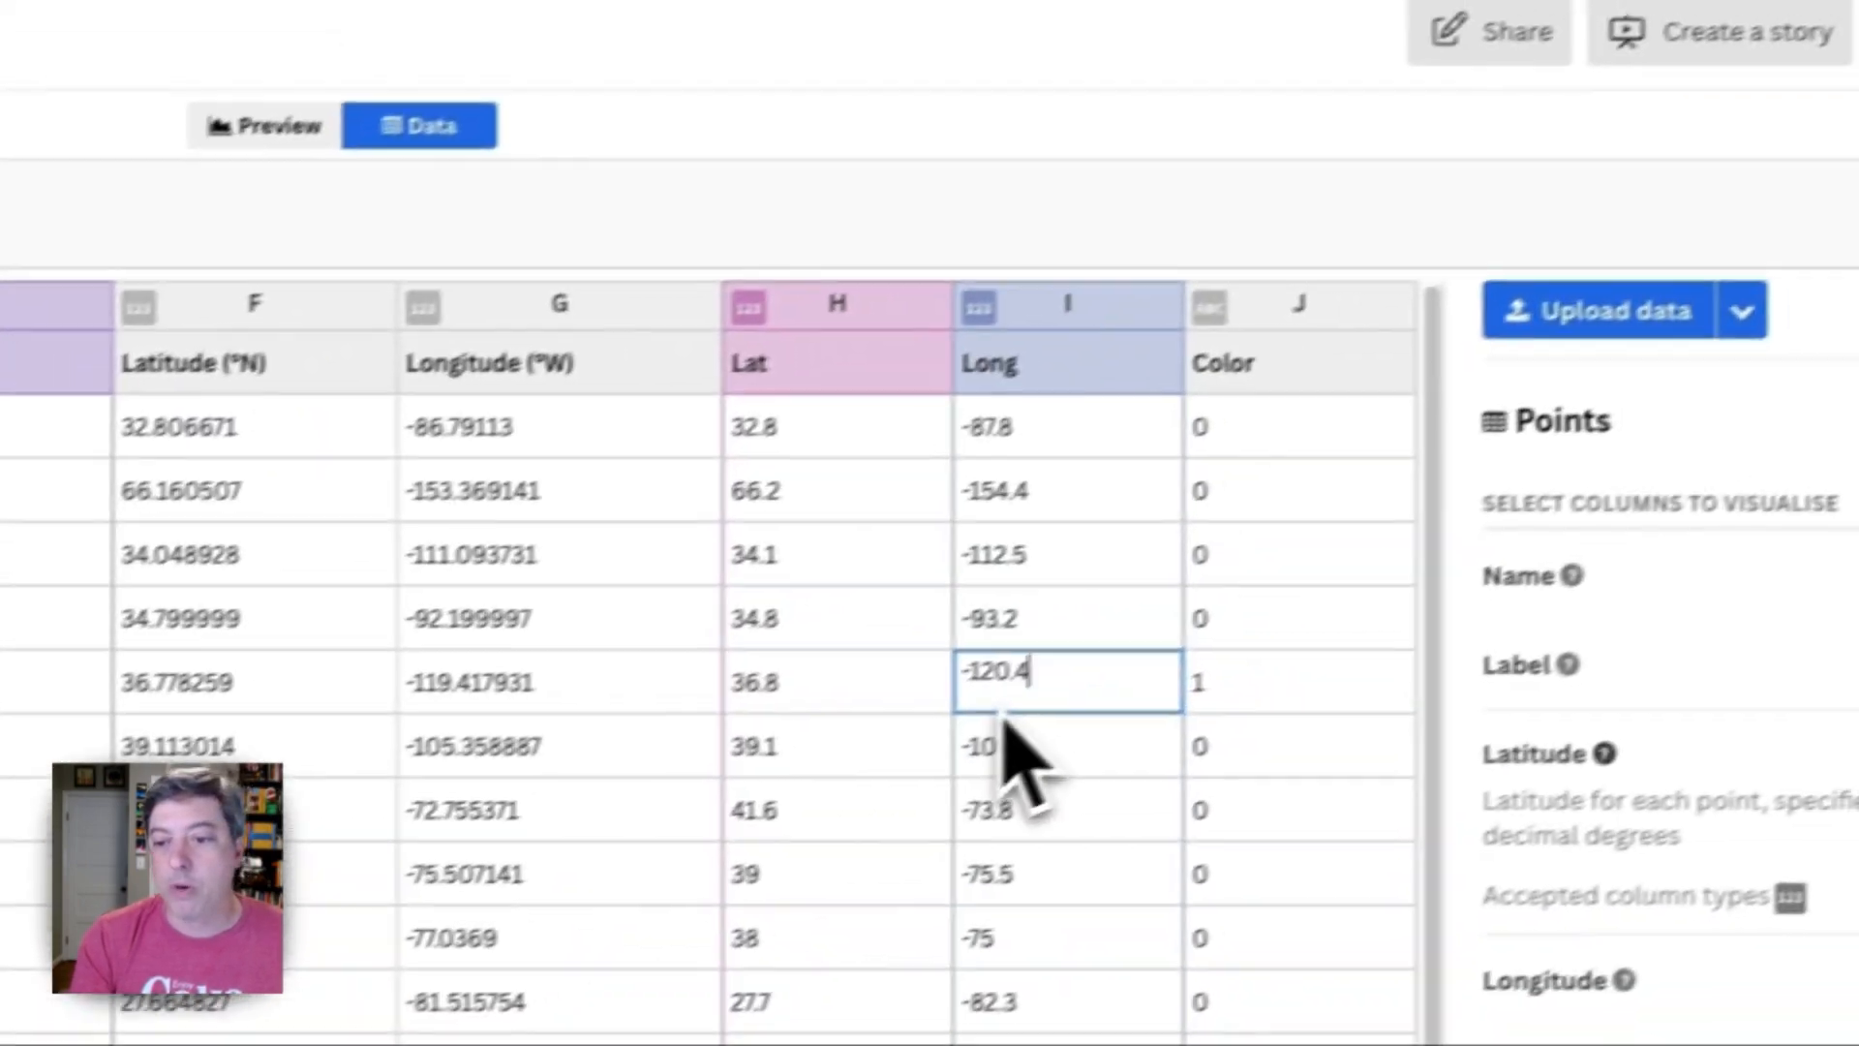
{"action": "type", "text": "-125"}
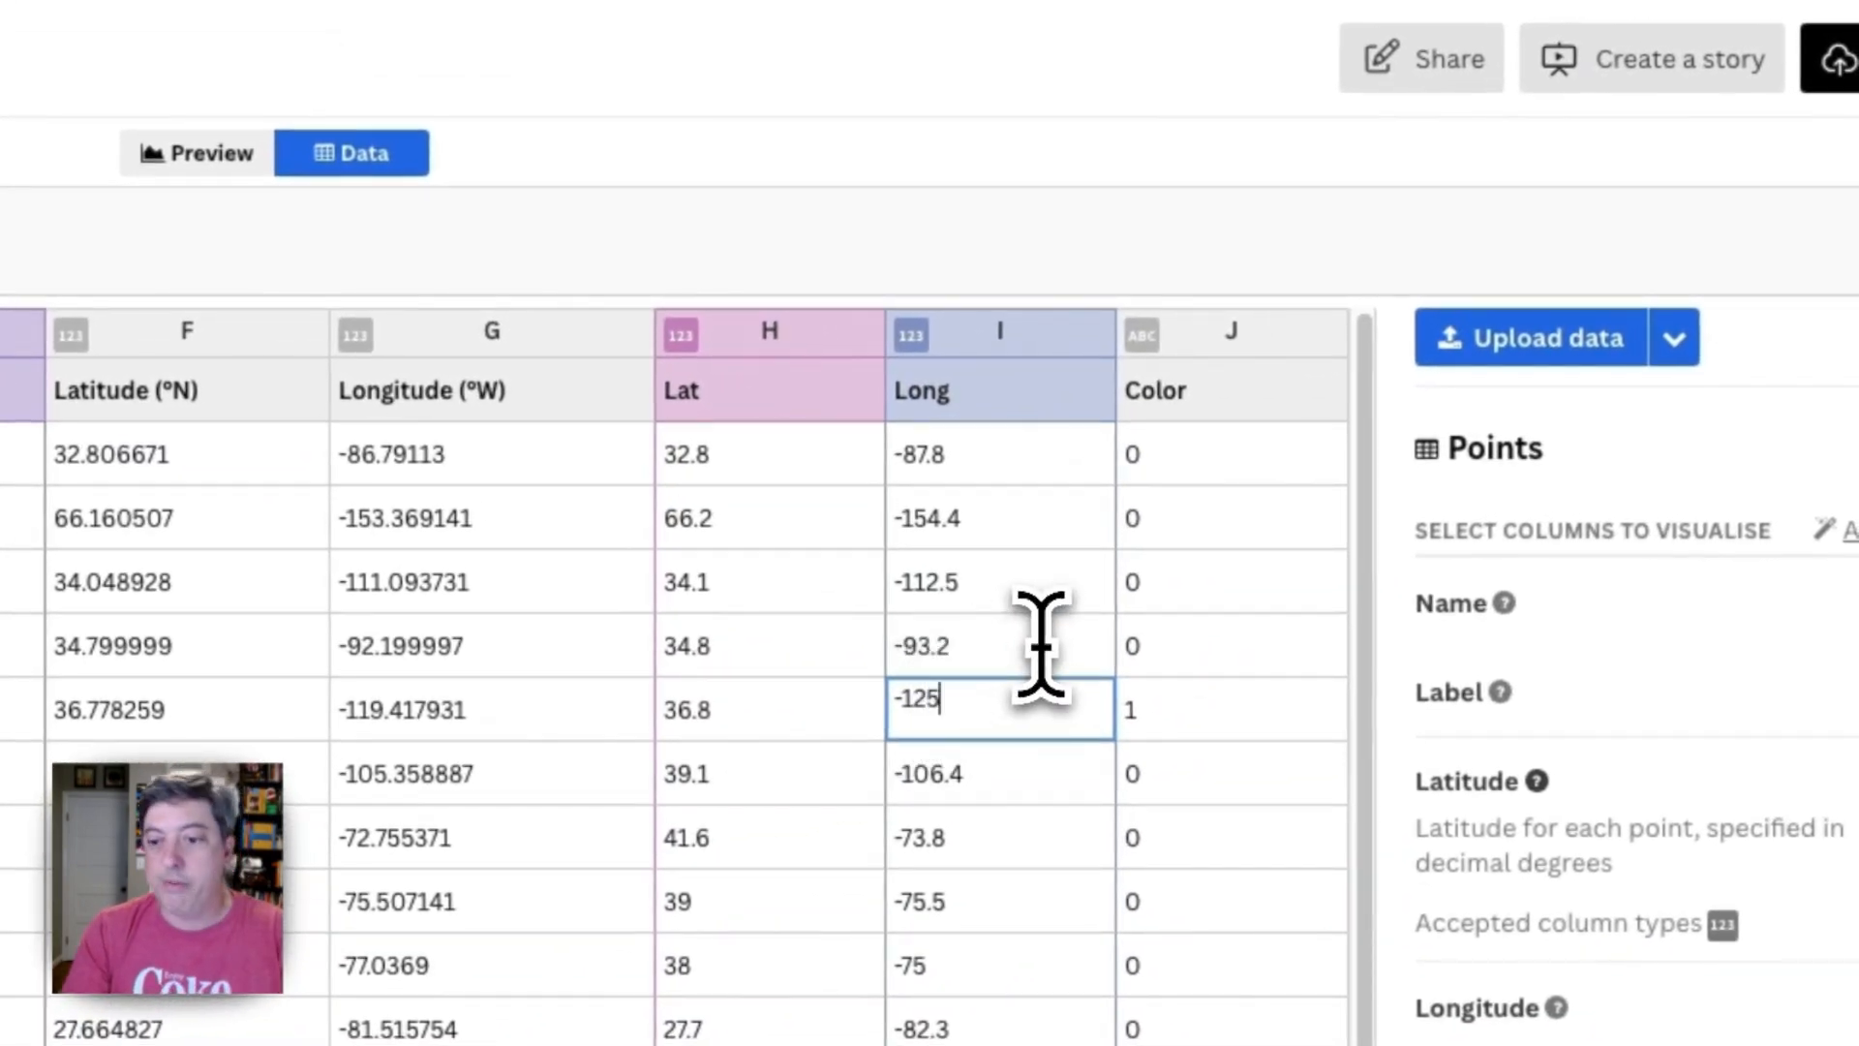
{"action": "left_click", "coordinate": [1216, 151]}
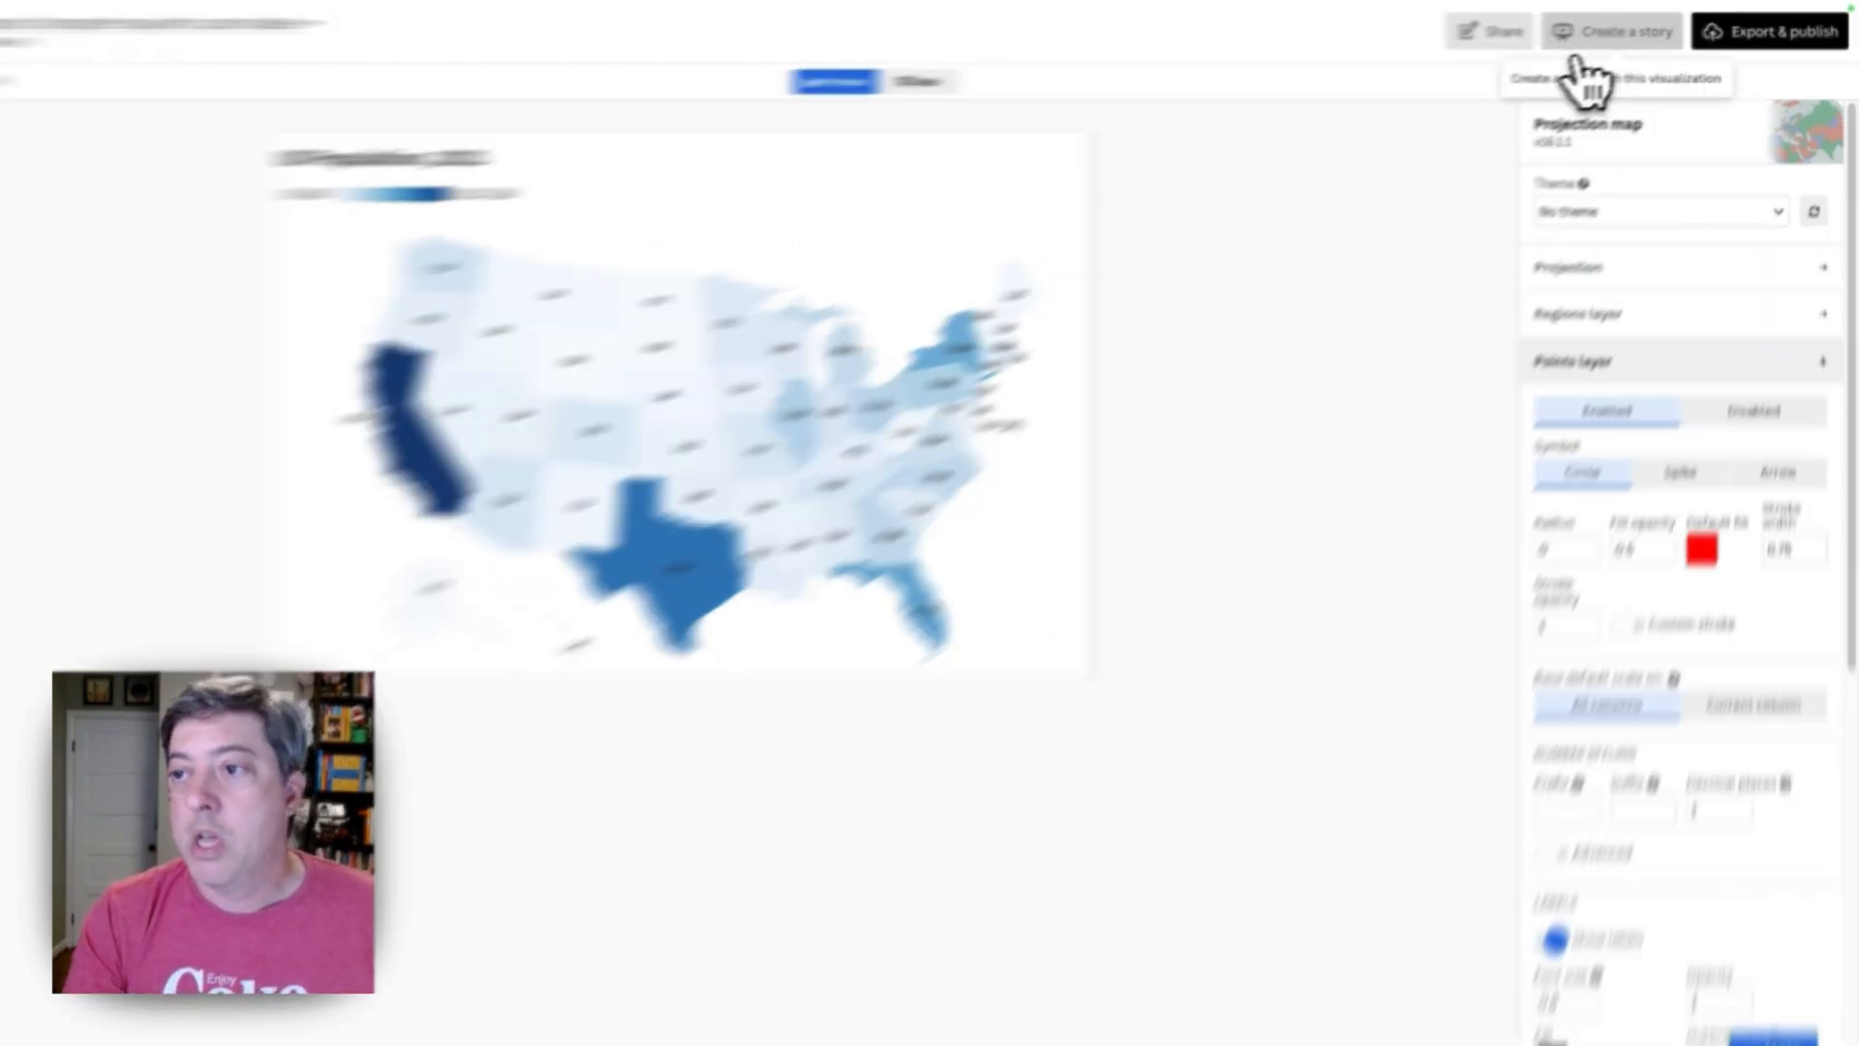
Create a new story with the labelled population map as its first slide
{"action": "left_click", "coordinate": [1621, 31]}
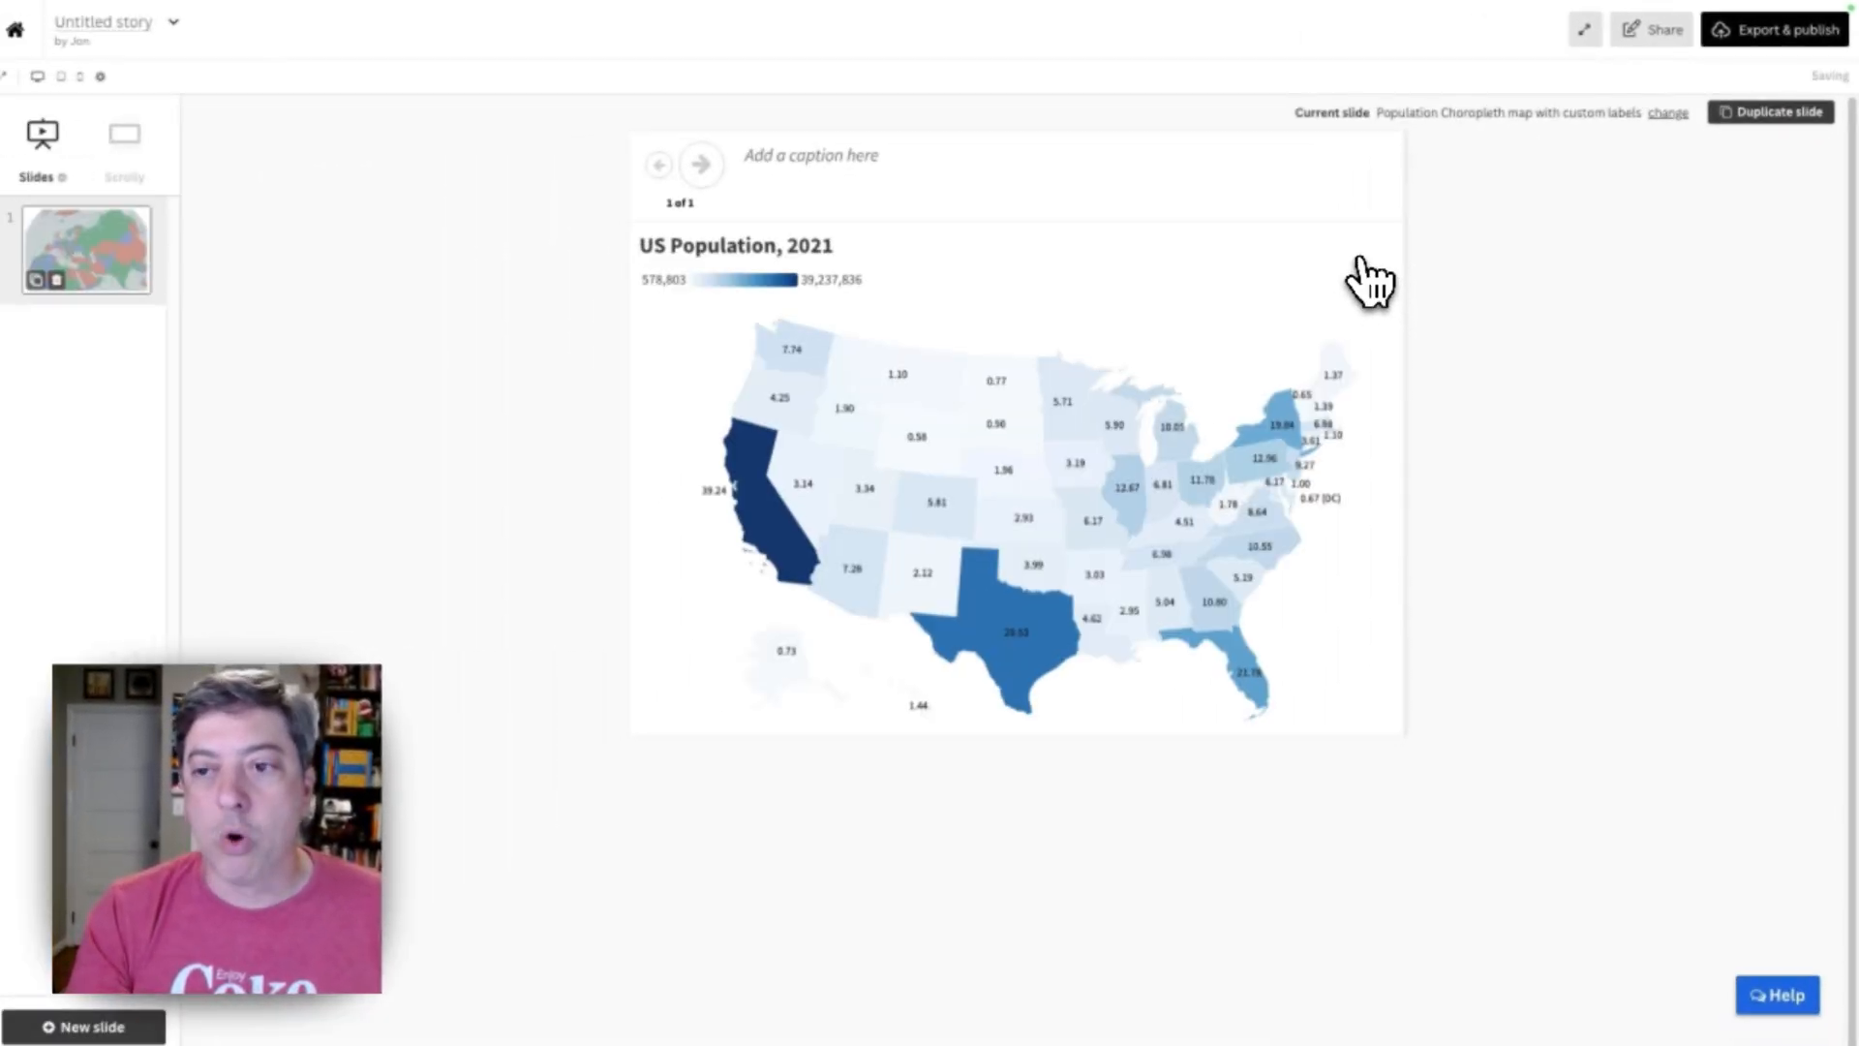
{"action": "mouse_move", "coordinate": [1263, 432]}
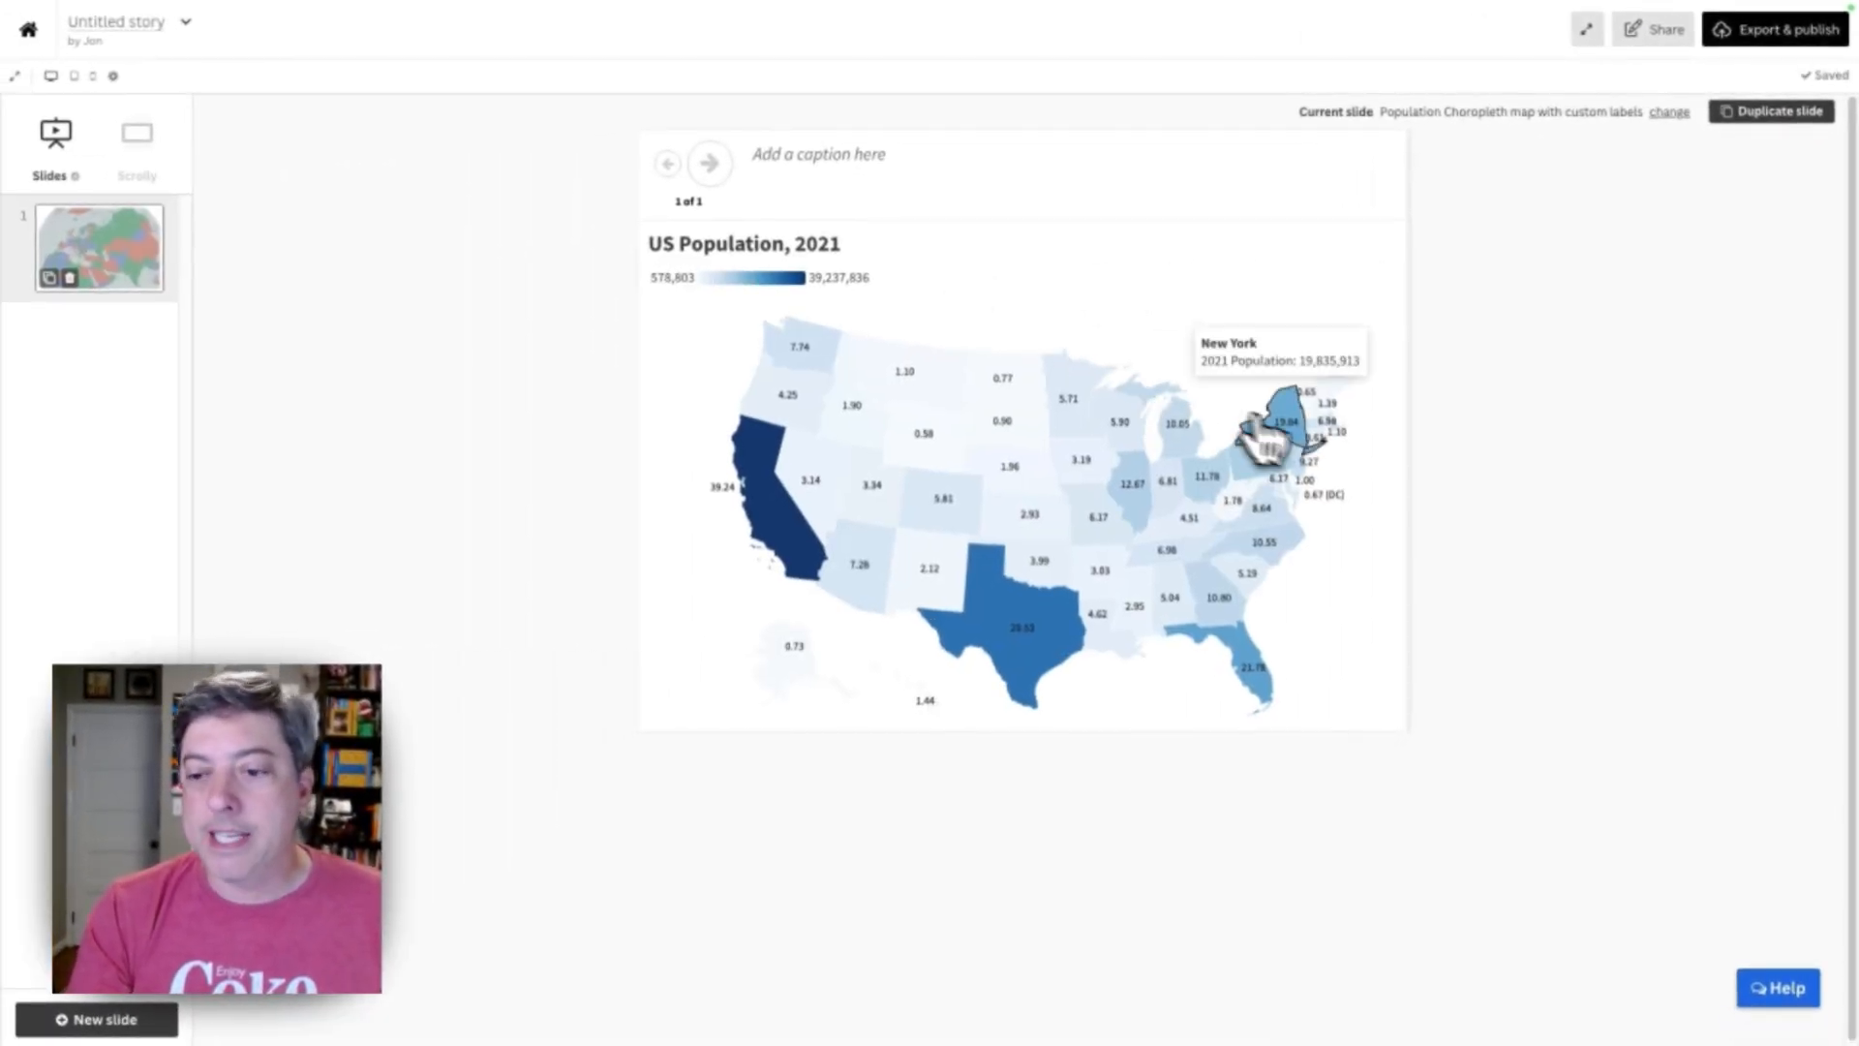
{"action": "mouse_move", "coordinate": [730, 509]}
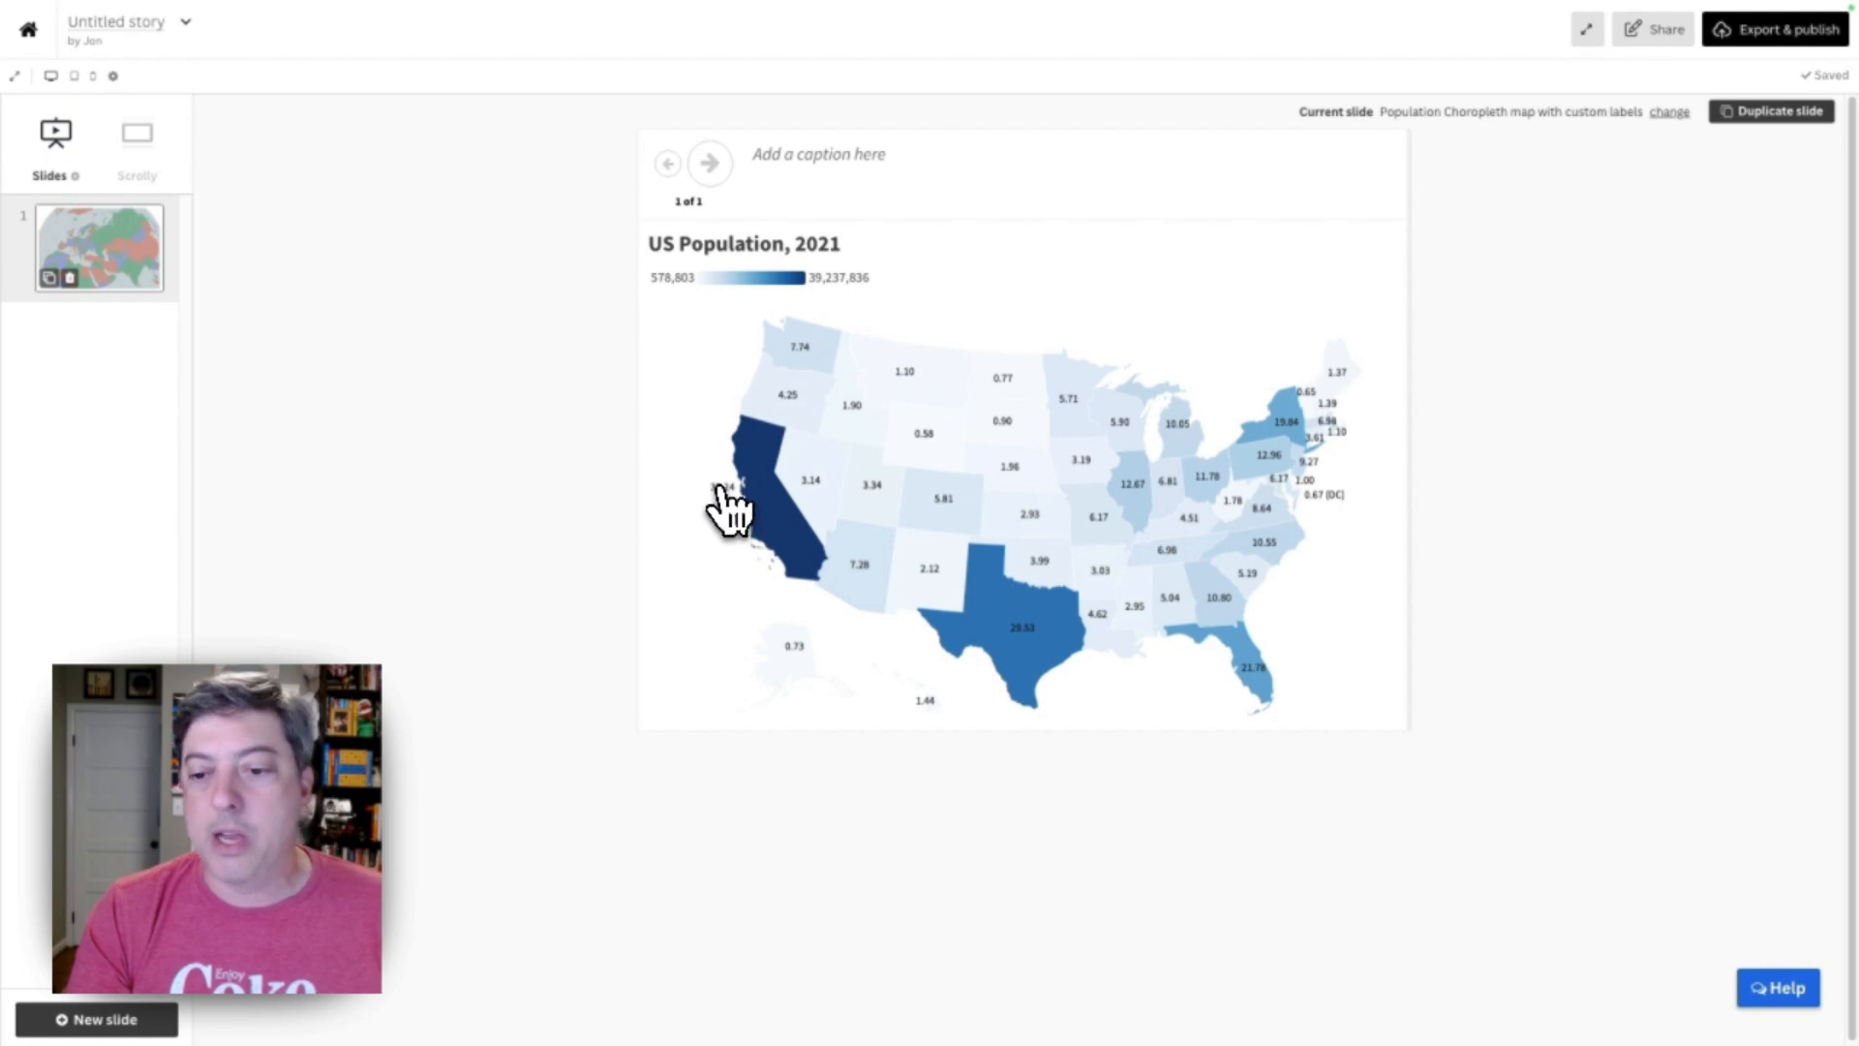
{"action": "mouse_move", "coordinate": [1335, 480]}
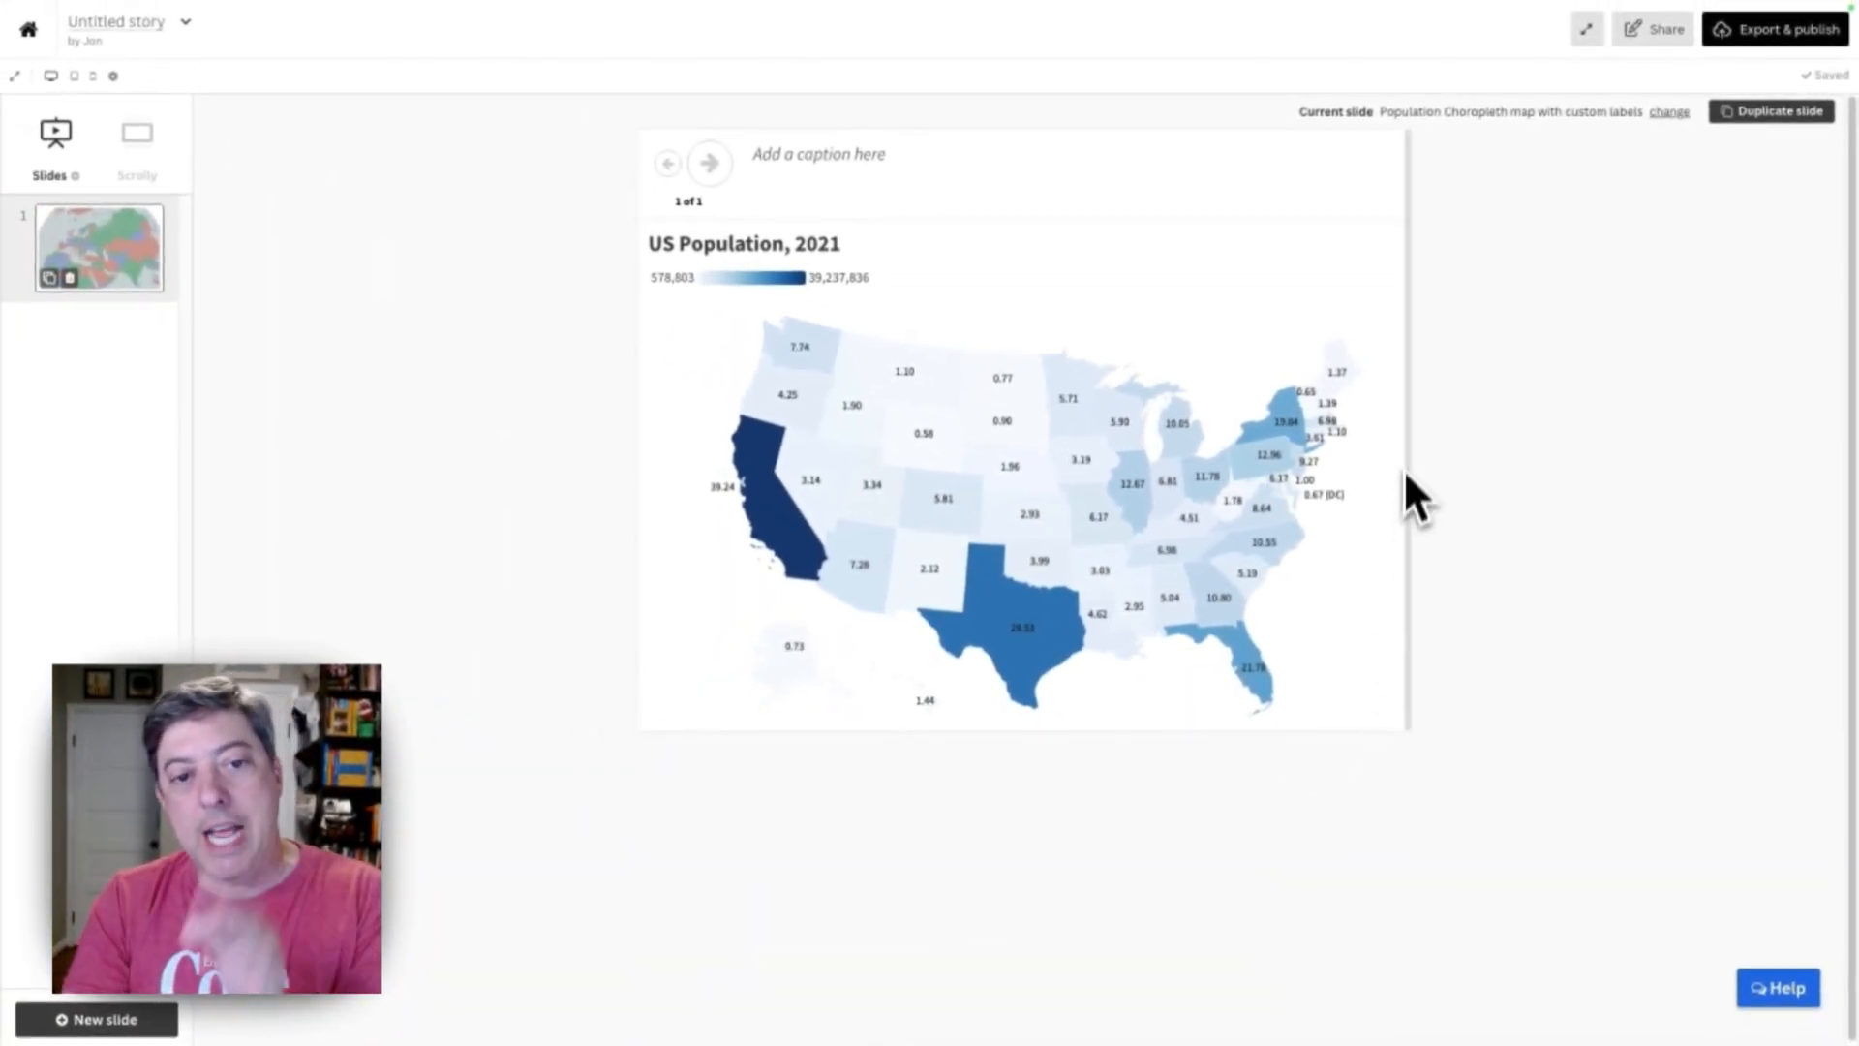
{"action": "mouse_move", "coordinate": [1499, 397]}
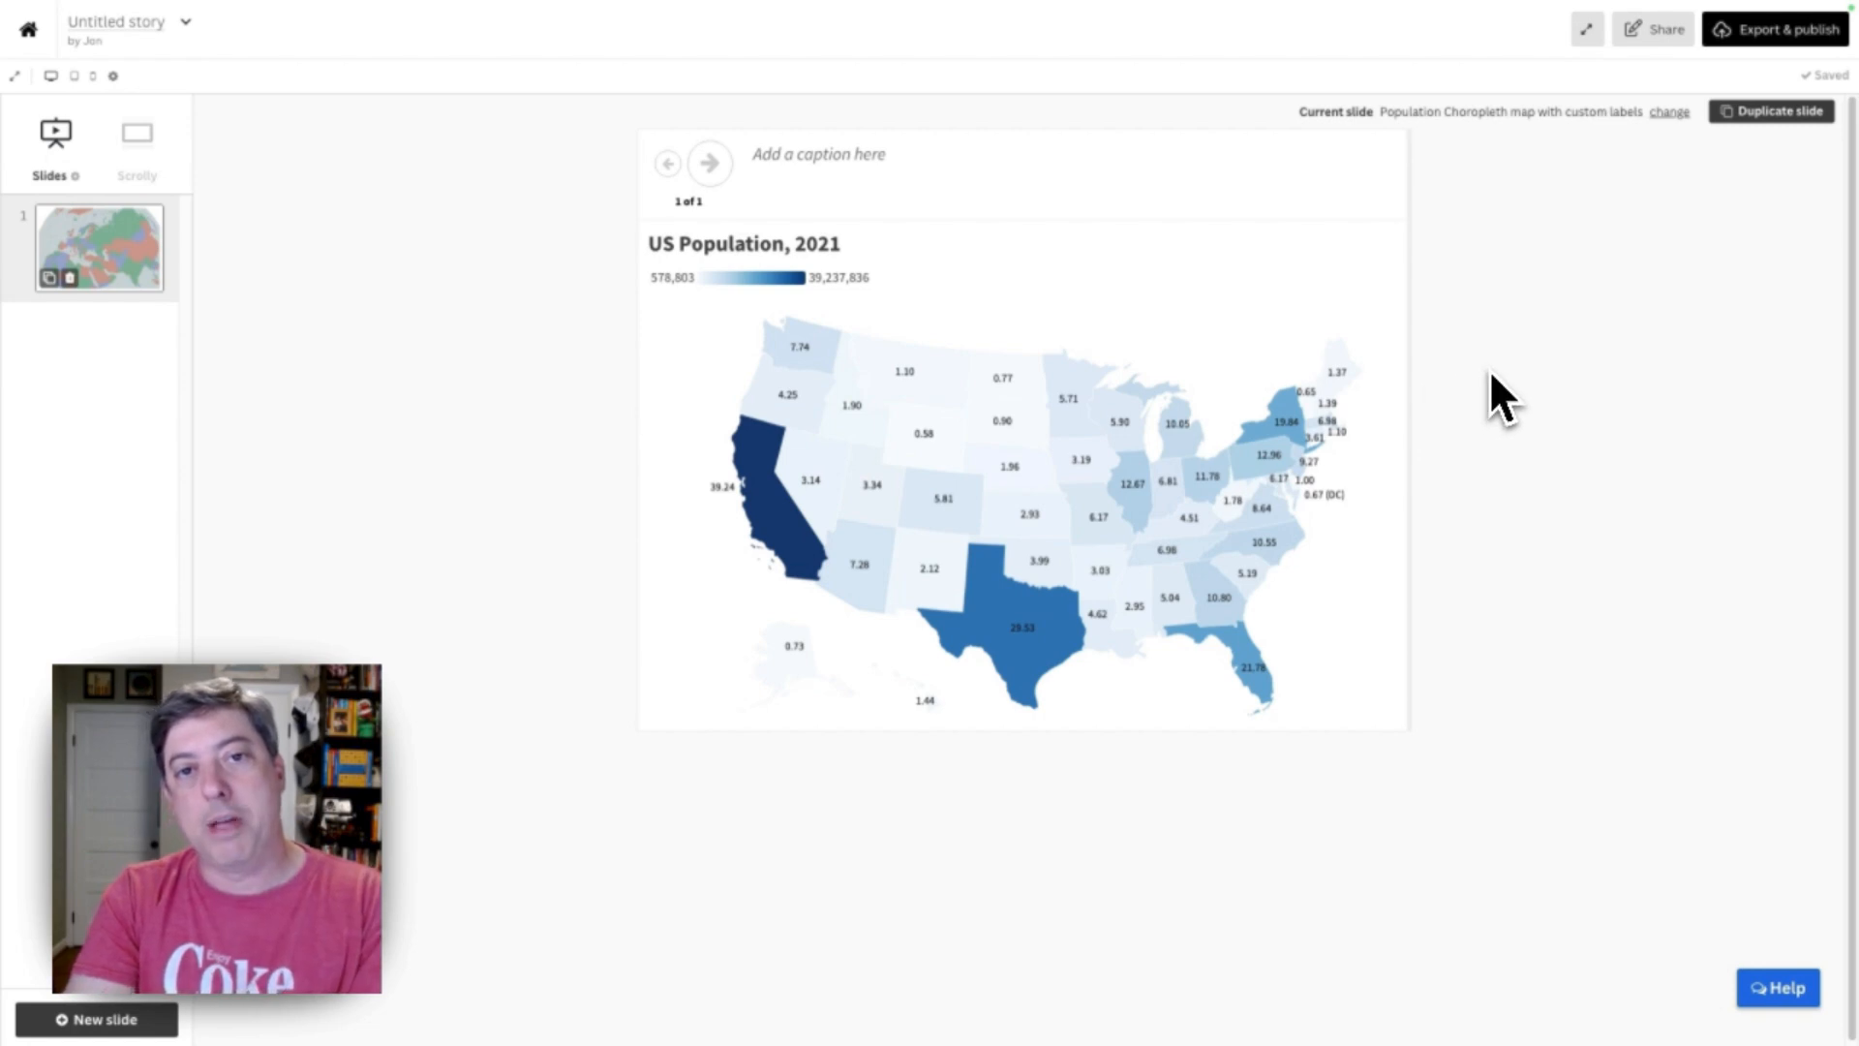